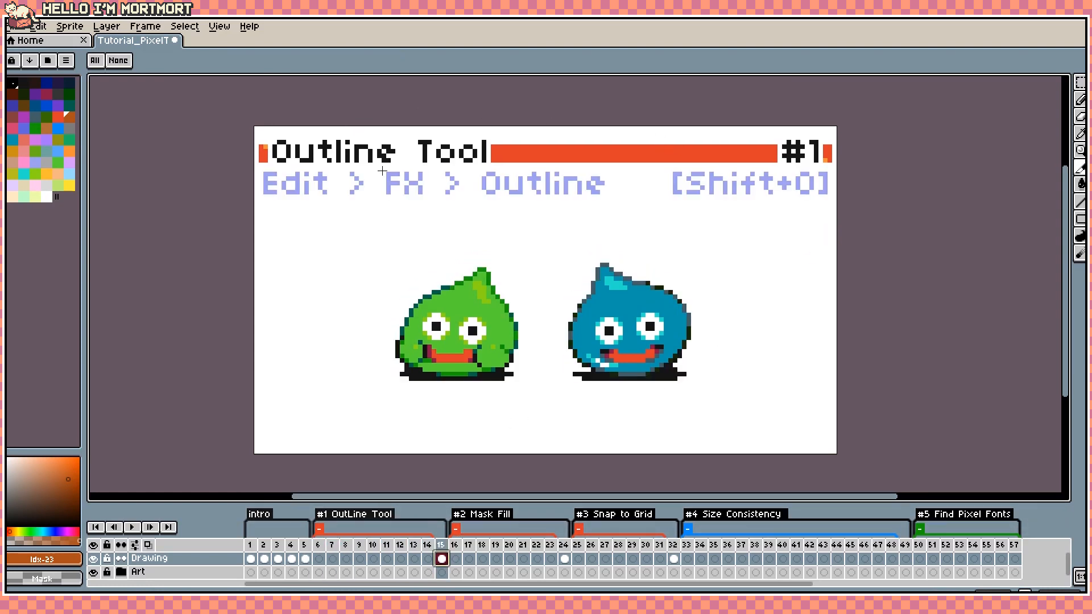
{"action": "mouse_move", "coordinate": [474, 391]}
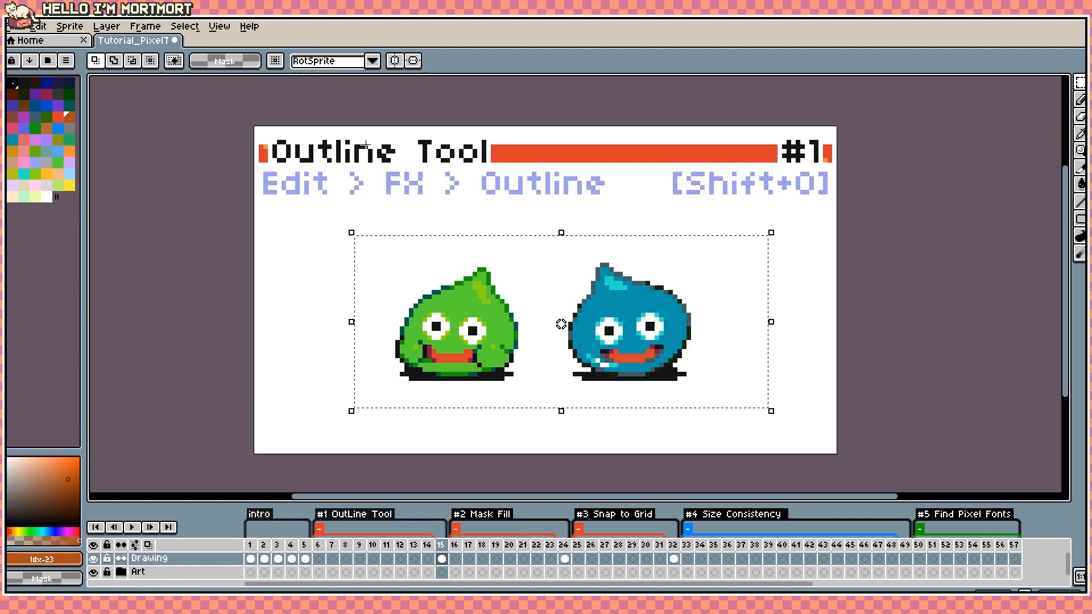
Step: Launch the Outline effect from Edit > FX and move its dialog off the slimes
{"action": "left_click", "coordinate": [38, 26]}
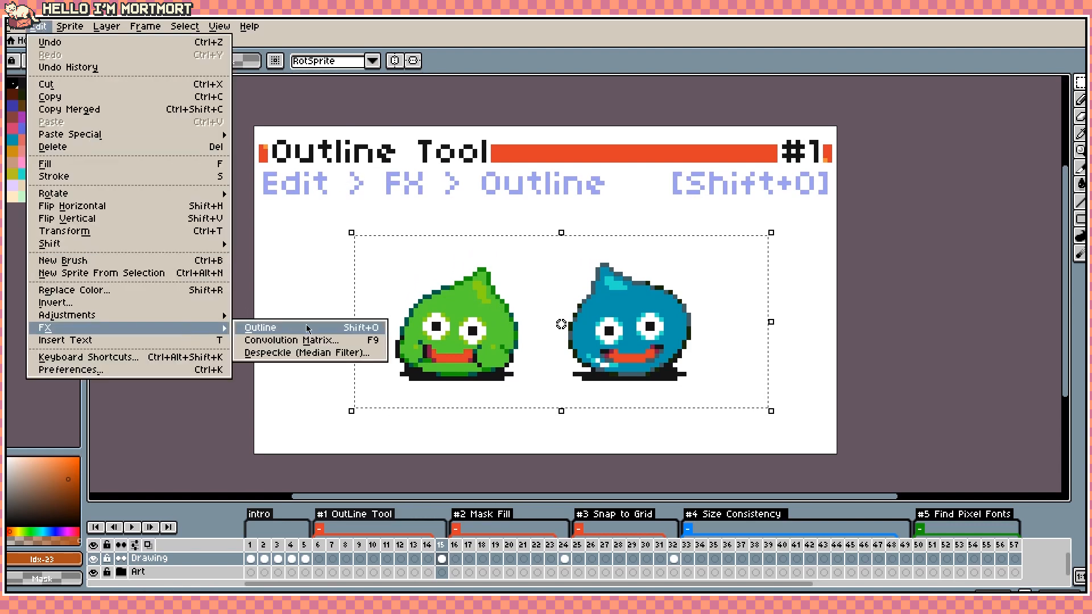
{"action": "mouse_move", "coordinate": [351, 332]}
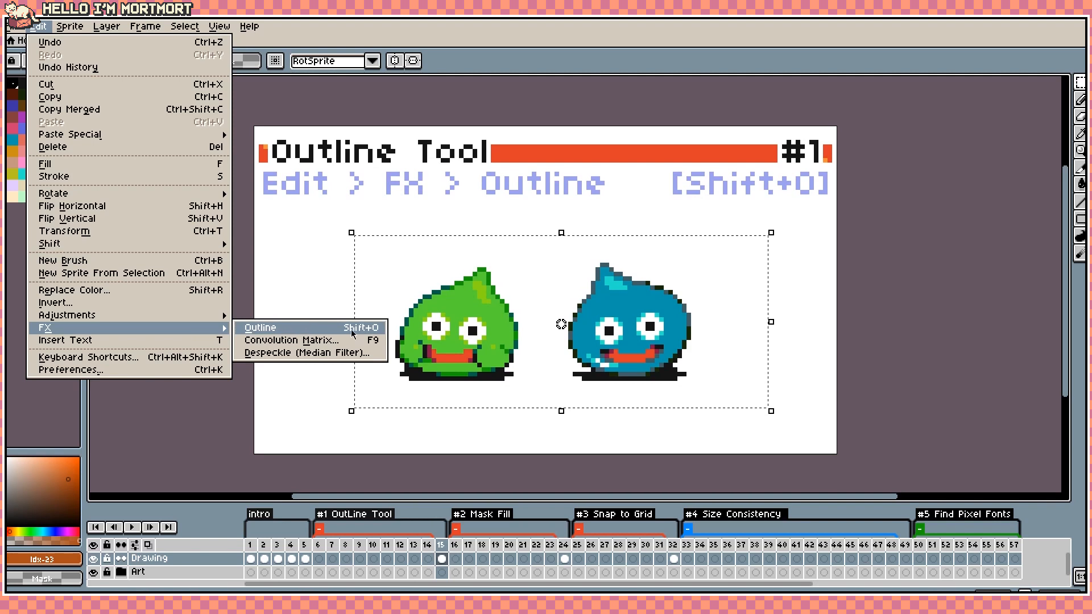
{"action": "left_click", "coordinate": [259, 327]}
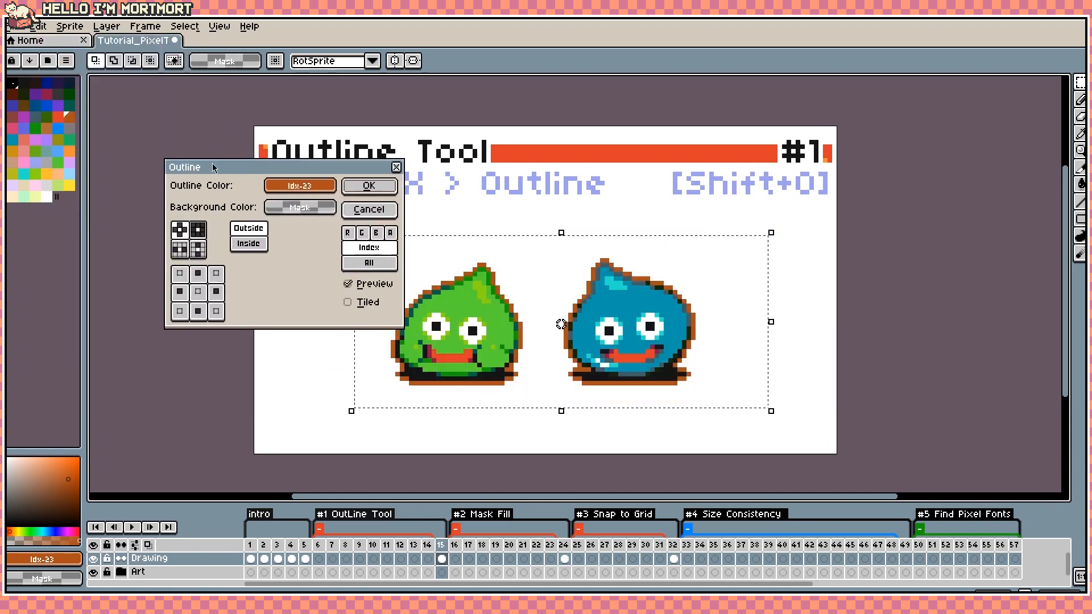
{"action": "left_click_drag", "start_coordinate": [185, 166], "coordinate": [126, 243]}
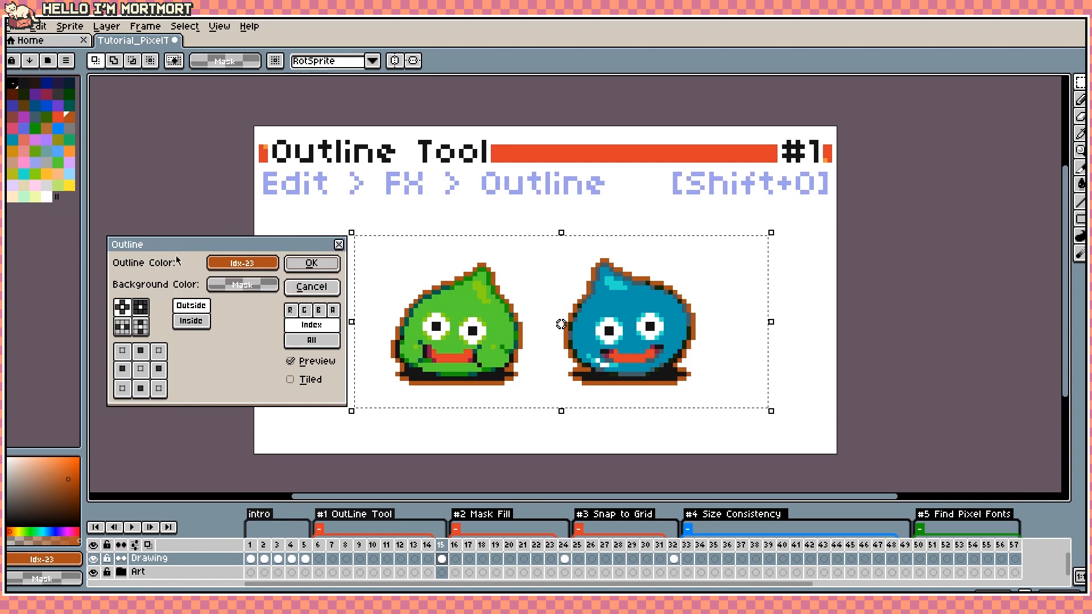
{"action": "mouse_move", "coordinate": [184, 389]}
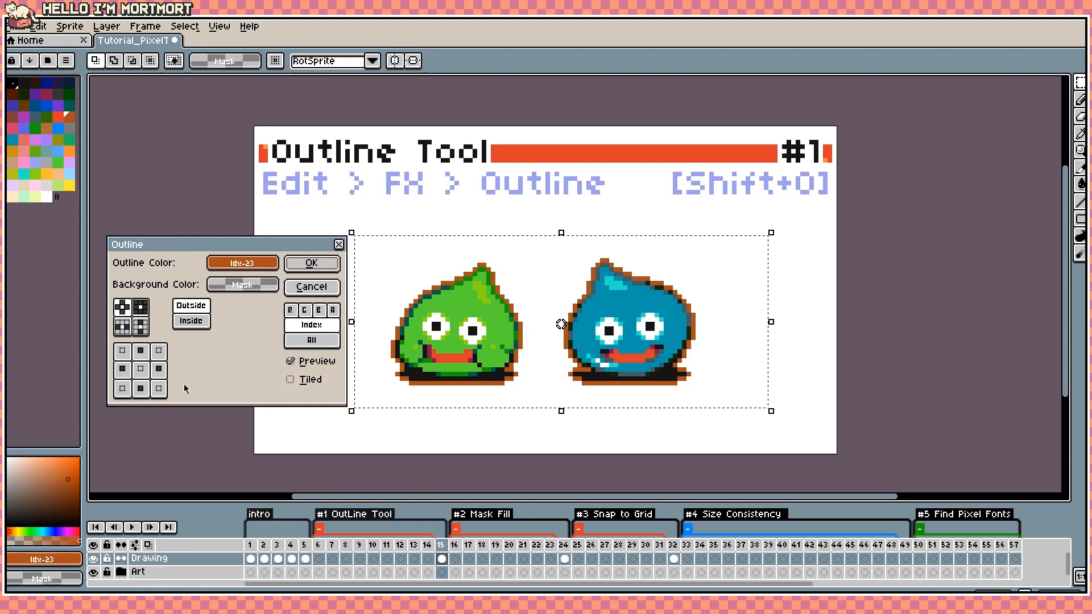
{"action": "mouse_move", "coordinate": [195, 279]}
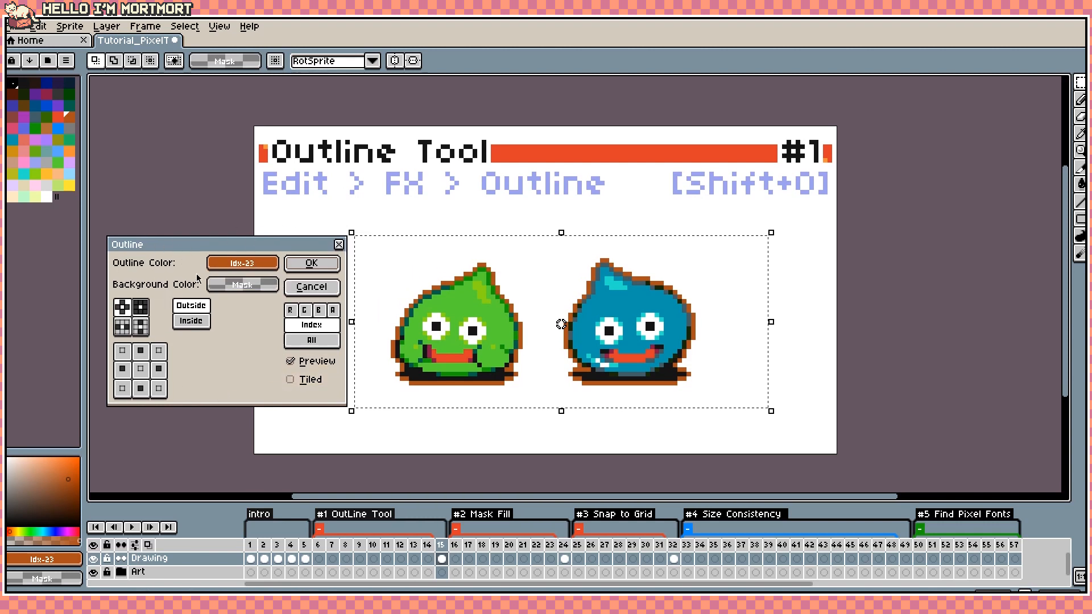
{"action": "mouse_move", "coordinate": [228, 392]}
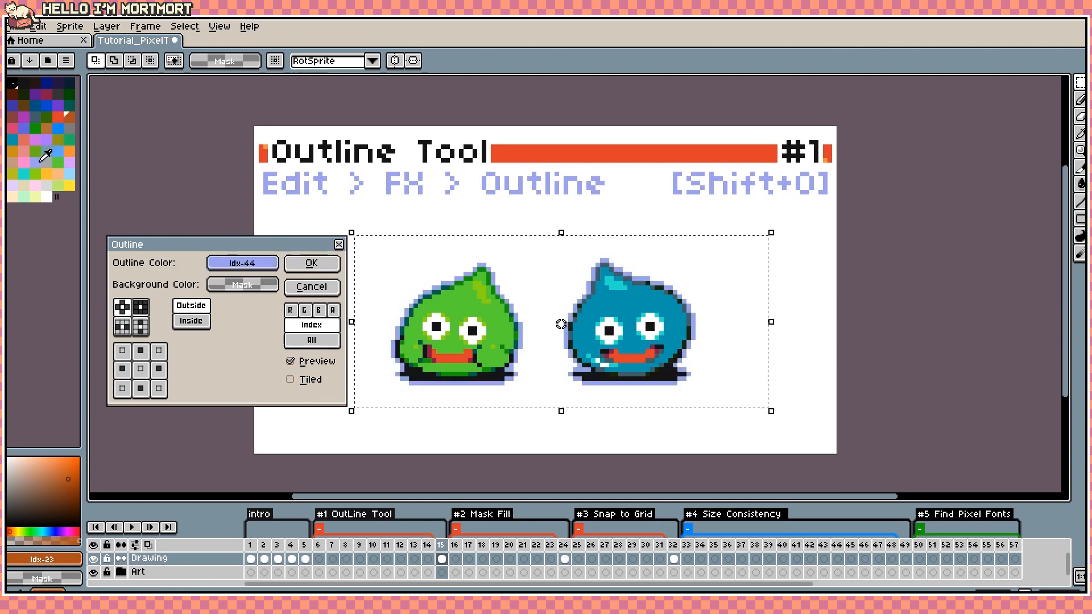
Step: Set the outline colour to red and place it inside the characters' edges
{"action": "left_click", "coordinate": [241, 263]}
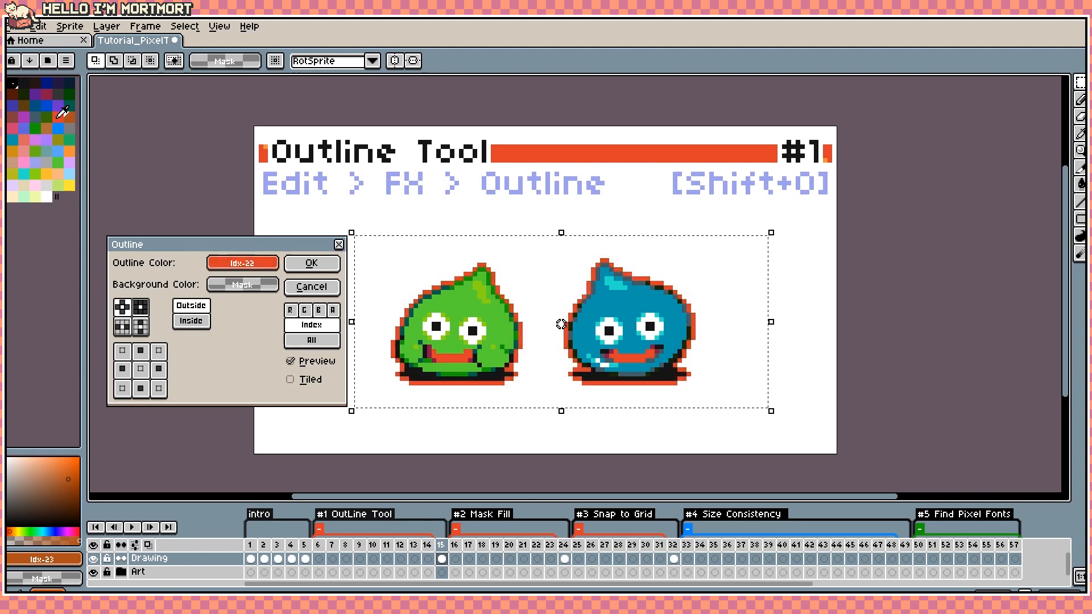
{"action": "left_click", "coordinate": [241, 284]}
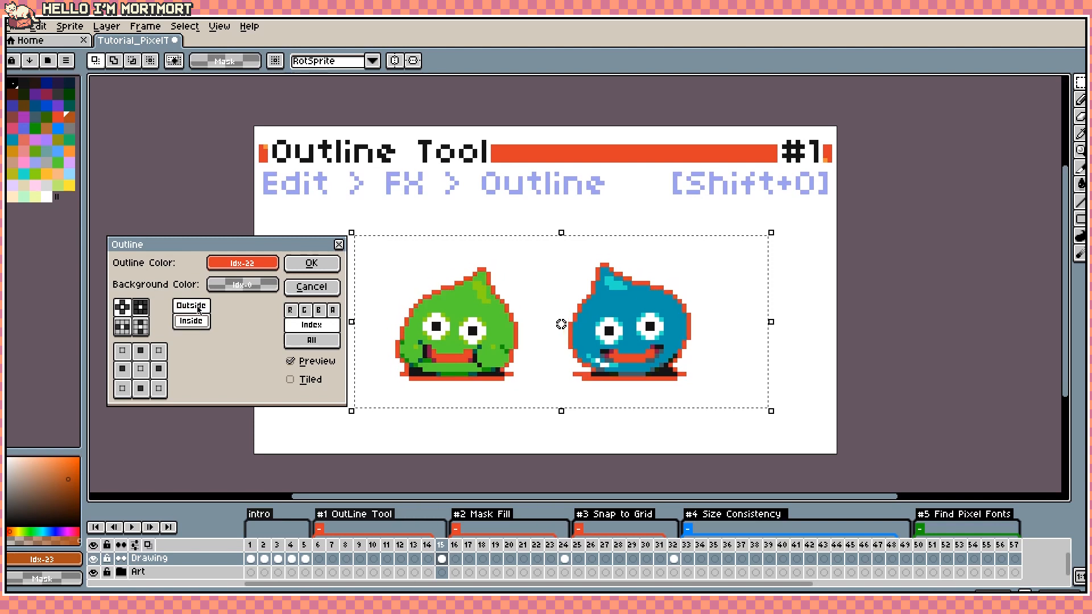
Step: Toggle the outline placement between inside and outside the slimes' edges
{"action": "left_click", "coordinate": [190, 304]}
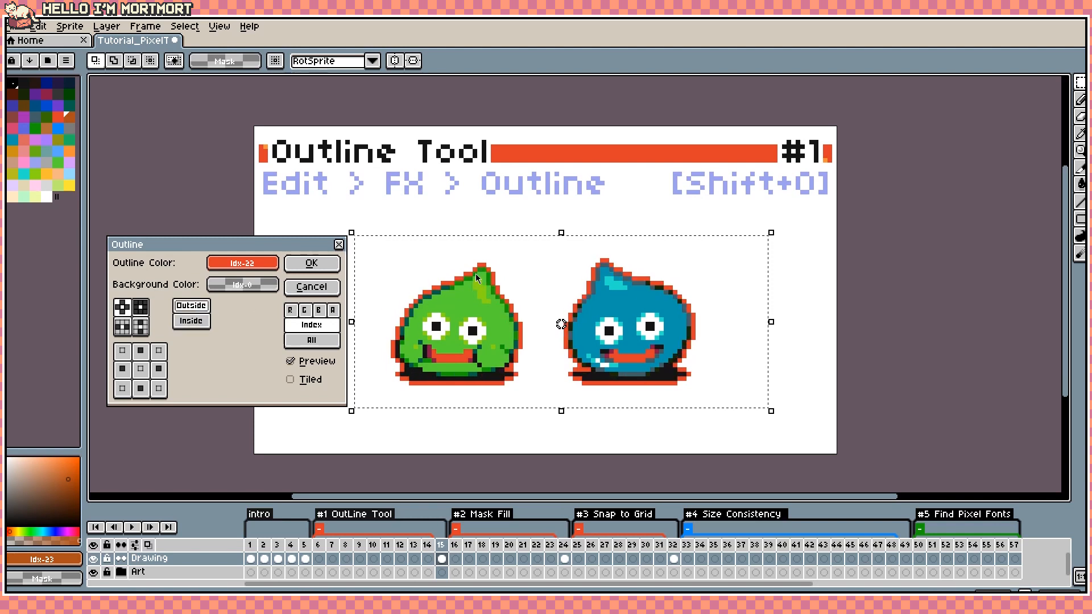
{"action": "mouse_move", "coordinate": [385, 362]}
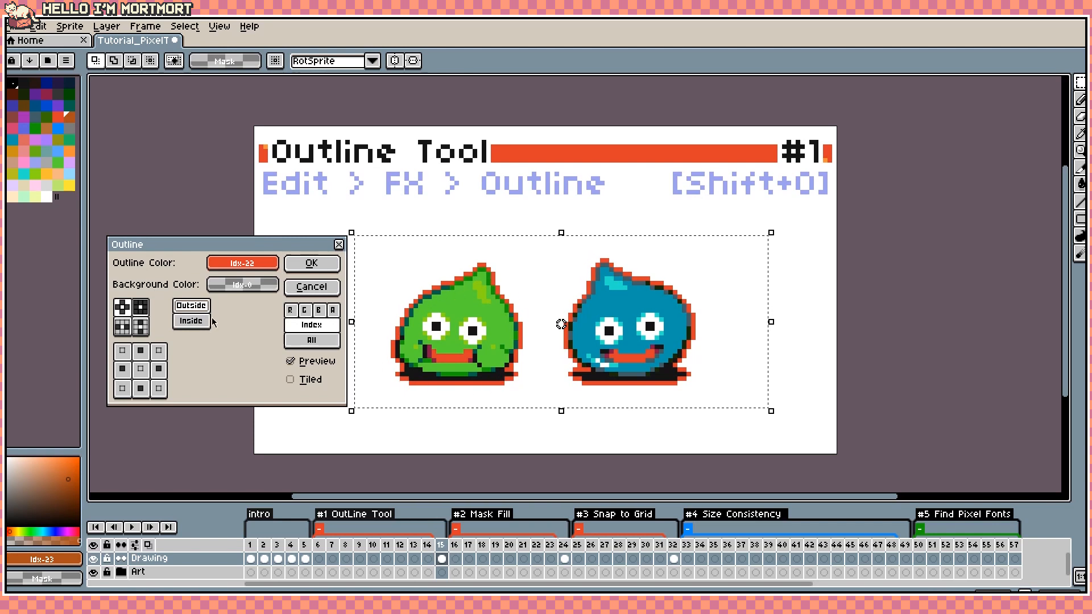
{"action": "left_click", "coordinate": [190, 320]}
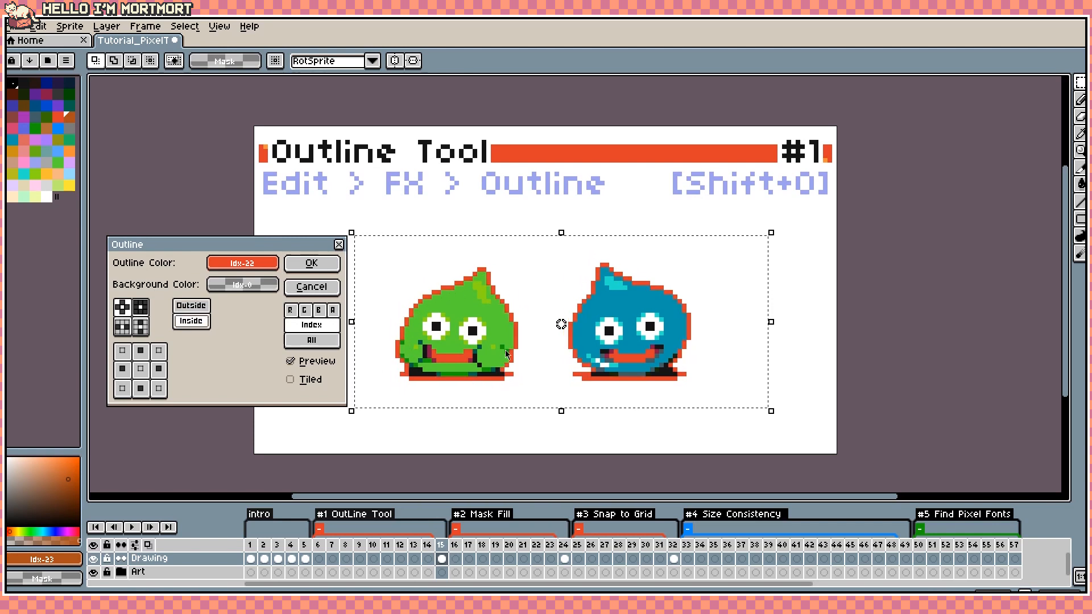
{"action": "left_click", "coordinate": [190, 321]}
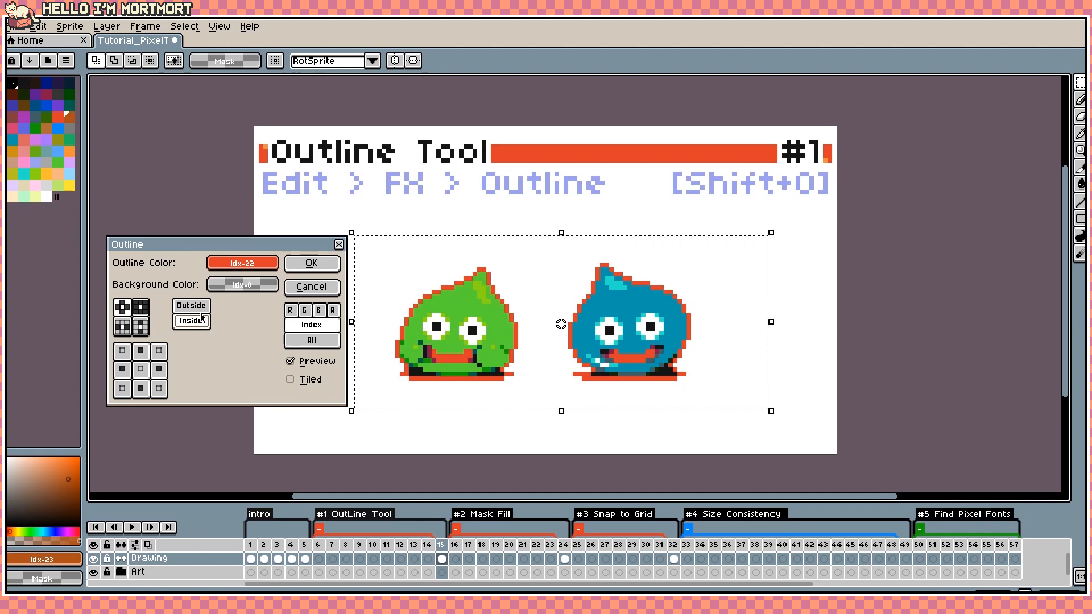
{"action": "left_click", "coordinate": [191, 320]}
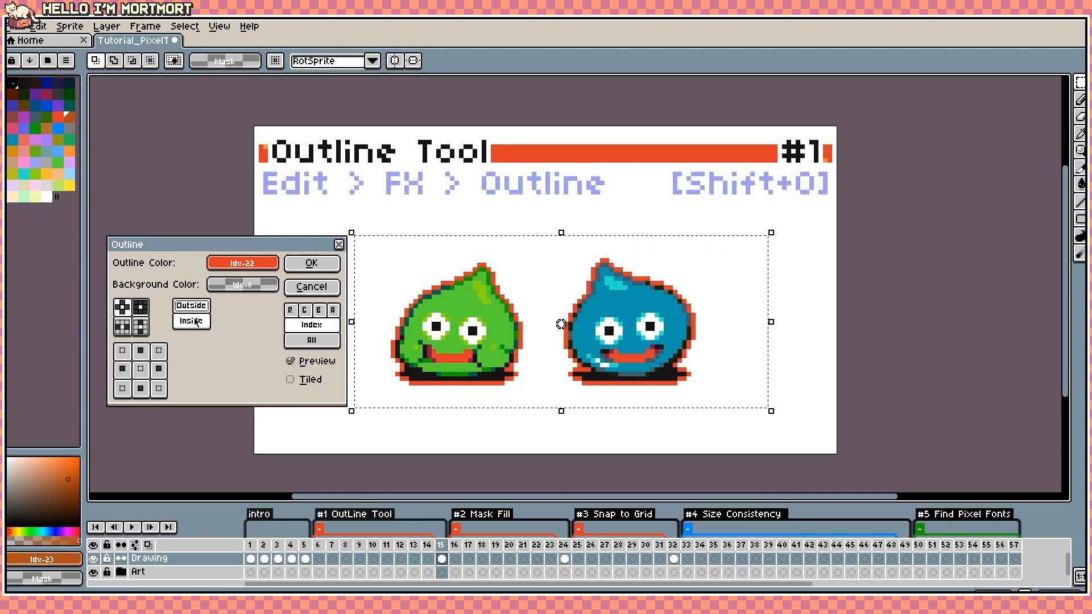
{"action": "left_click", "coordinate": [190, 305]}
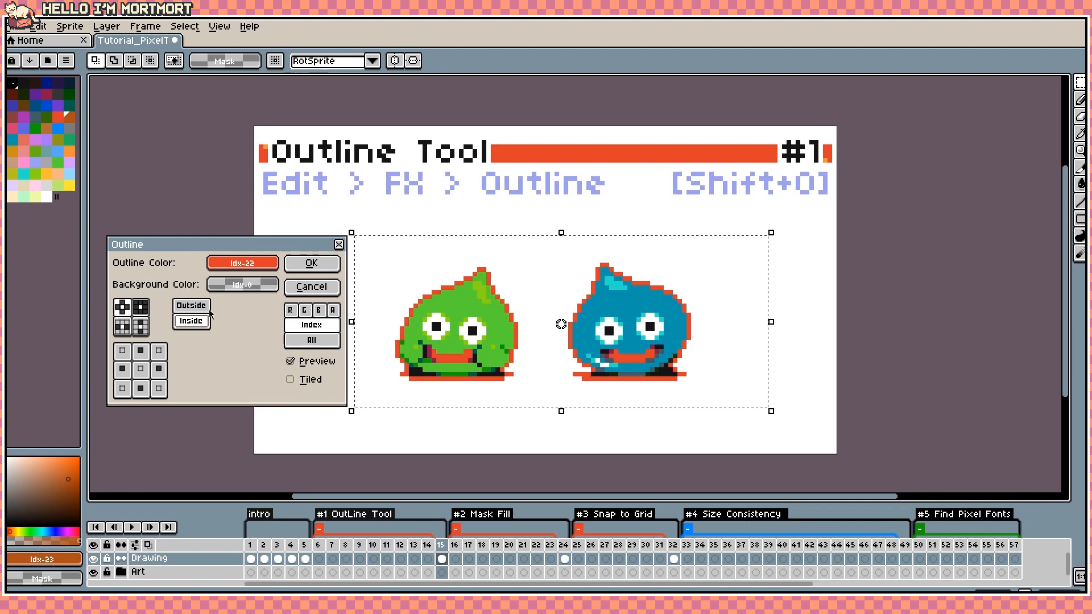
Step: Try transparent and black outlines, then settle on red placed outside the edges
{"action": "left_click", "coordinate": [241, 263]}
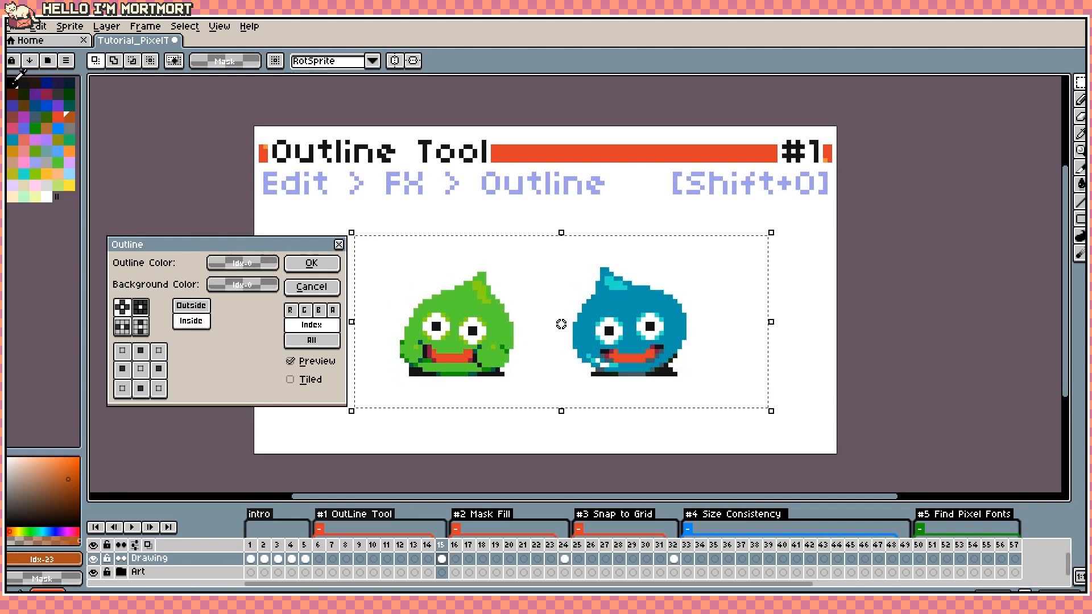
{"action": "left_click", "coordinate": [241, 263]}
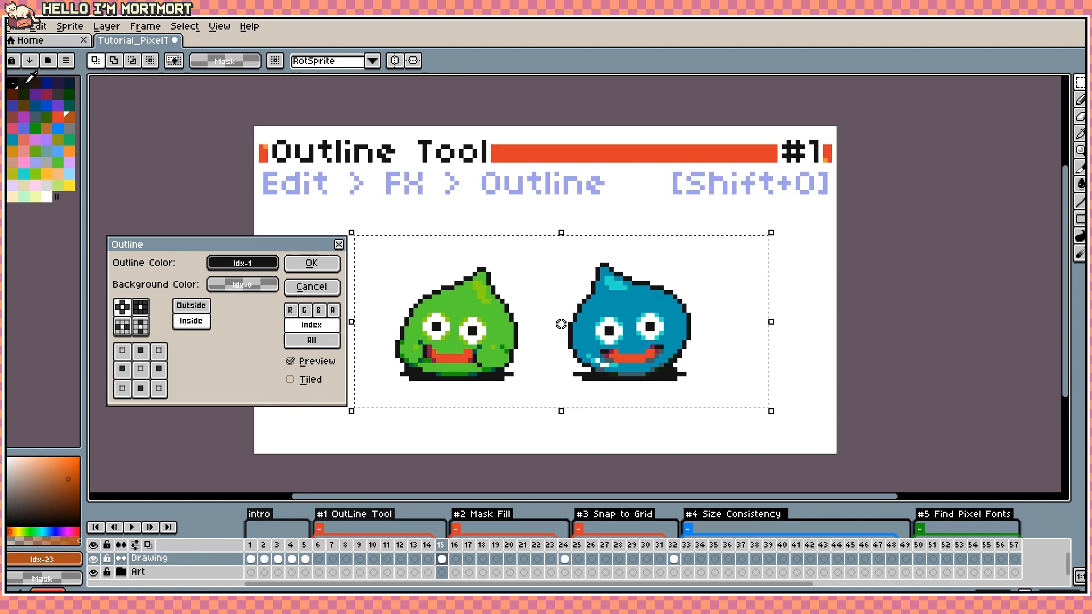
{"action": "left_click", "coordinate": [241, 263]}
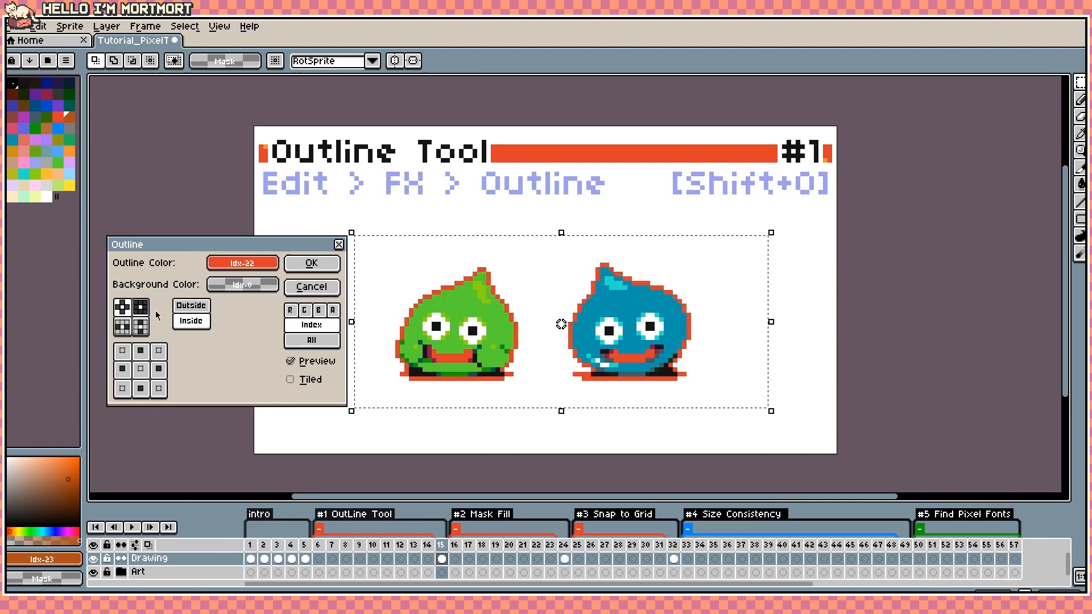
{"action": "left_click", "coordinate": [190, 304]}
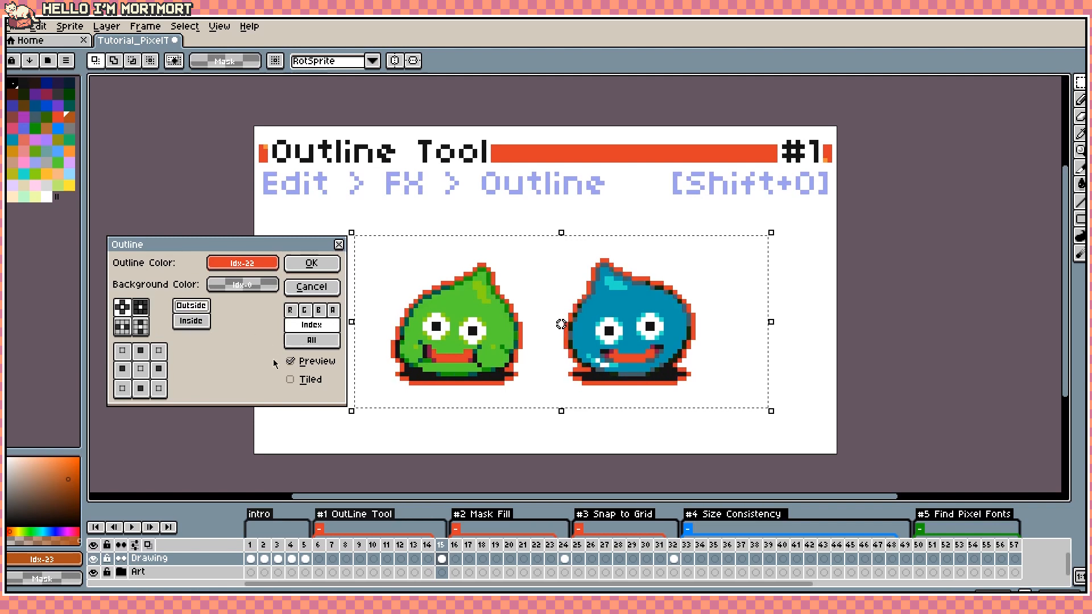
Step: Try horizontal, offset and circular outline shapes in the matrix, then clear all directions
{"action": "left_click", "coordinate": [121, 351]}
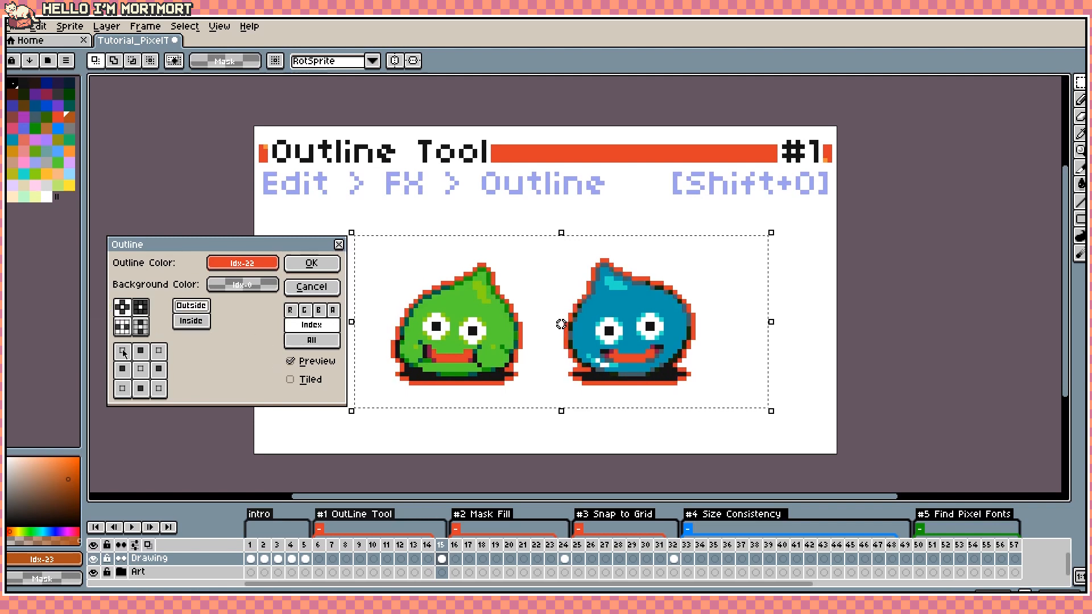
{"action": "left_click", "coordinate": [122, 351]}
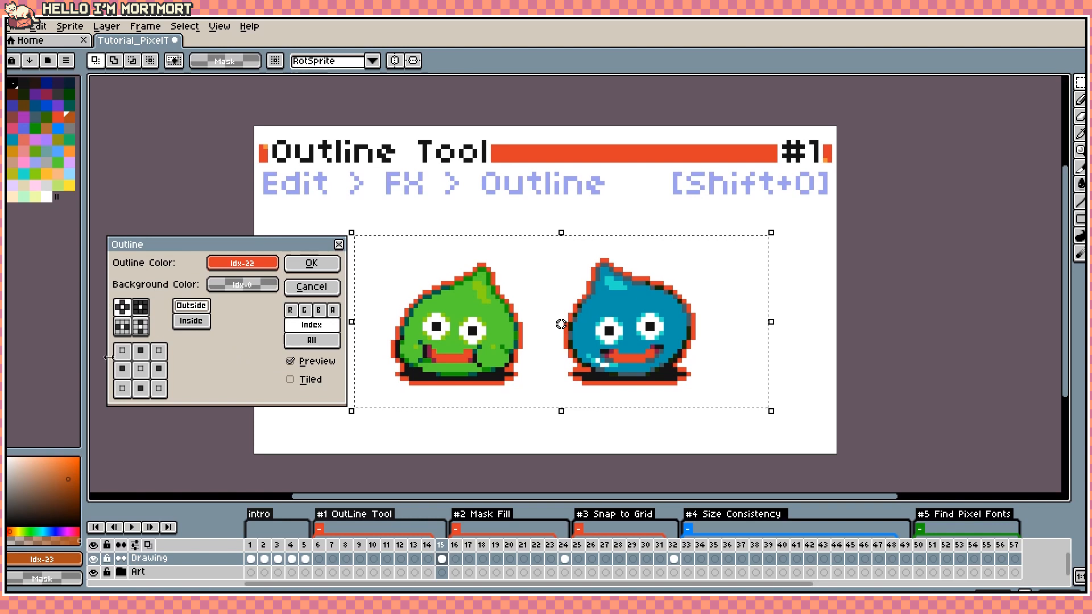
{"action": "mouse_move", "coordinate": [124, 328]}
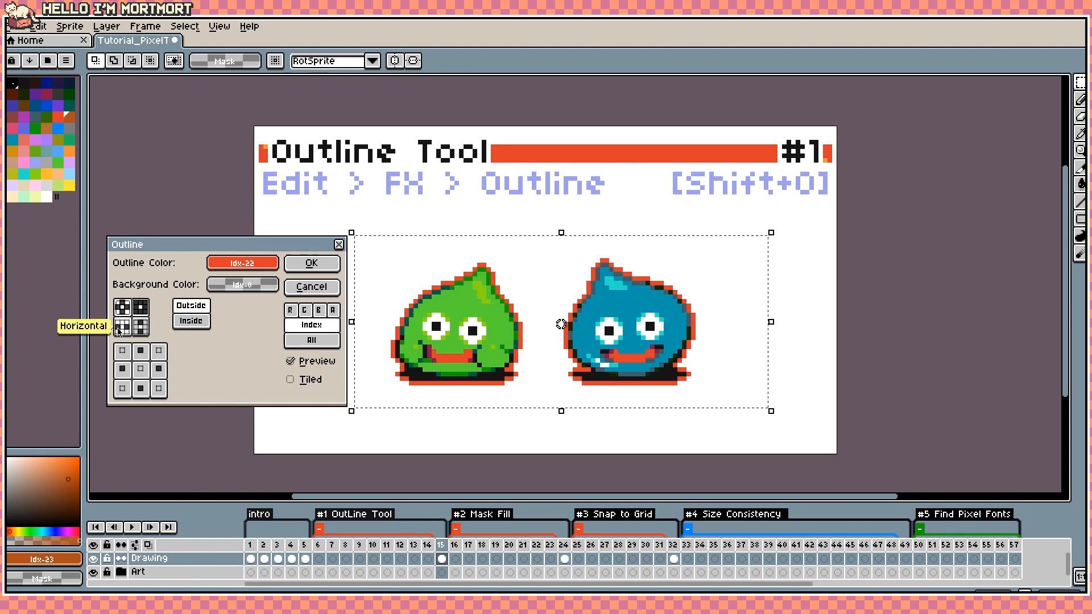
{"action": "left_click", "coordinate": [142, 327]}
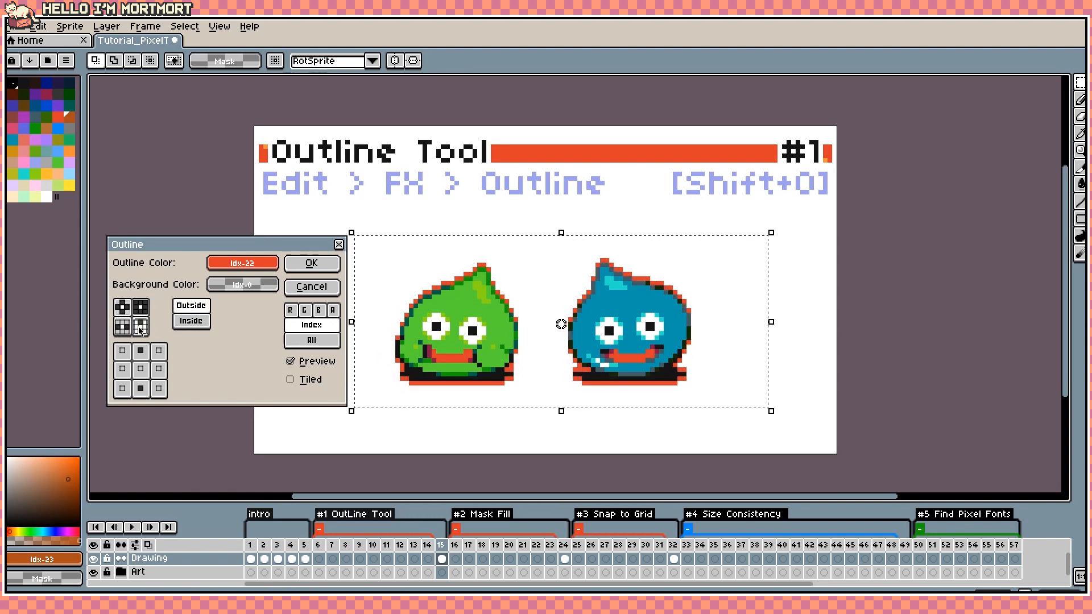
{"action": "left_click", "coordinate": [139, 327]}
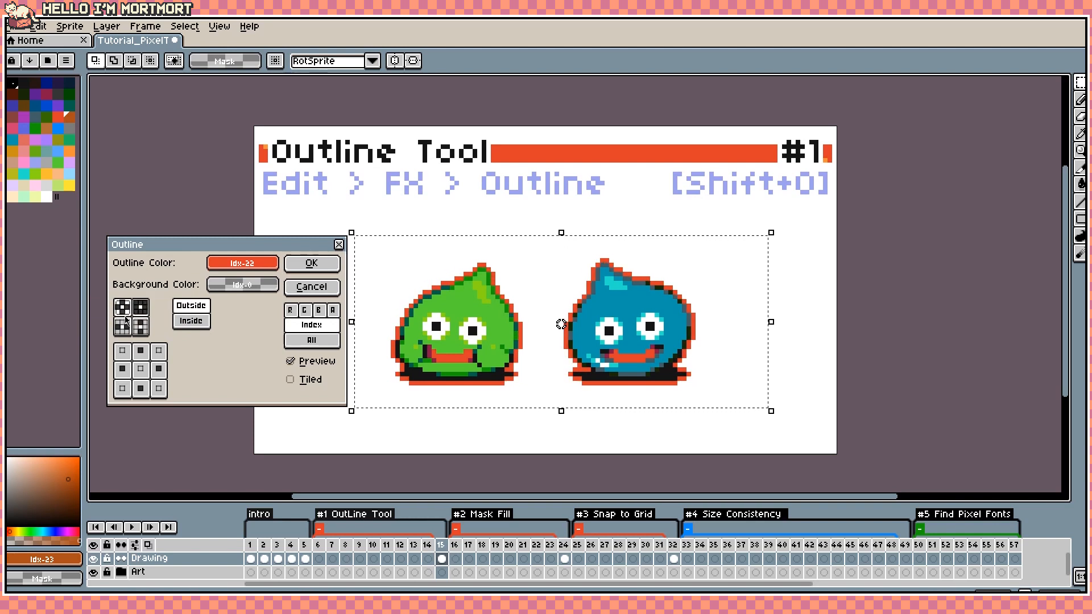
{"action": "left_click", "coordinate": [129, 315]}
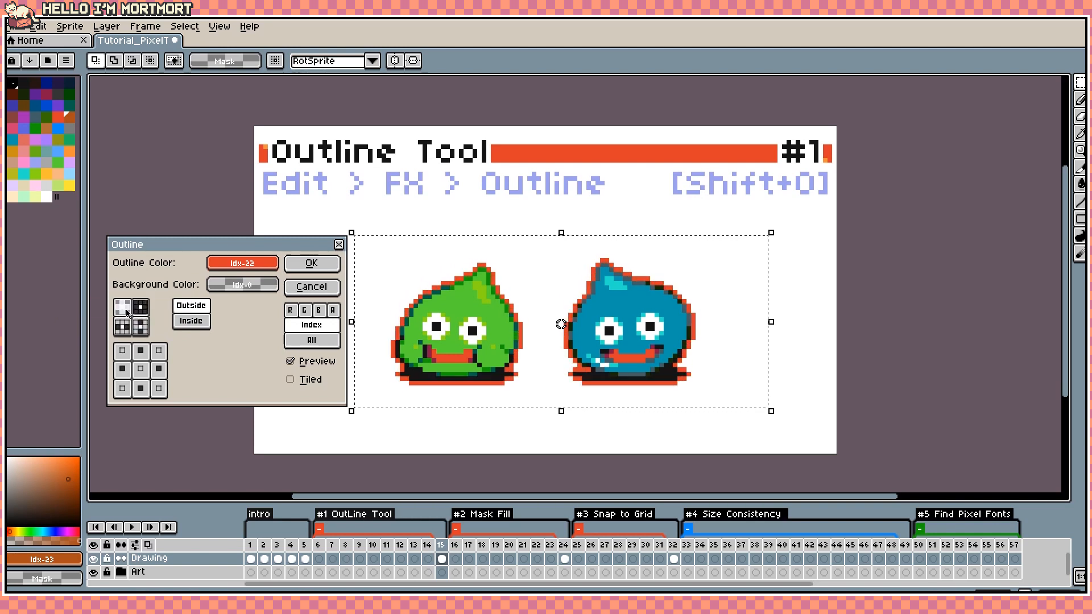
{"action": "left_click", "coordinate": [131, 317]}
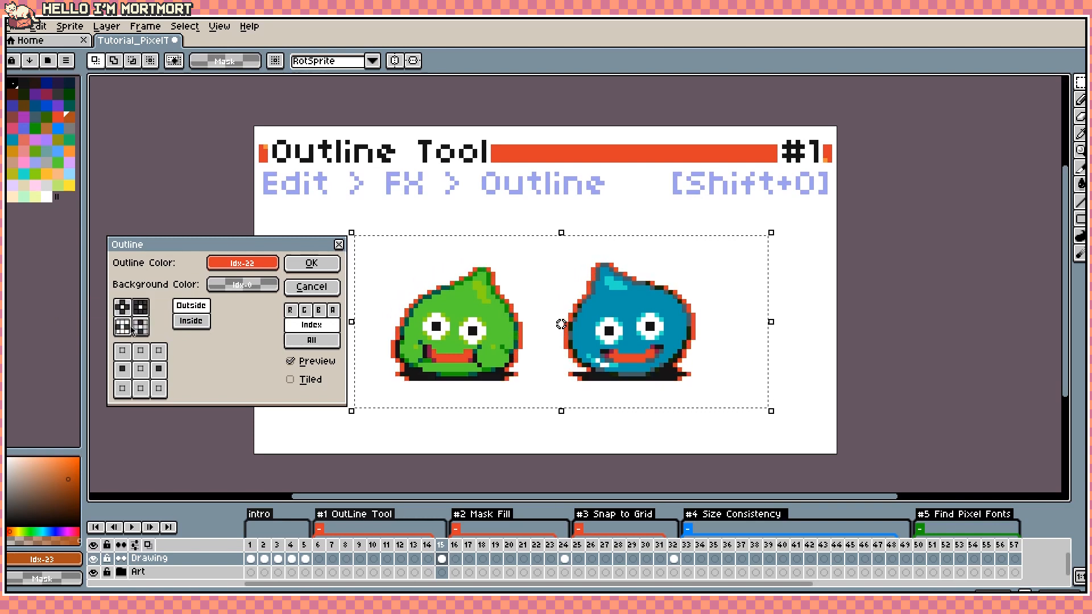
{"action": "left_click", "coordinate": [121, 308]}
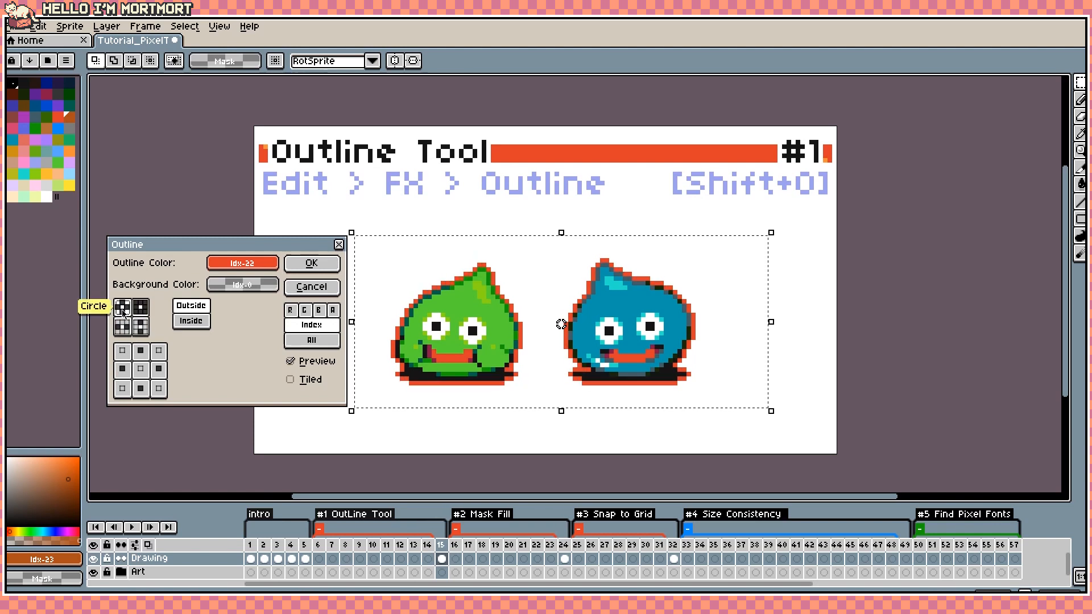
{"action": "left_click", "coordinate": [123, 308]}
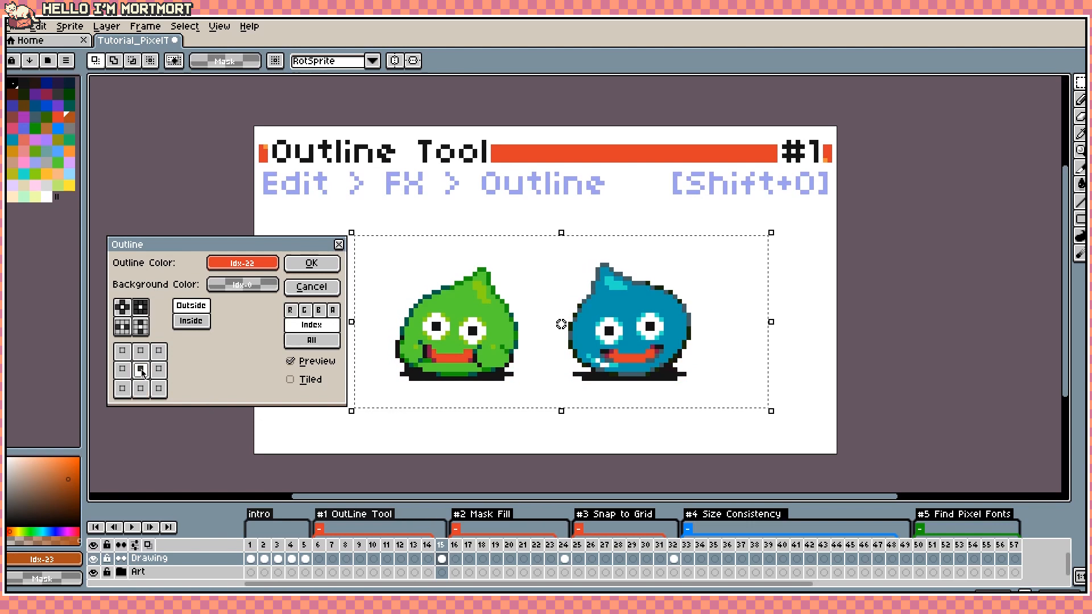
Step: Toggle single matrix cells so the red outline covers only some sides like a shadow
{"action": "left_click", "coordinate": [141, 365]}
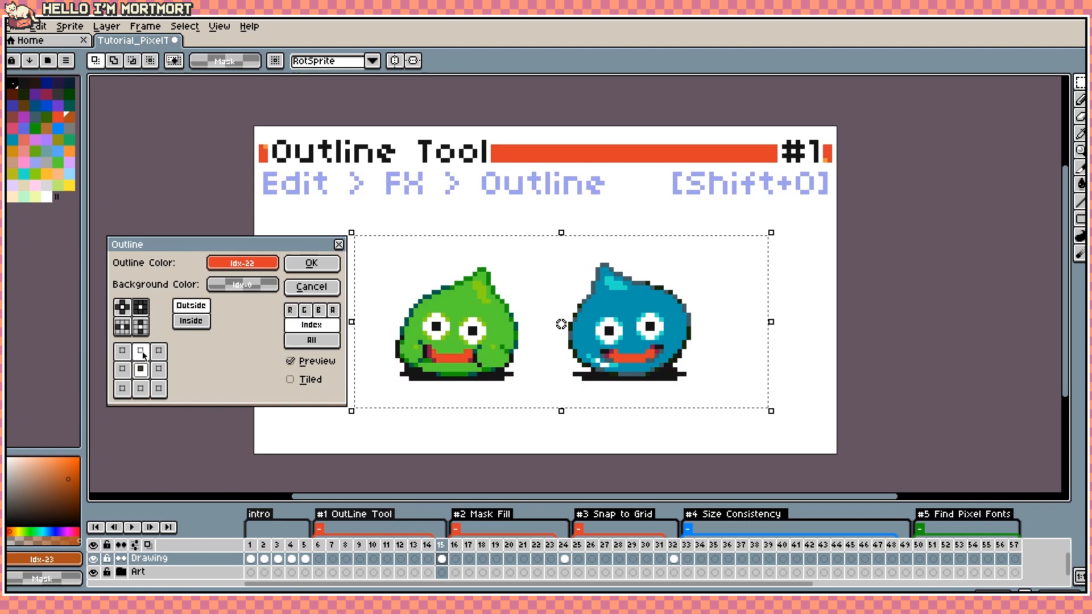
{"action": "left_click", "coordinate": [140, 350]}
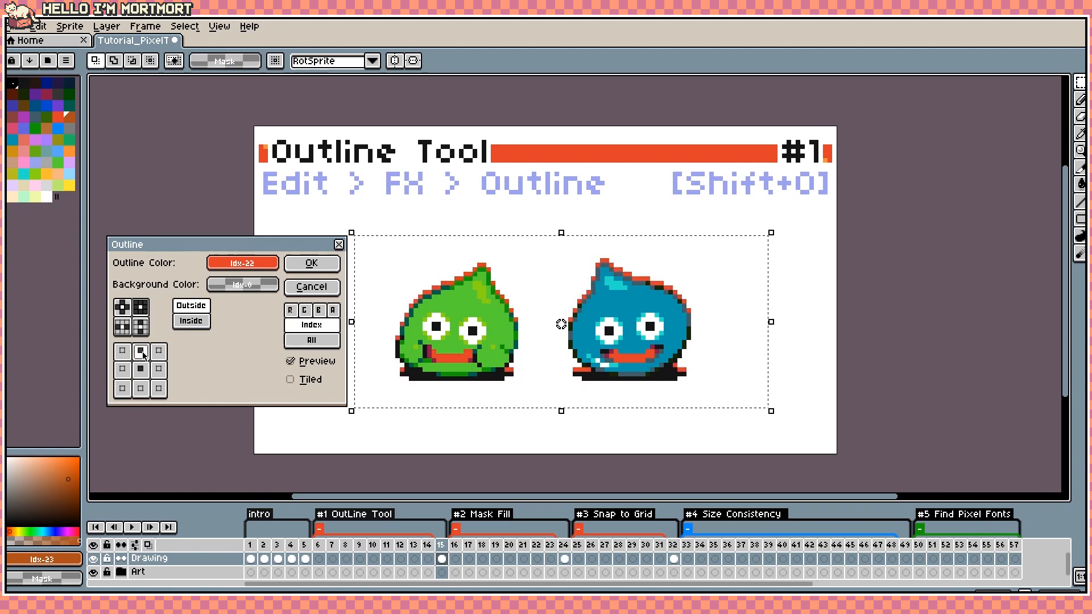
{"action": "left_click", "coordinate": [140, 370]}
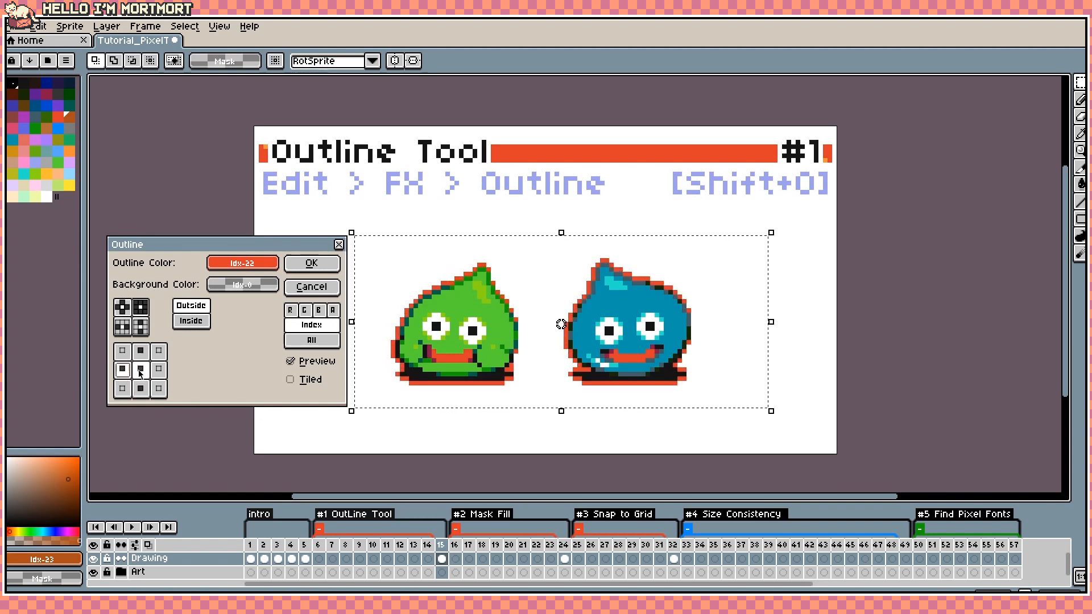
{"action": "left_click", "coordinate": [157, 389]}
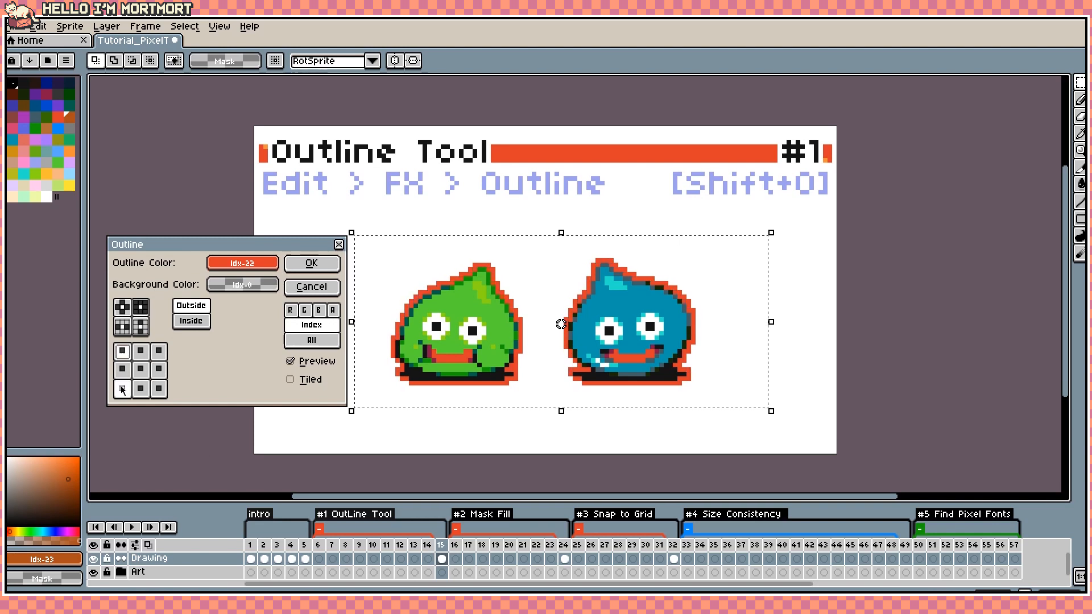
{"action": "left_click", "coordinate": [122, 389]}
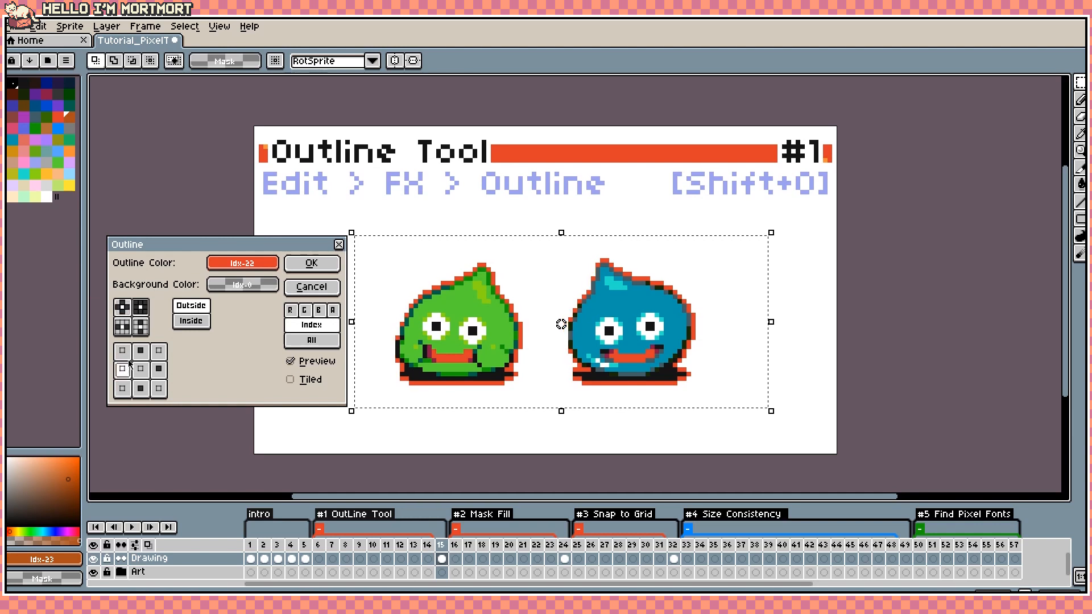
Step: Limit the outline to the lower-right edges and recolour it the darker brown idx-23
{"action": "left_click", "coordinate": [140, 388]}
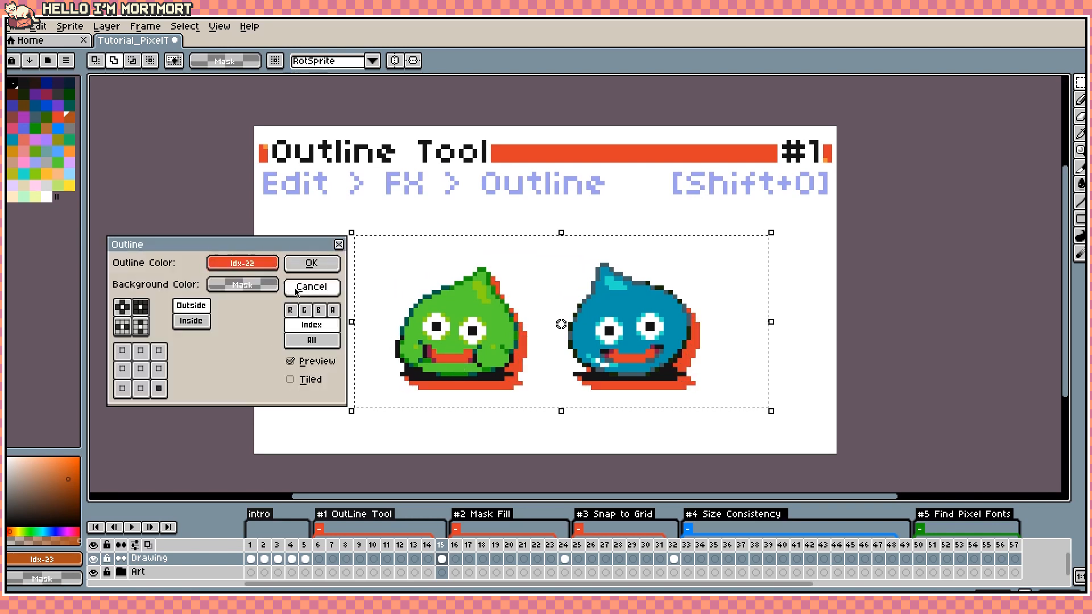
{"action": "left_click", "coordinate": [241, 262]}
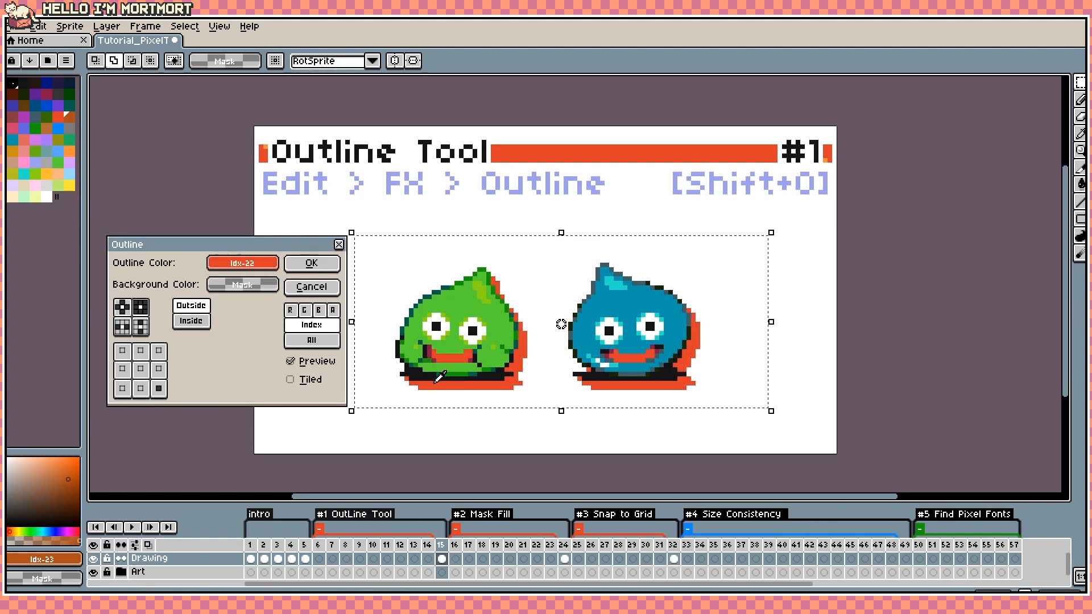
{"action": "mouse_move", "coordinate": [397, 377]}
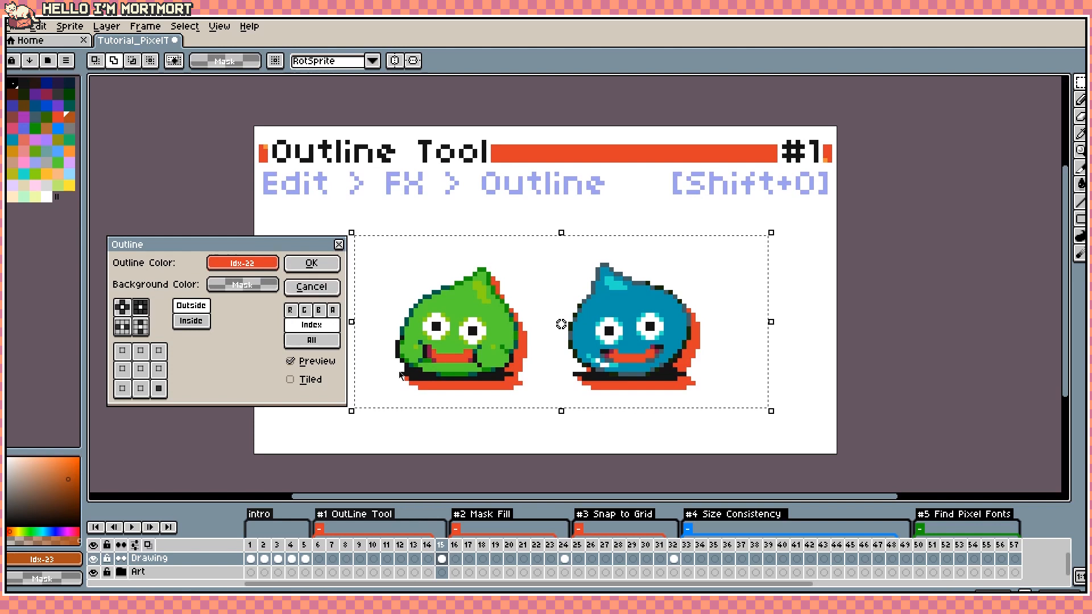
{"action": "left_click", "coordinate": [130, 306]}
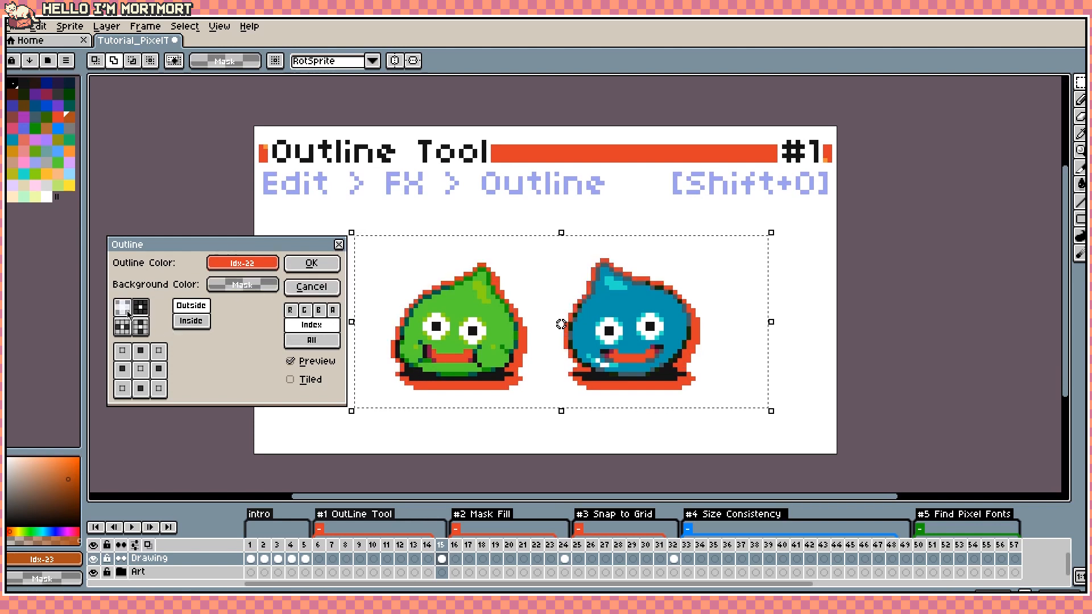
{"action": "left_click", "coordinate": [130, 309]}
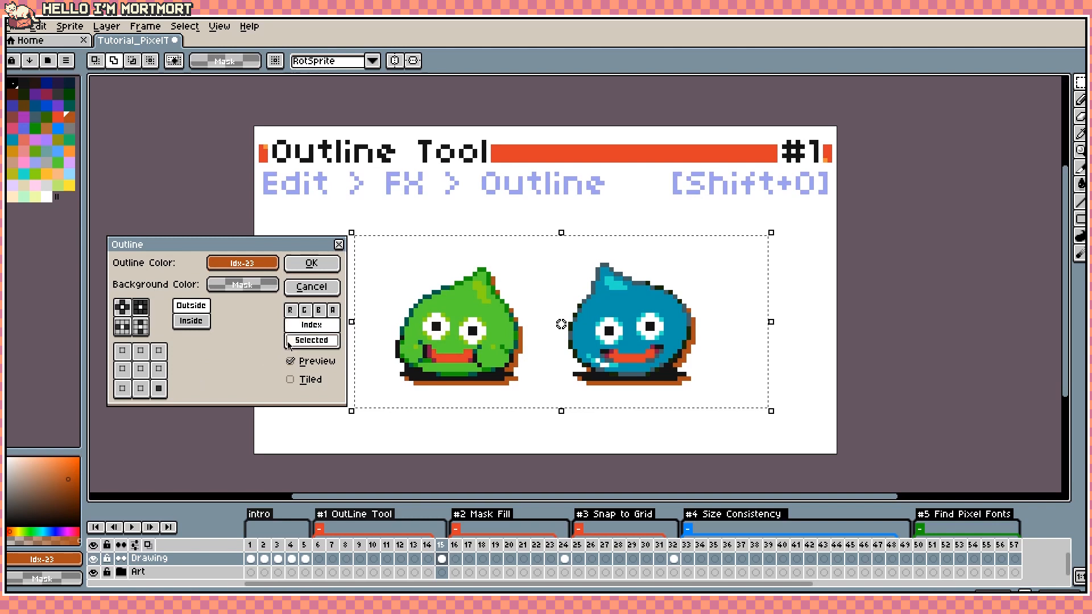
Step: Give the sheep's hair_talk frames a red full-matrix outline and apply it
{"action": "left_click", "coordinate": [311, 340]}
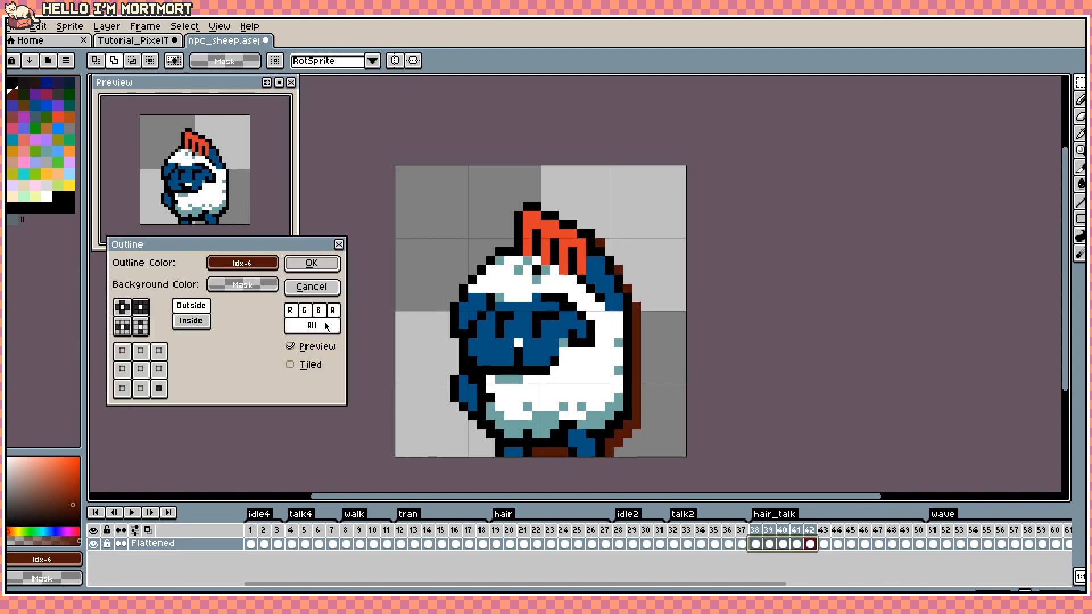
{"action": "left_click", "coordinate": [311, 325]}
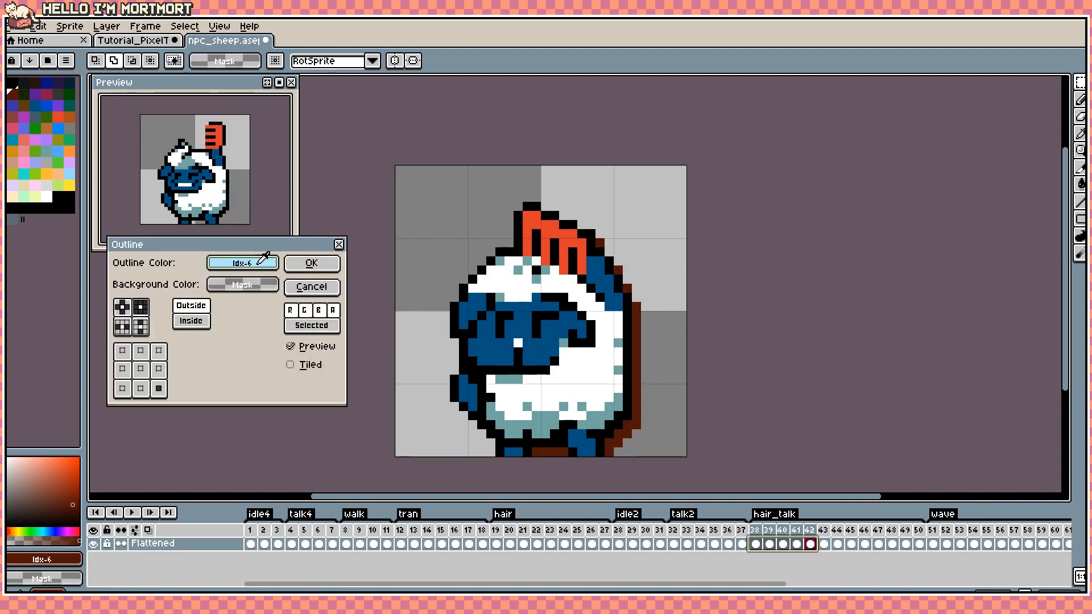
{"action": "left_click", "coordinate": [241, 262]}
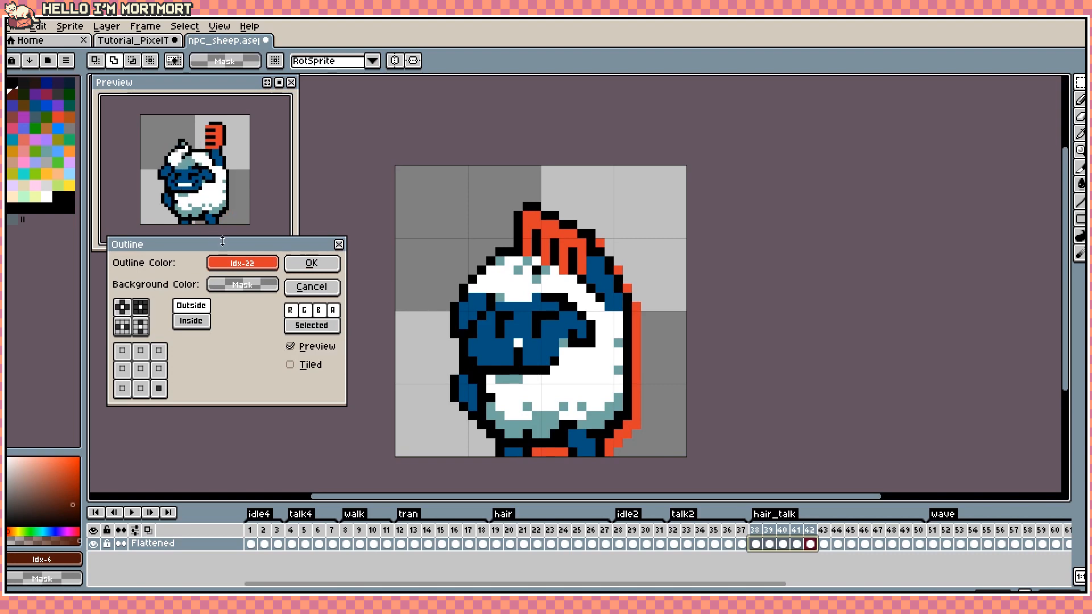
{"action": "left_click", "coordinate": [141, 307]}
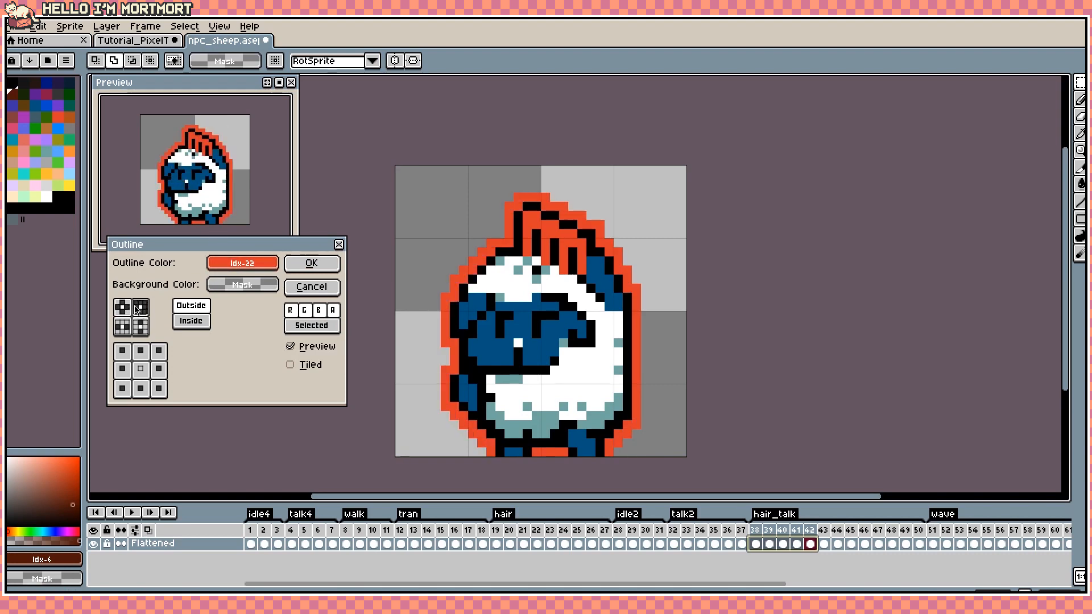
{"action": "left_click", "coordinate": [144, 308]}
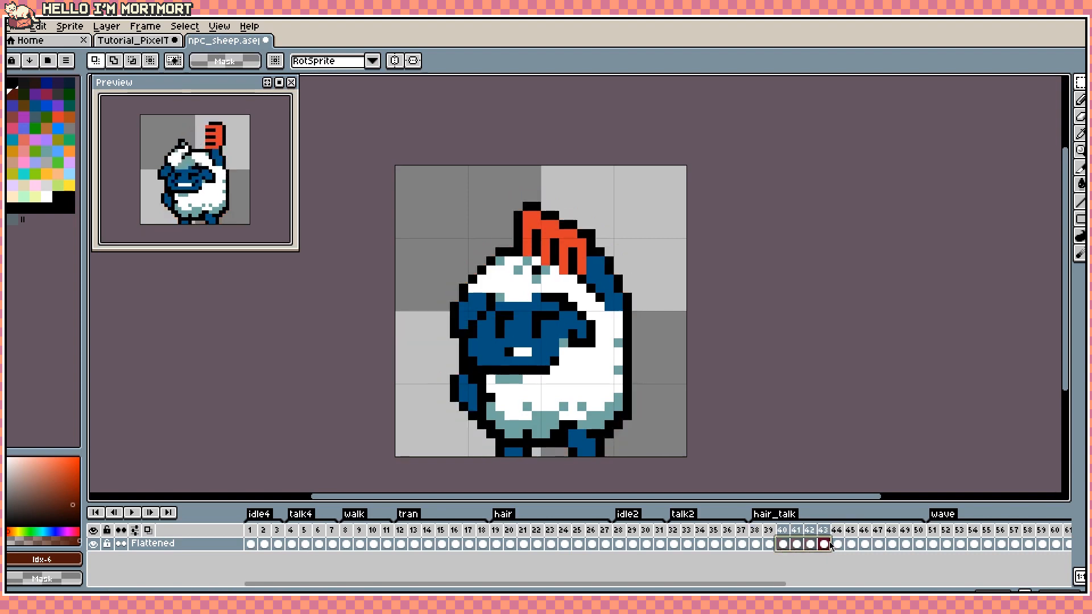
Step: Step through later hair_talk frames to check the red outline
{"action": "left_click", "coordinate": [837, 544]}
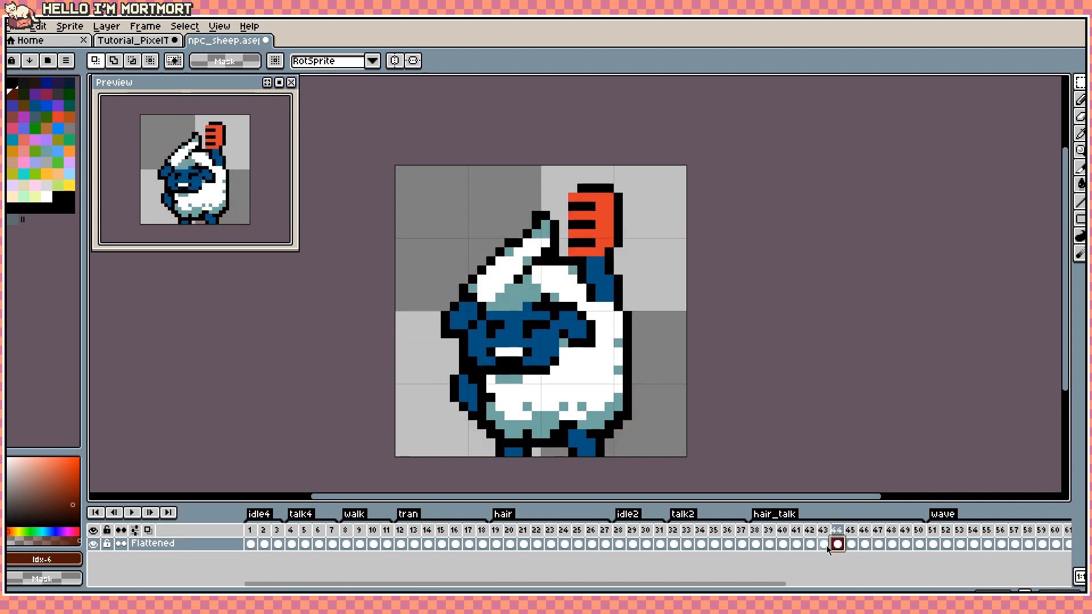
{"action": "left_click", "coordinate": [781, 545]}
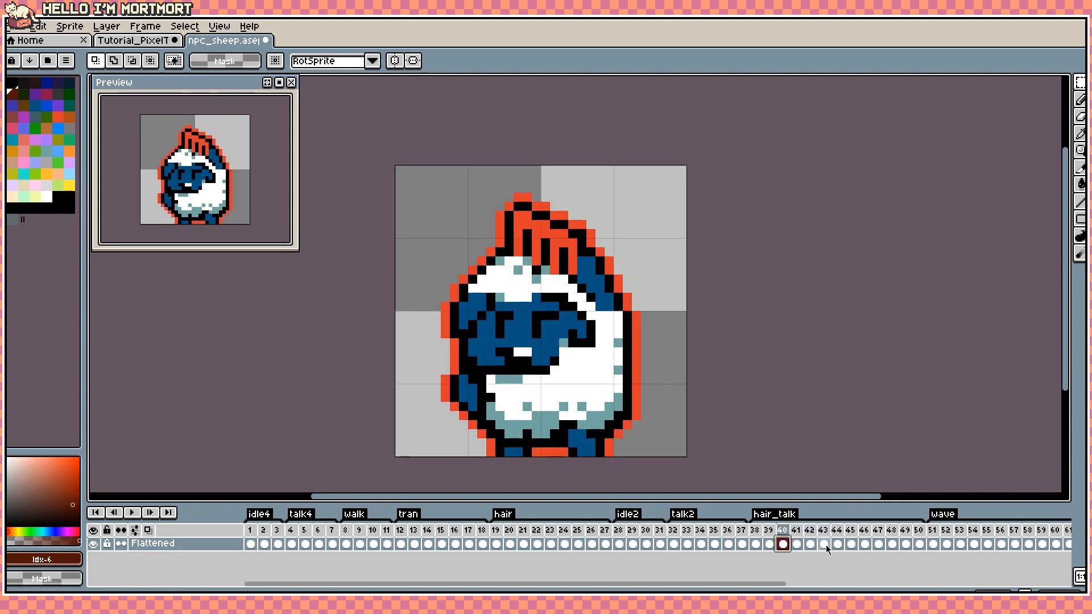
{"action": "left_click", "coordinate": [808, 543]}
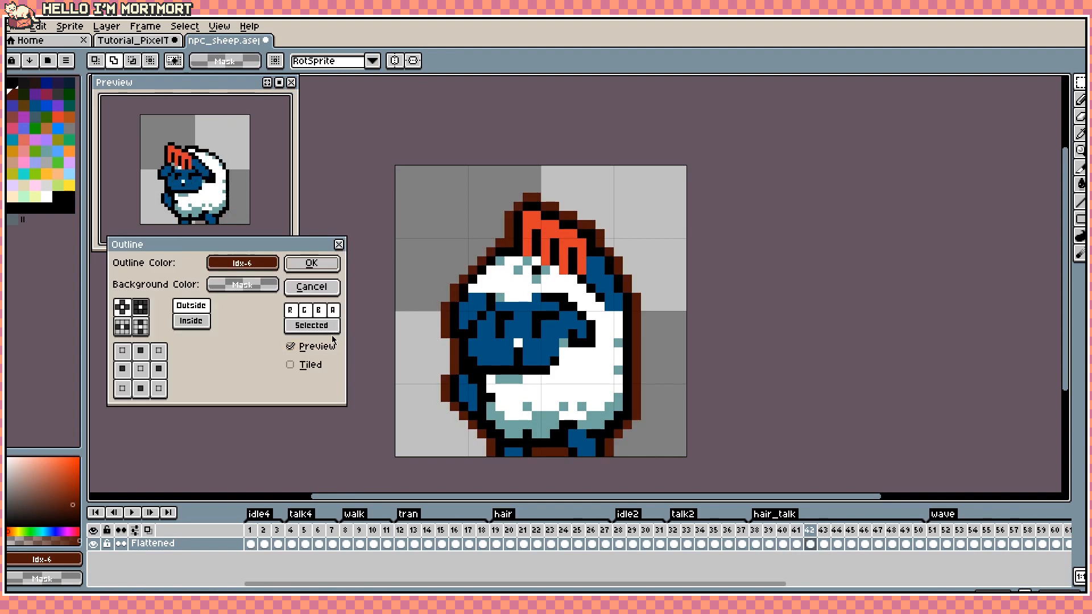
Step: Apply the red outline to more frames, check the wave and early frames, then leave the sheep file
{"action": "left_click", "coordinate": [312, 325]}
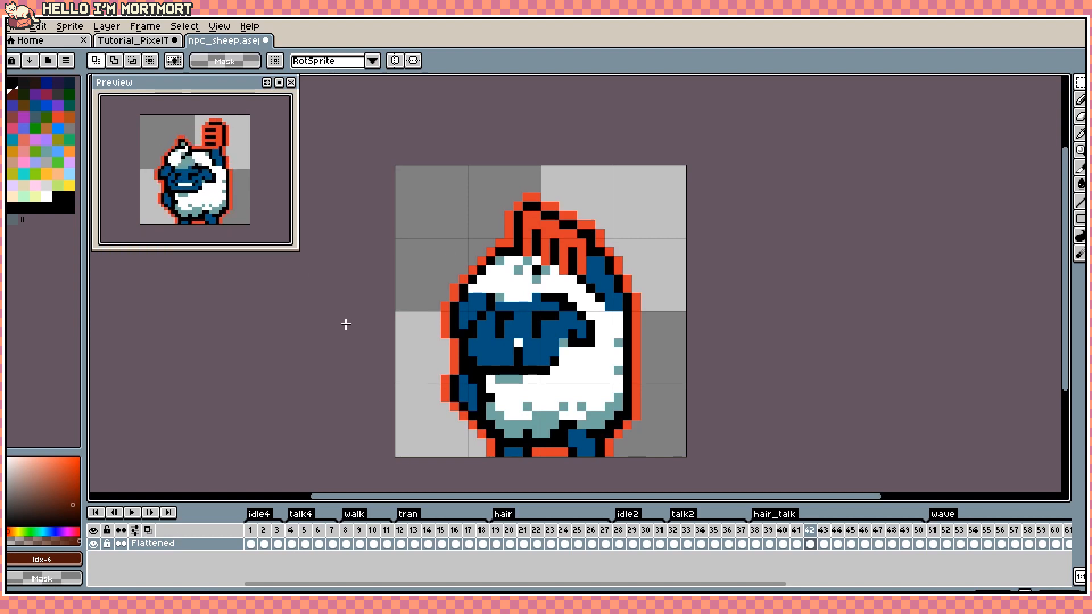
{"action": "left_click", "coordinate": [851, 530]}
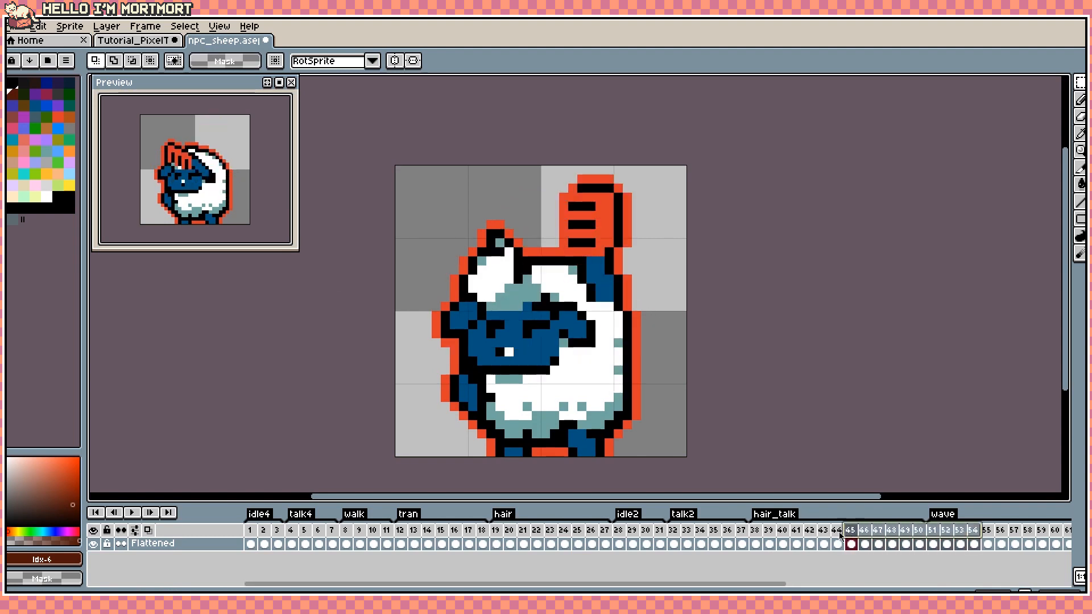
{"action": "left_click", "coordinate": [317, 530]}
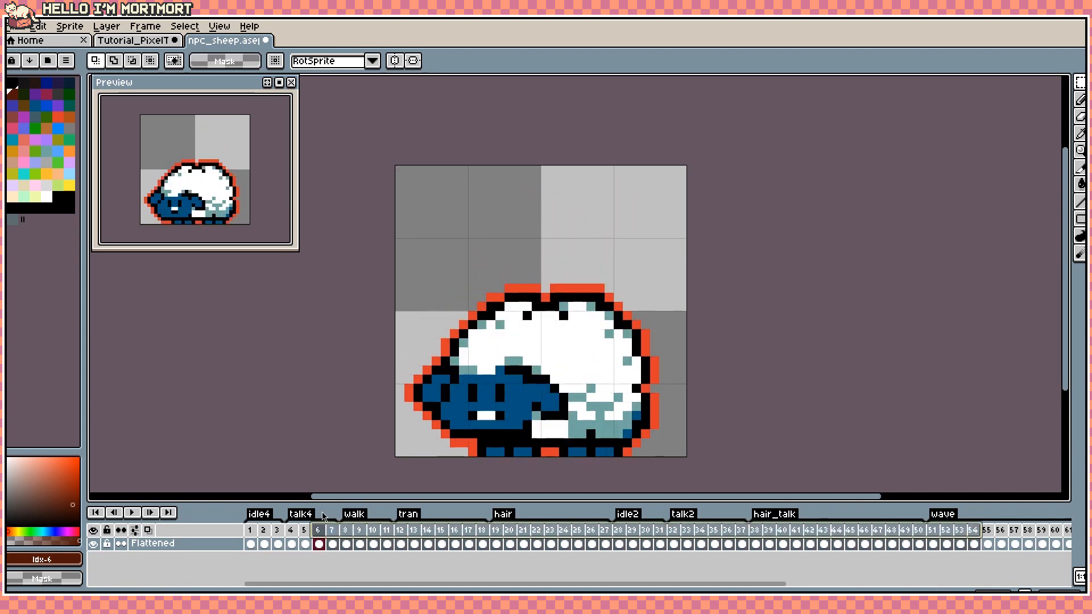
{"action": "left_click", "coordinate": [132, 41]}
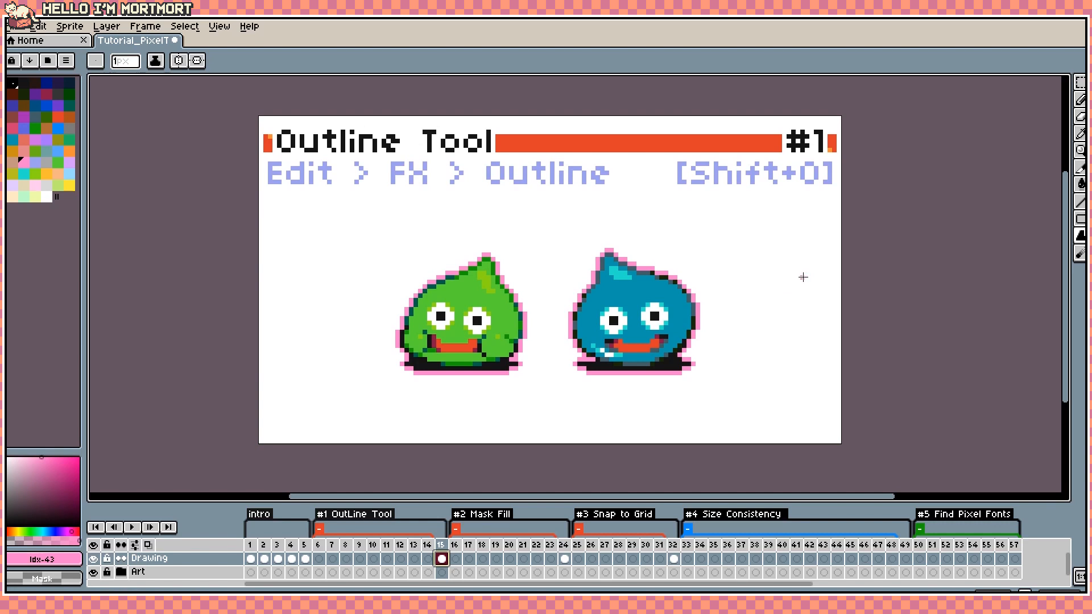
{"action": "mouse_move", "coordinate": [761, 283]}
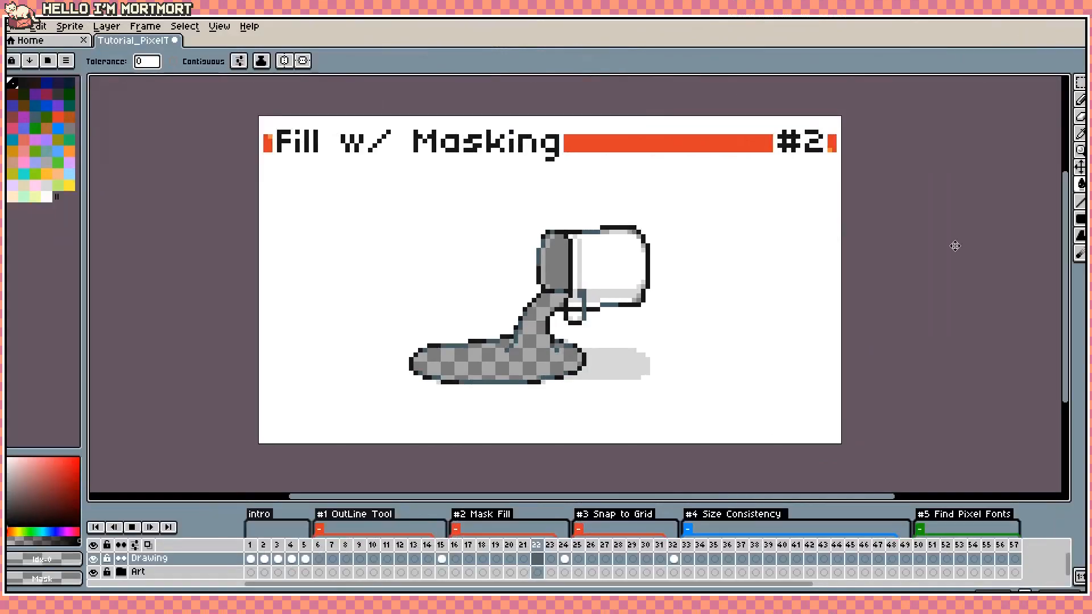
Step: Step to the Fill w/ Masking #2 slide frame with the pouring paint bucket
{"action": "left_click", "coordinate": [466, 545]}
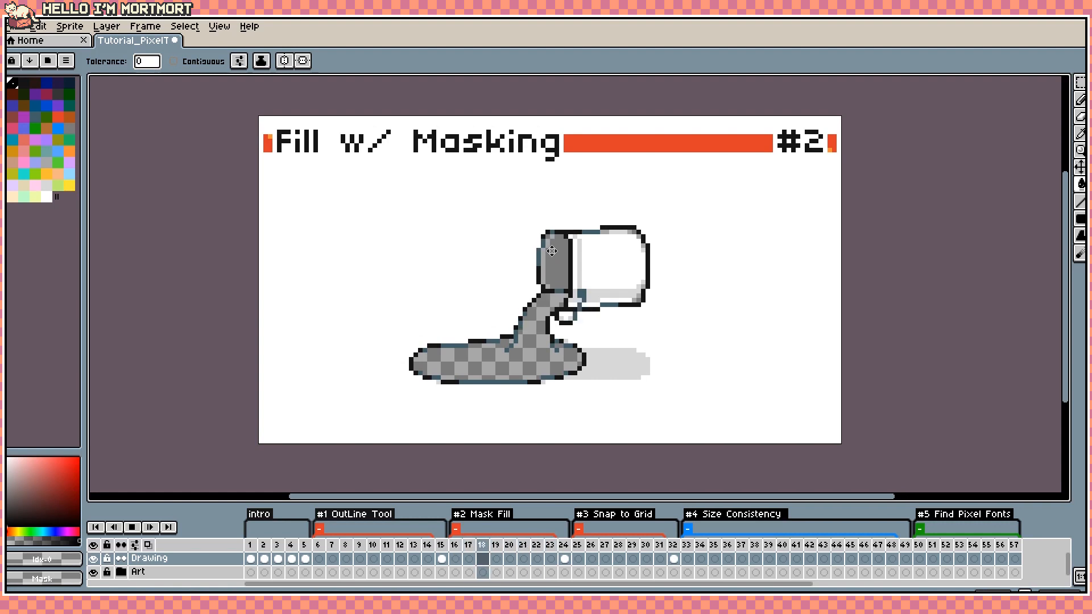
Step: Go to frame 24 showing six coloured circles beside the blond portrait
{"action": "left_click", "coordinate": [564, 557]}
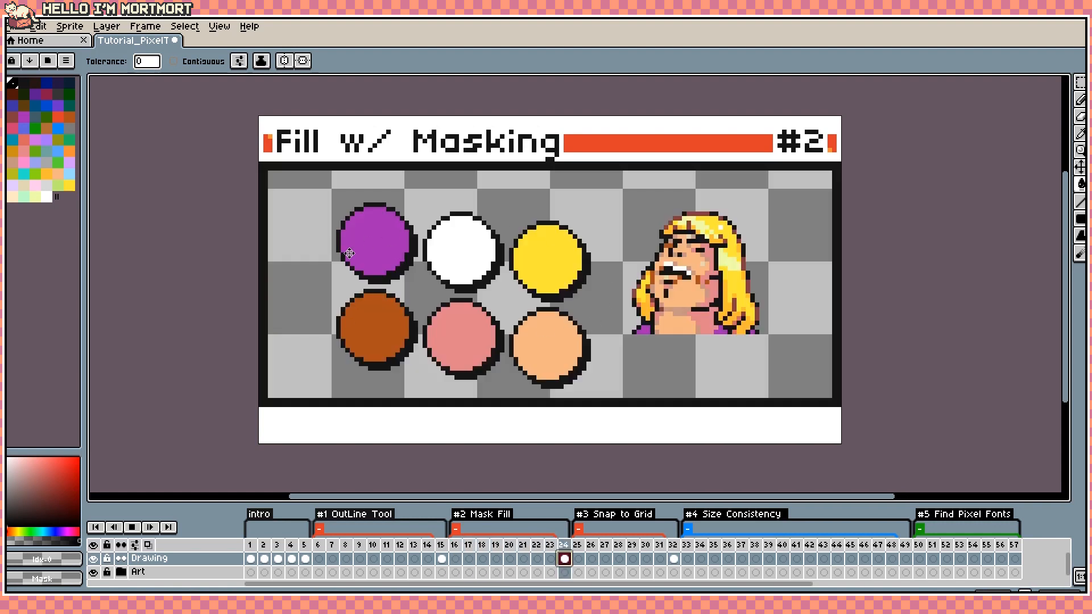
{"action": "mouse_move", "coordinate": [399, 341]}
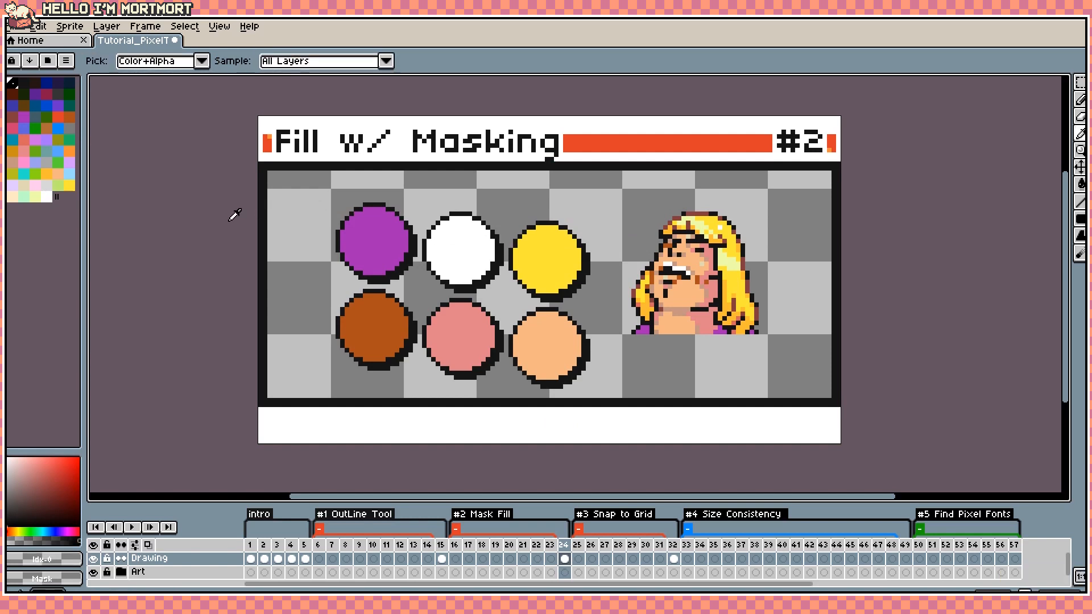
{"action": "mouse_move", "coordinate": [212, 223]}
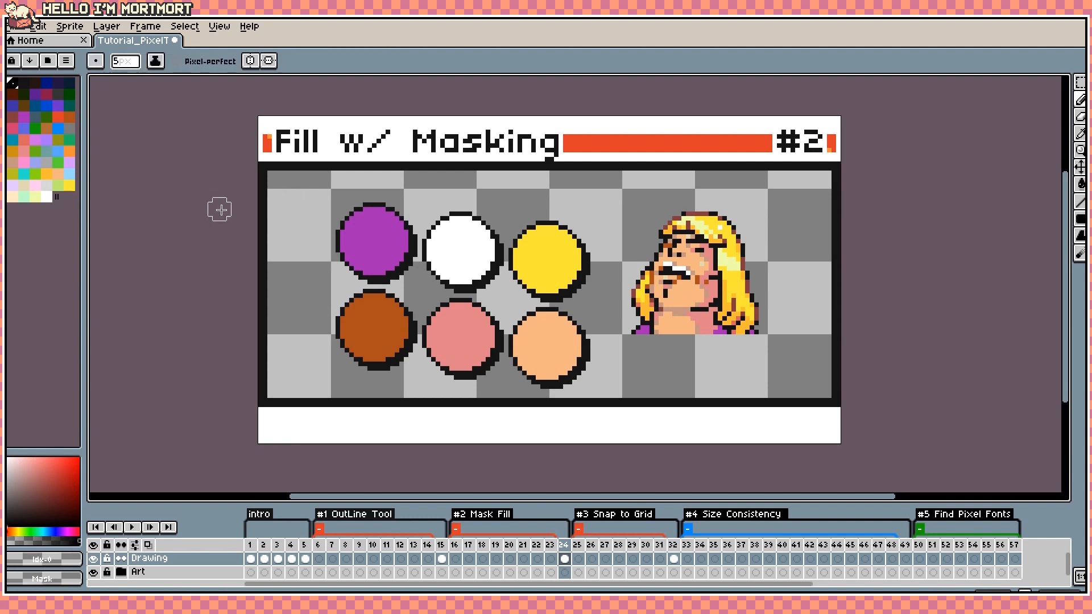
{"action": "mouse_move", "coordinate": [62, 582]}
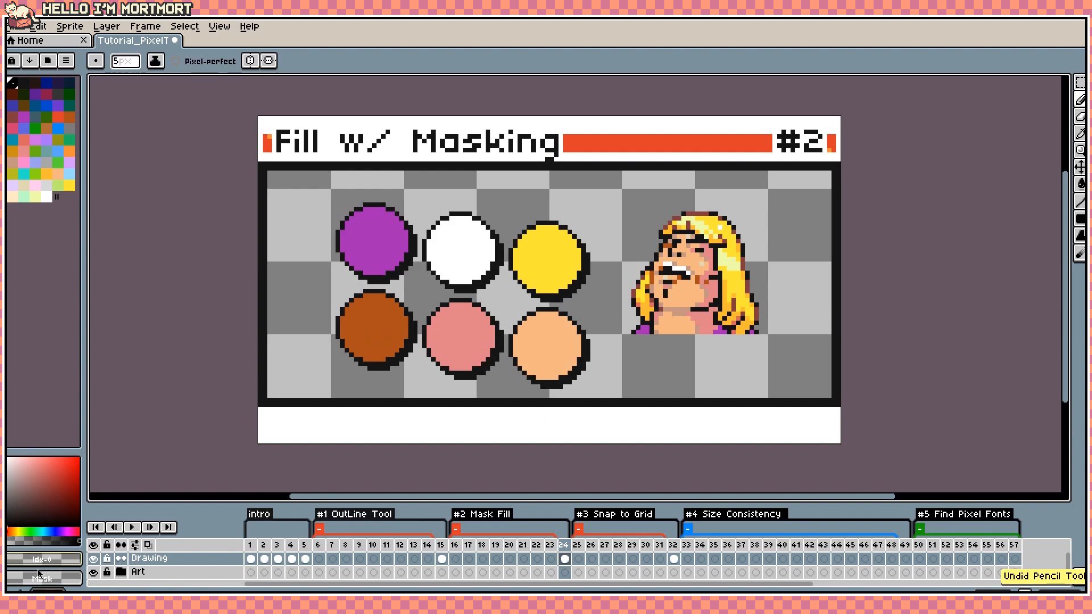
{"action": "mouse_move", "coordinate": [45, 577]}
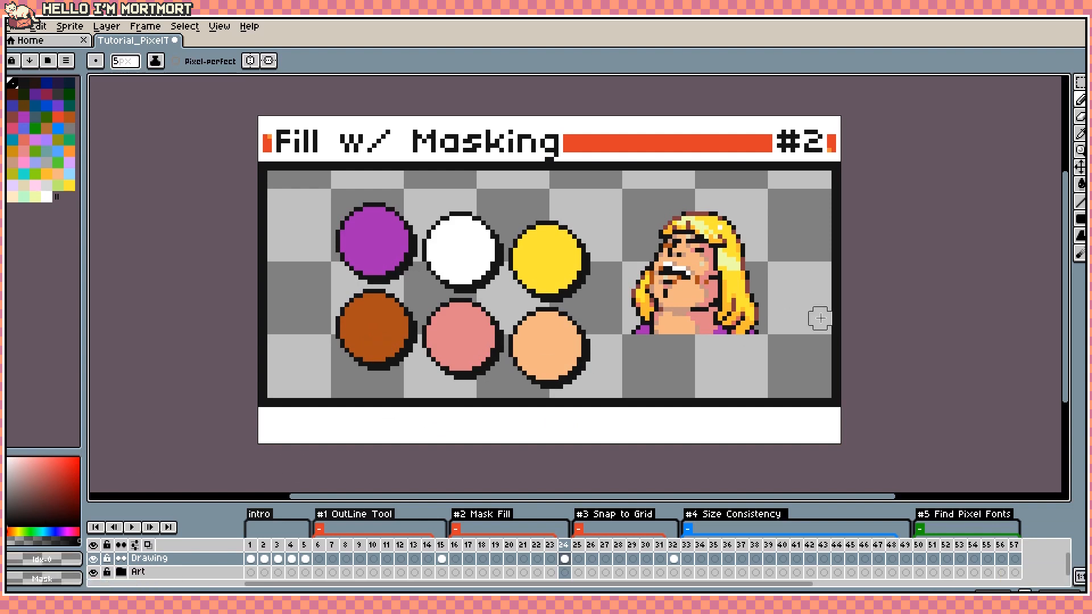
Step: Undo the trial fills, then bucket-fill the grey circle purple
{"action": "left_click", "coordinate": [1080, 167]}
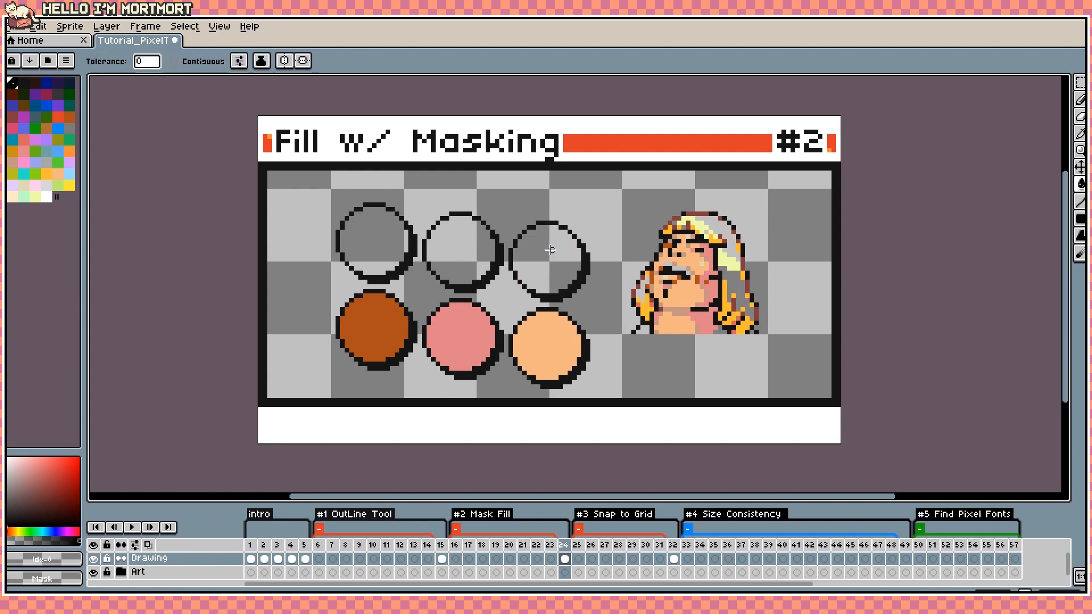
{"action": "key", "text": "ctrl+z"}
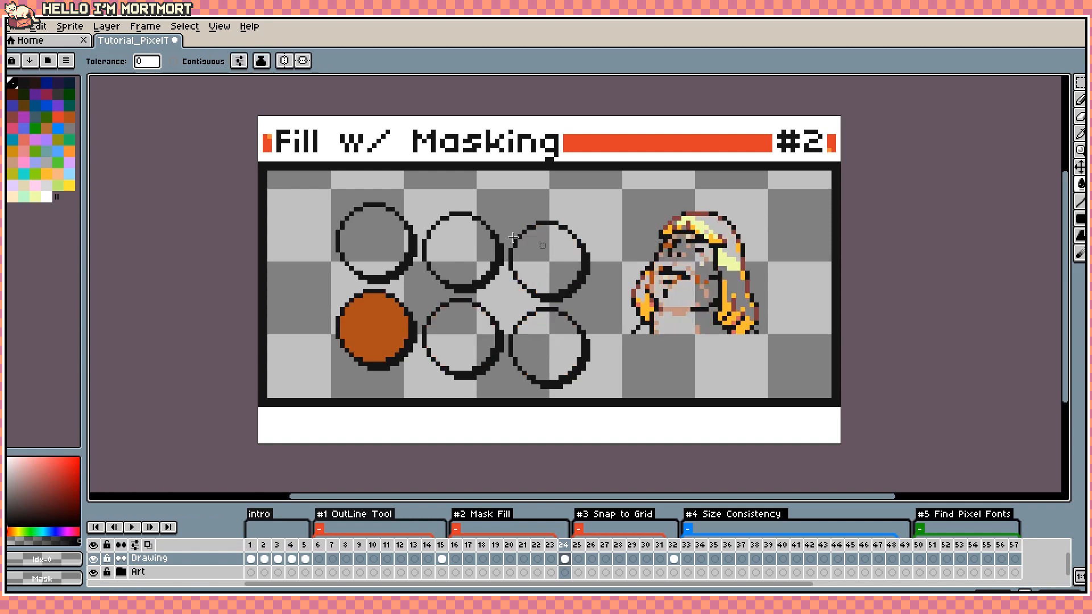
{"action": "mouse_move", "coordinate": [200, 66]}
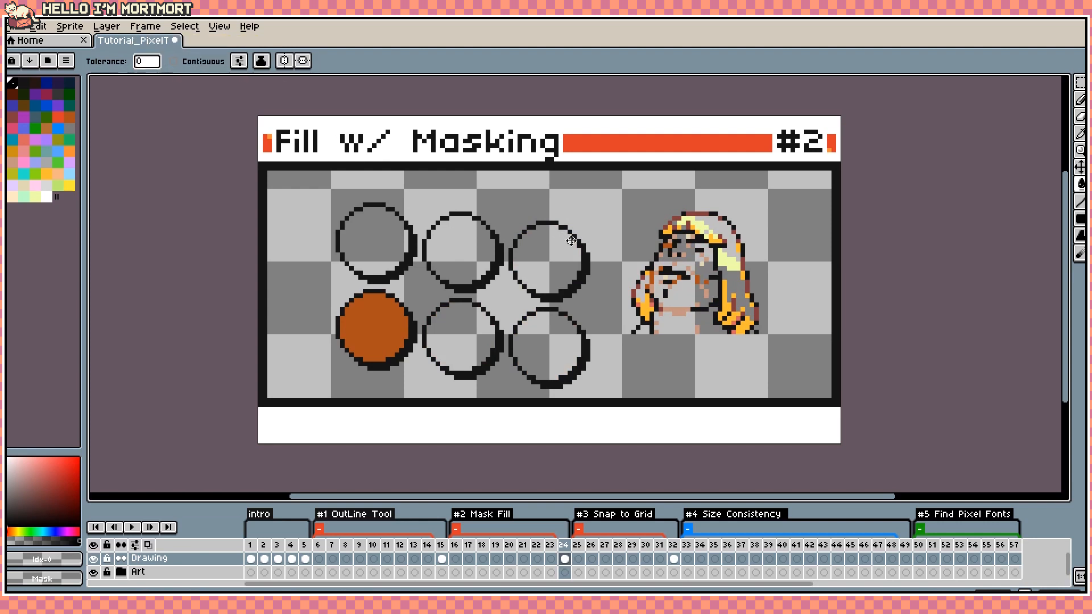
{"action": "key", "text": "ctrl+z"}
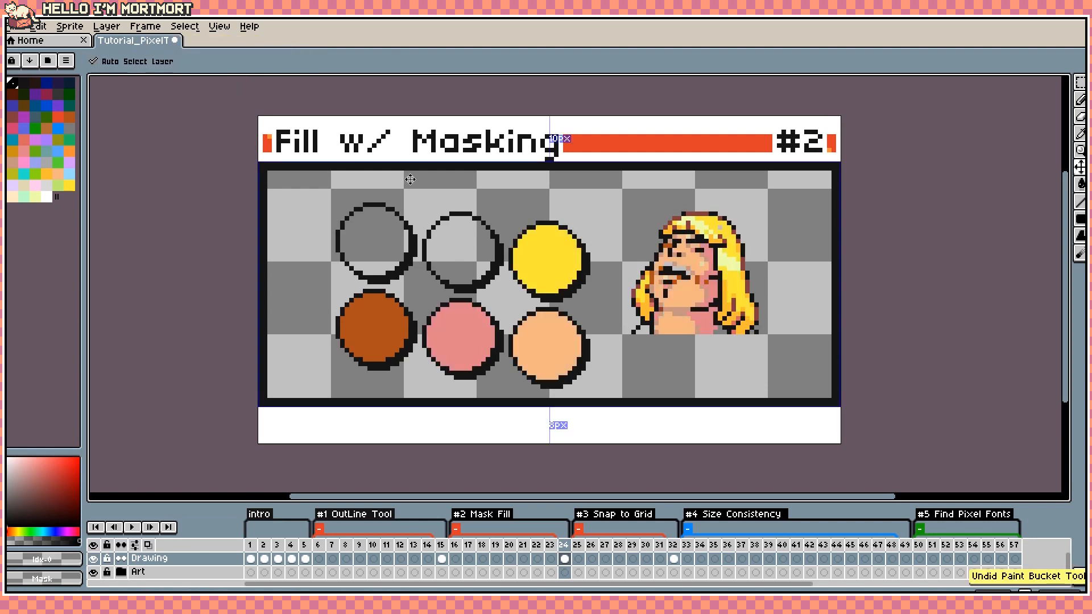
{"action": "left_click", "coordinate": [376, 240]}
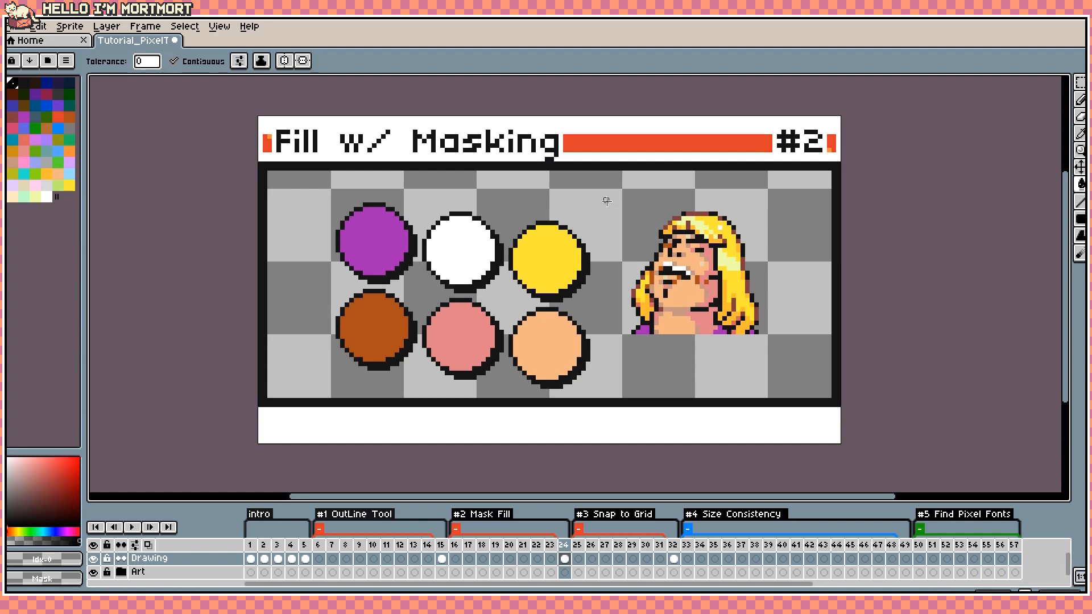
{"action": "mouse_move", "coordinate": [625, 250]}
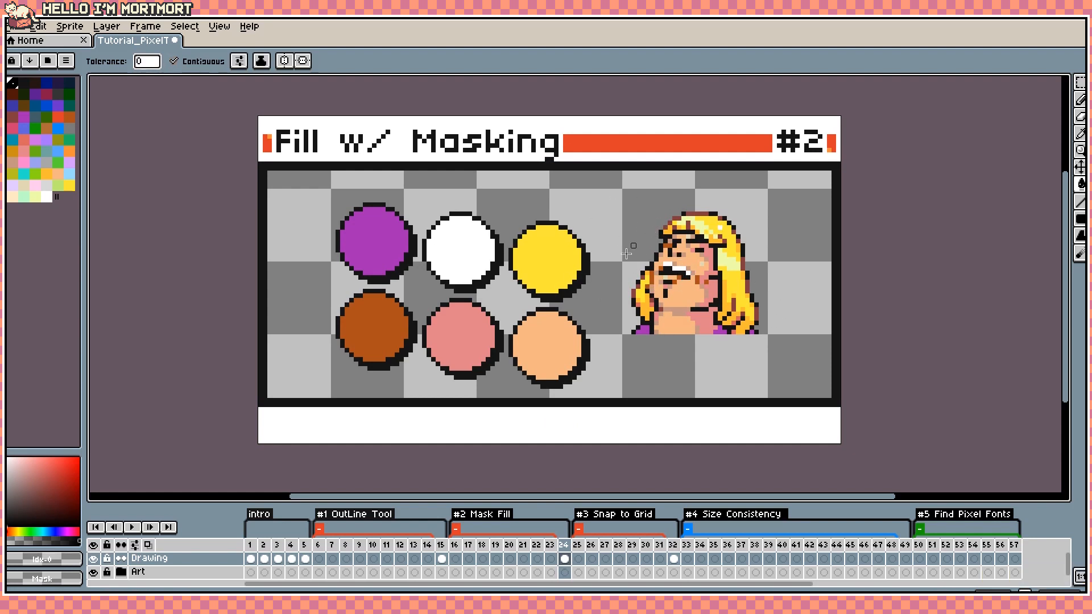
{"action": "mouse_move", "coordinate": [864, 241]}
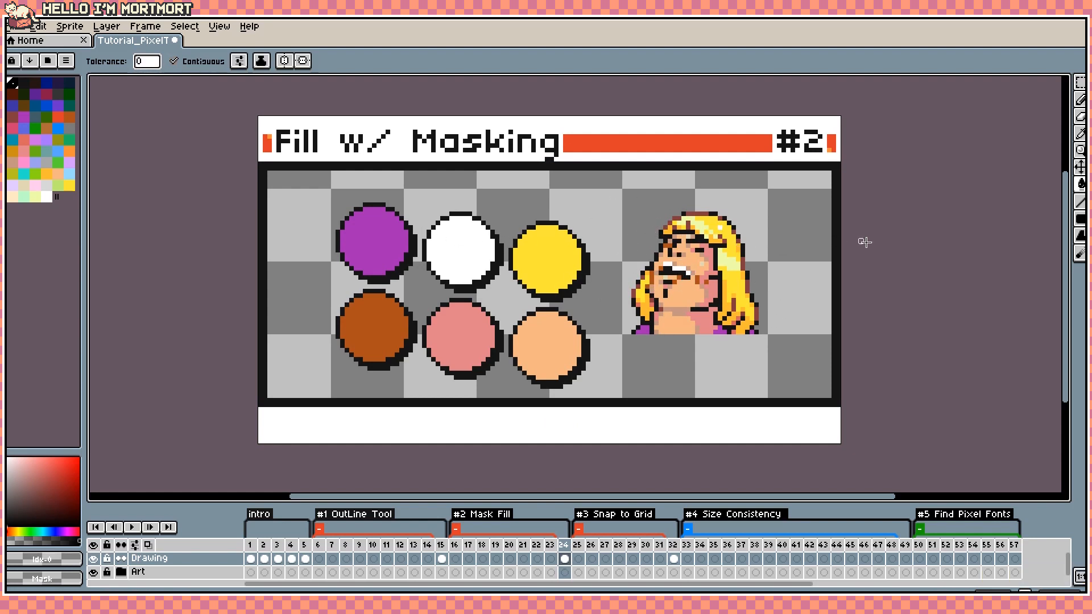
{"action": "mouse_move", "coordinate": [1078, 228]}
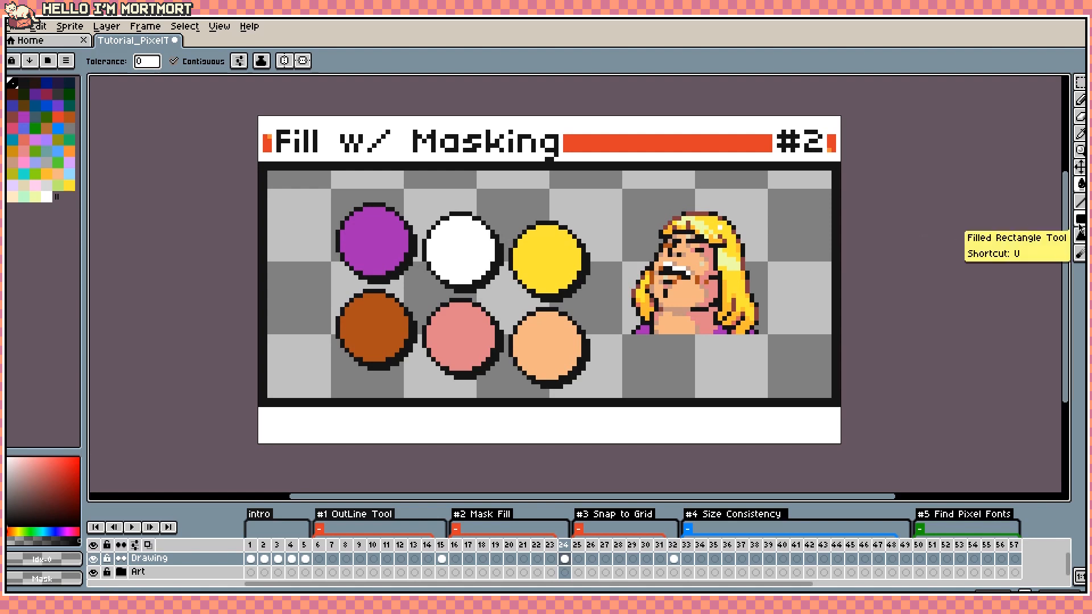
Step: Switch to the Filled Rectangle tool for a trial shape
{"action": "left_click", "coordinate": [1080, 222]}
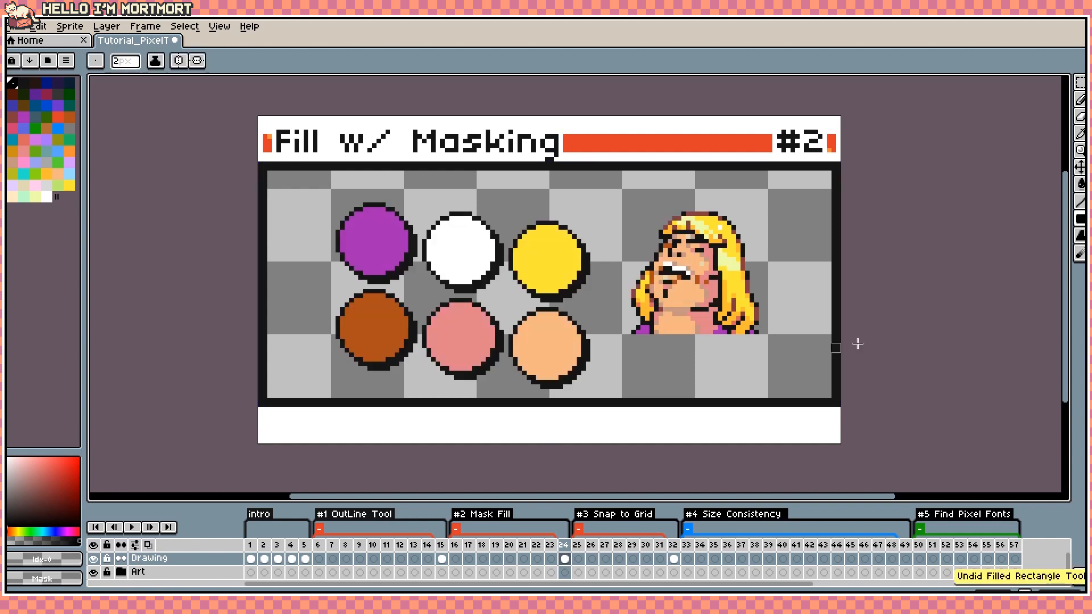
{"action": "mouse_move", "coordinate": [1064, 218]}
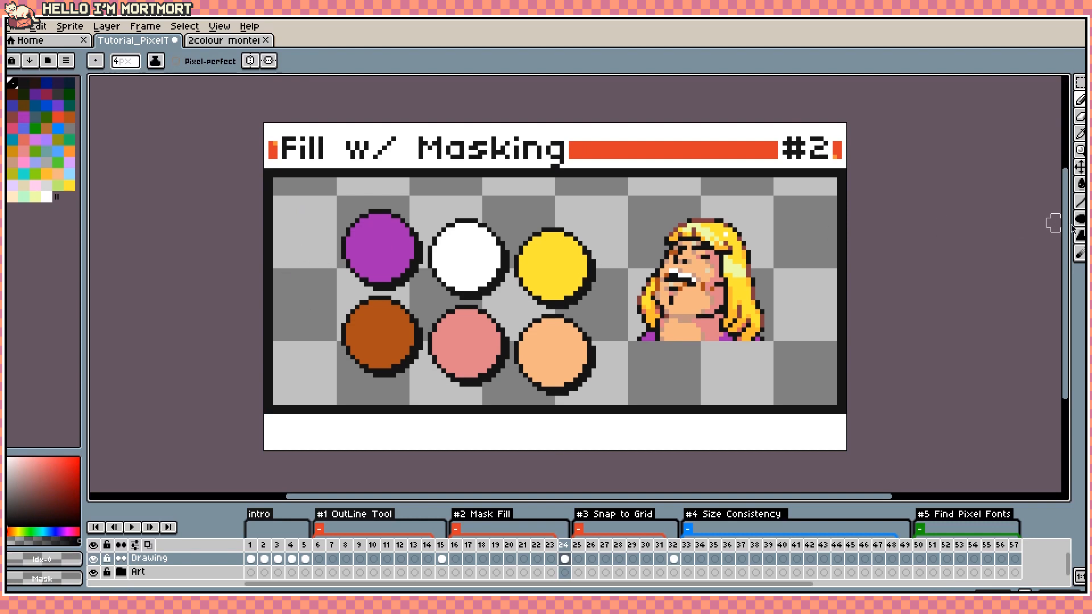
{"action": "mouse_move", "coordinate": [859, 224]}
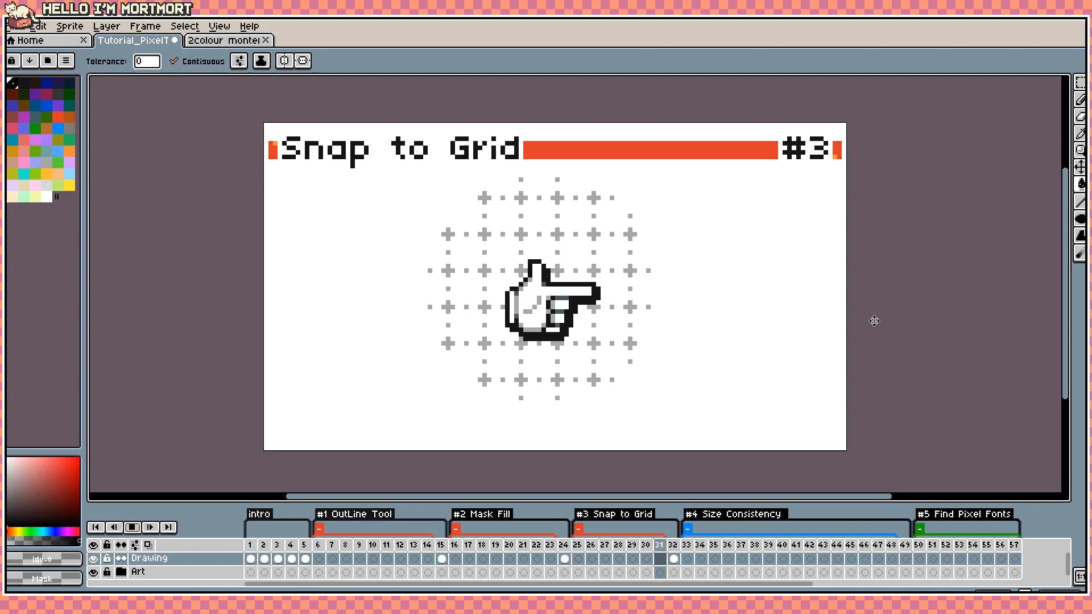
{"action": "mouse_move", "coordinate": [832, 406]}
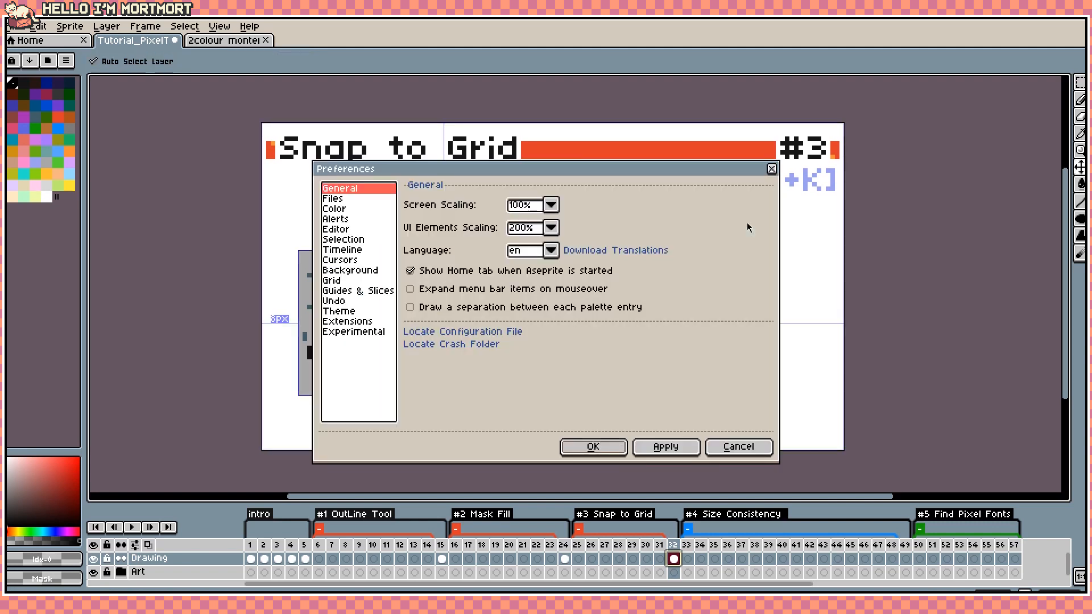
Step: Switch on the Visible Grid in Preferences and apply it to the document
{"action": "left_click", "coordinate": [330, 280]}
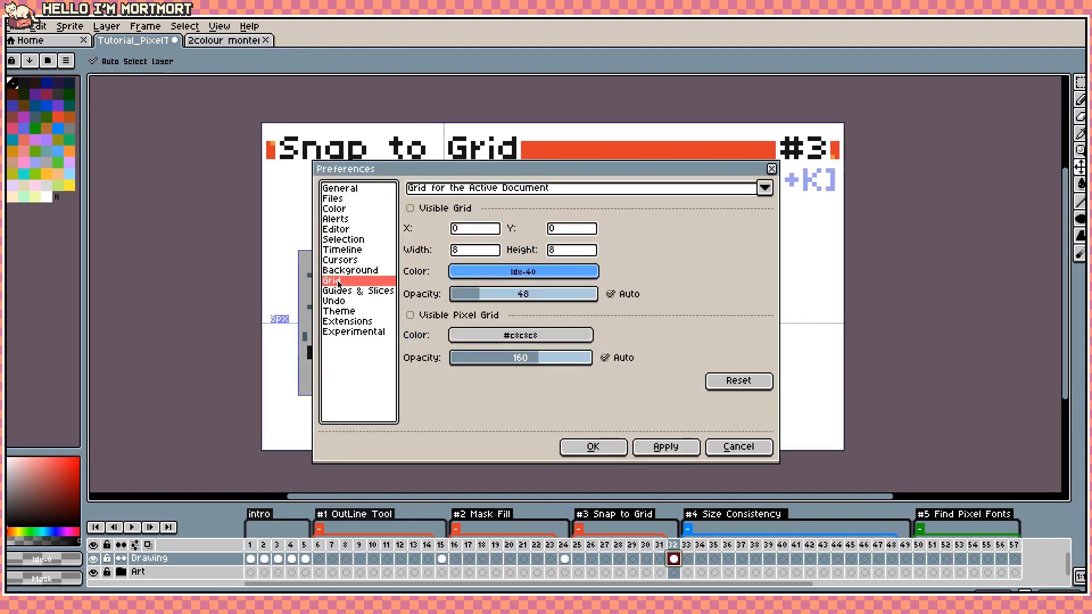
{"action": "mouse_move", "coordinate": [563, 259]}
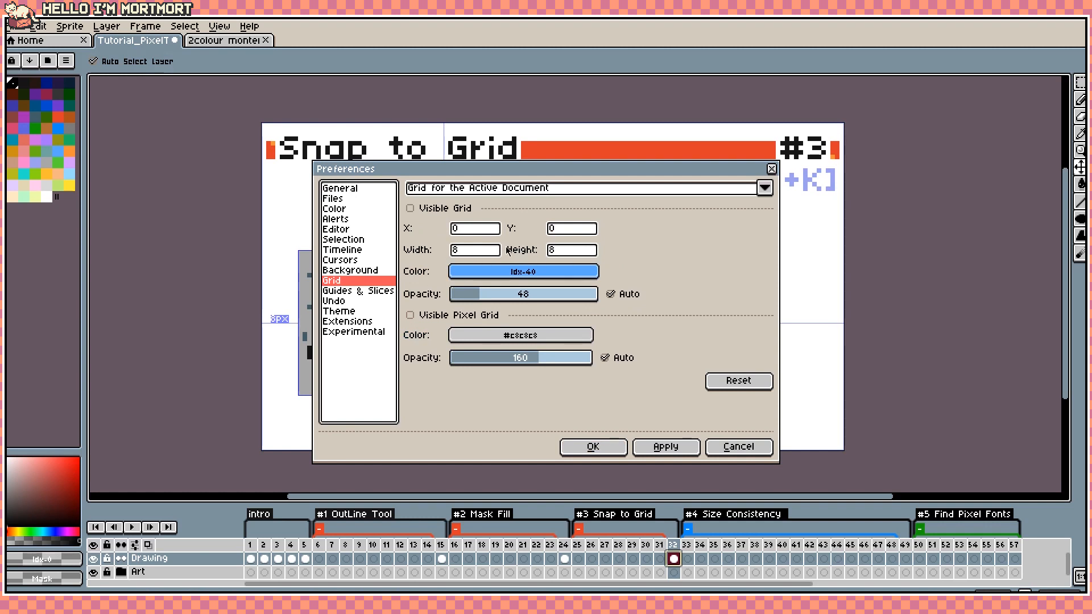
{"action": "left_click", "coordinate": [410, 208]}
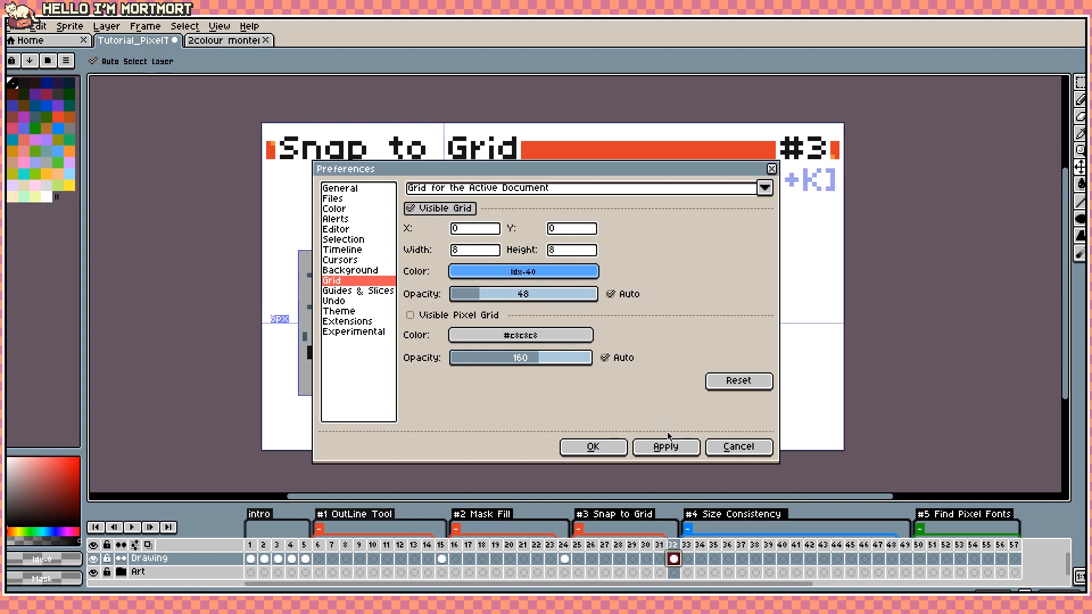
{"action": "left_click", "coordinate": [592, 447]}
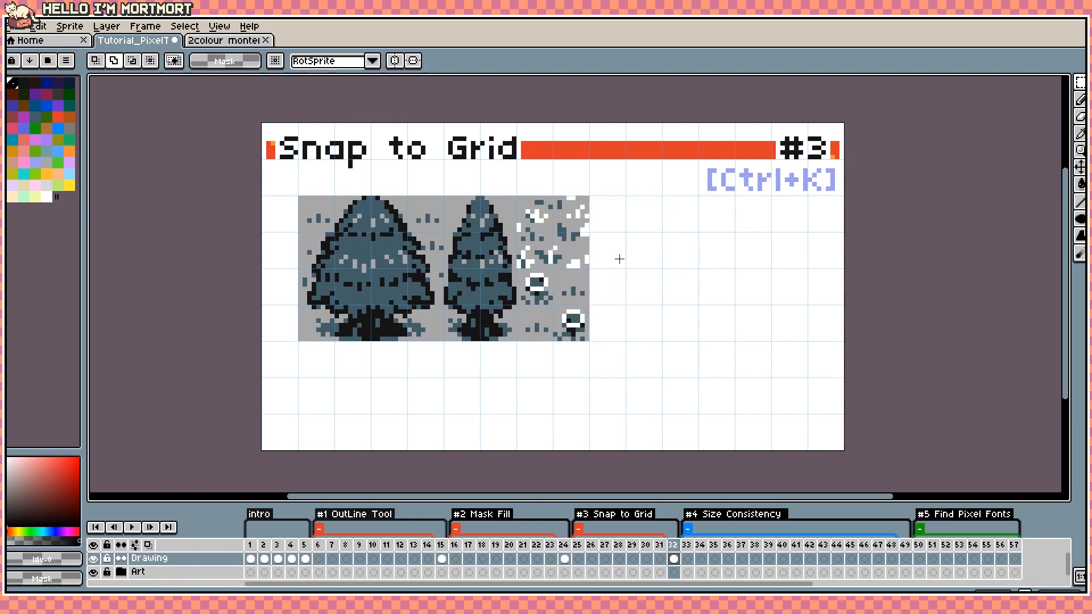
{"action": "mouse_move", "coordinate": [604, 328]}
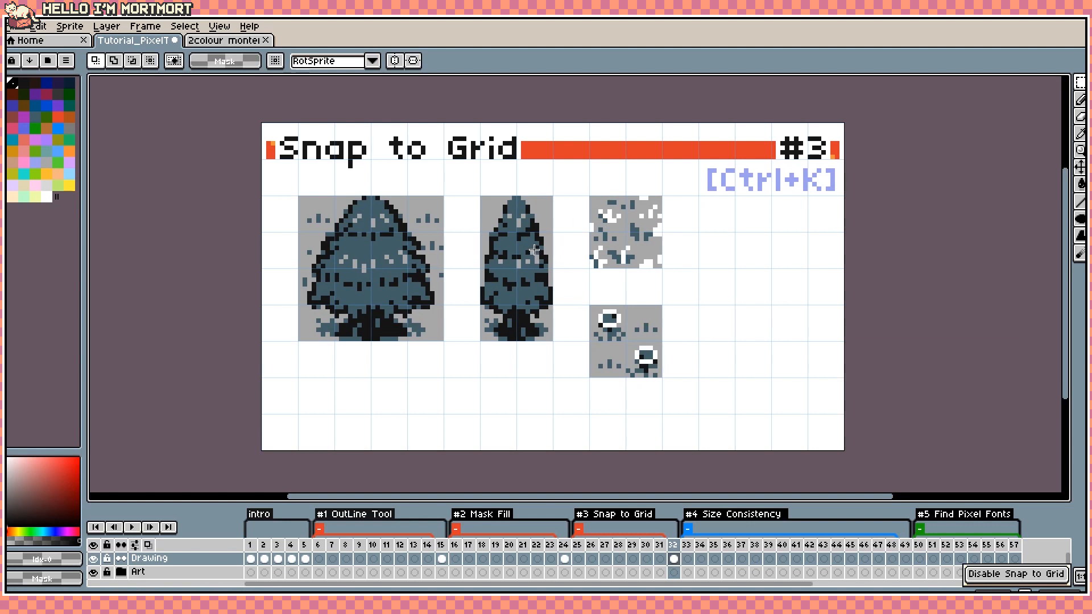
Step: Turn Snap to Grid back off after repositioning the tree pieces
{"action": "left_click", "coordinate": [225, 40]}
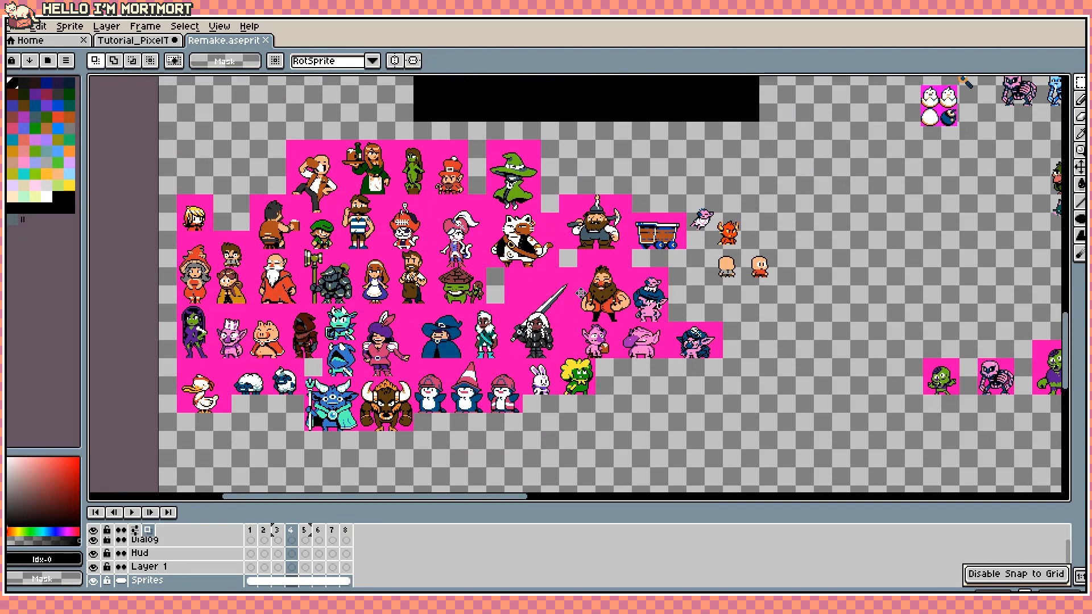
Step: Zoom into the Remake sprite sheet, move a character block, then return to the slide tab
{"action": "scroll", "scroll_direction": "up", "scroll_amount": 3}
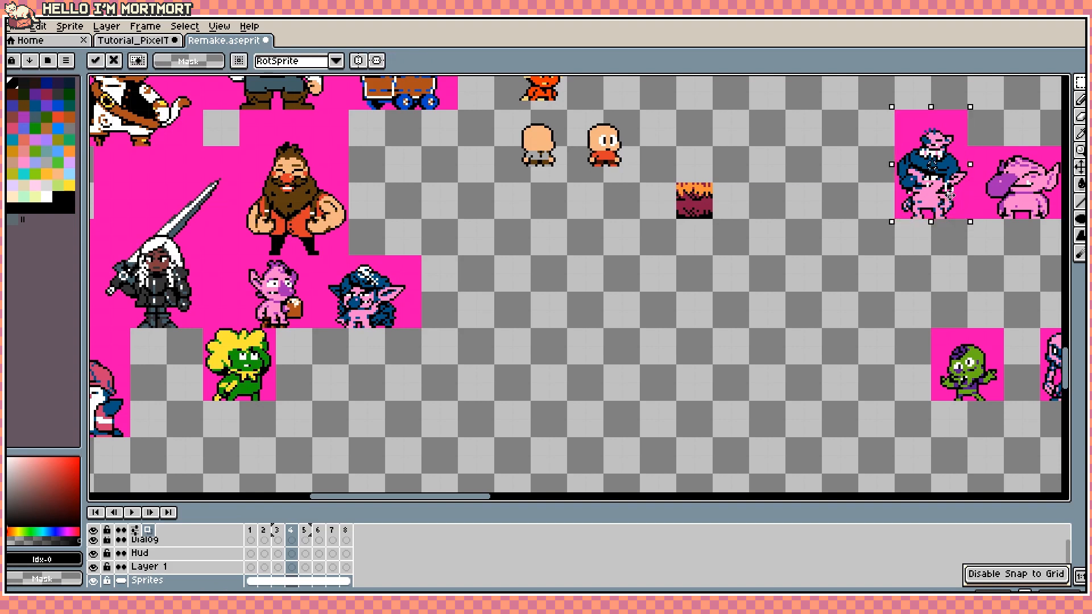
{"action": "left_click", "coordinate": [132, 41]}
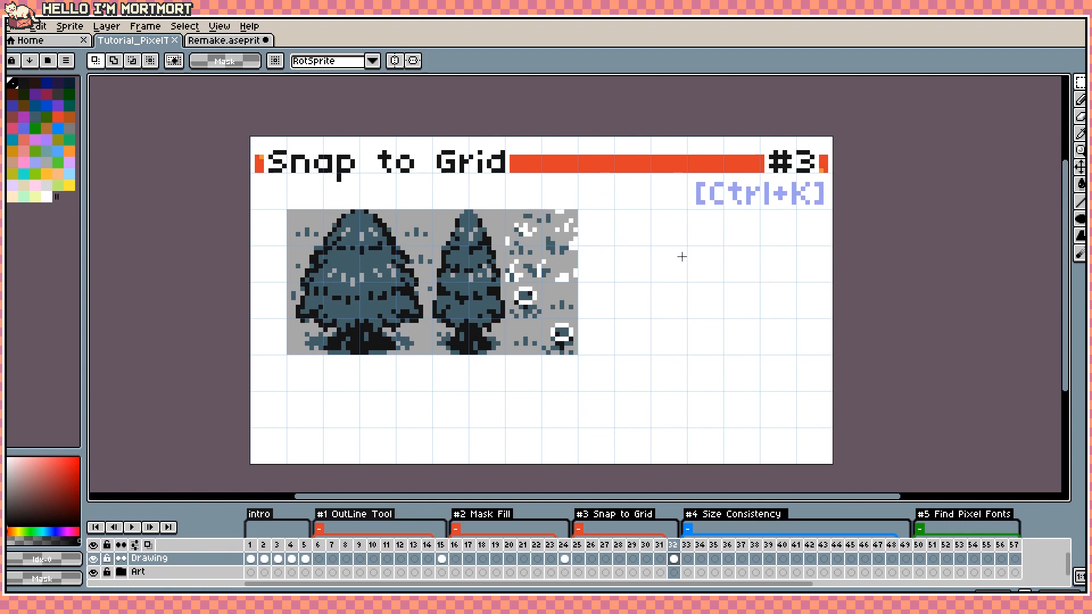
{"action": "mouse_move", "coordinate": [539, 275]}
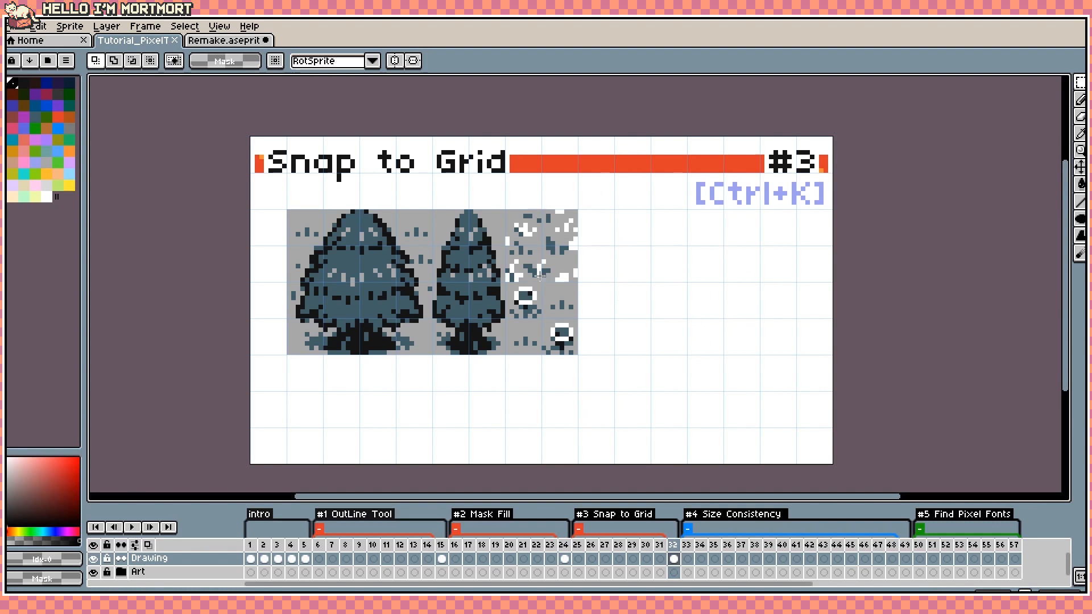
{"action": "mouse_move", "coordinate": [672, 296]}
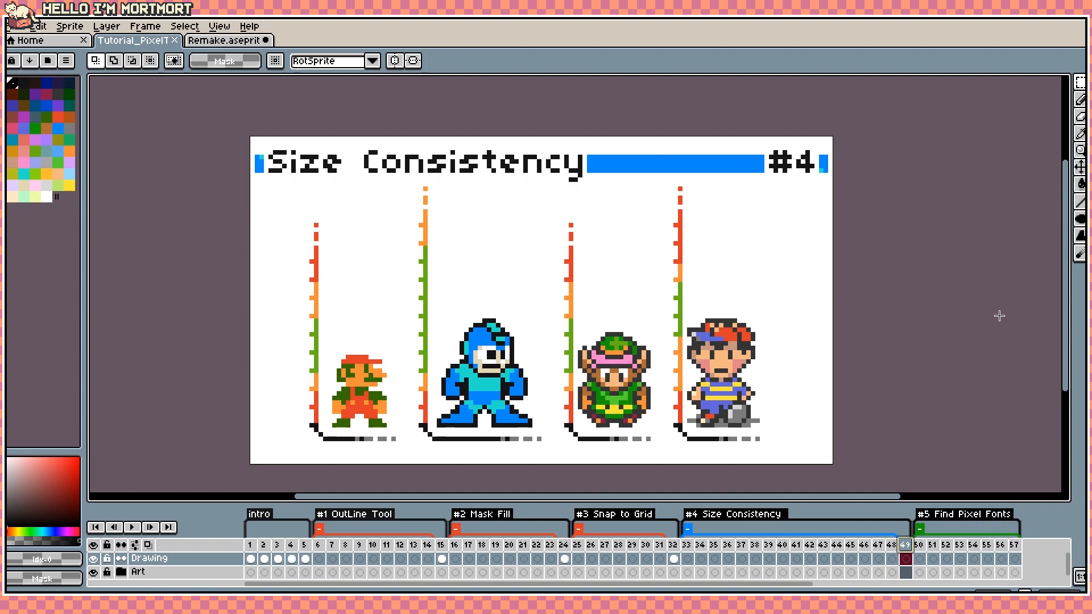
{"action": "mouse_move", "coordinate": [897, 274]}
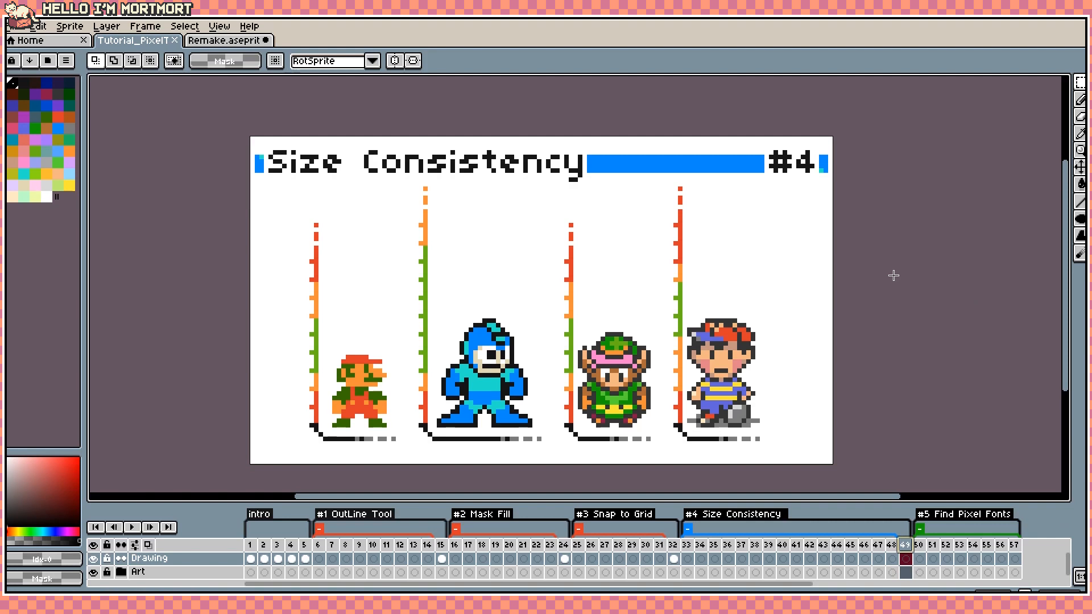
{"action": "mouse_move", "coordinate": [336, 241]}
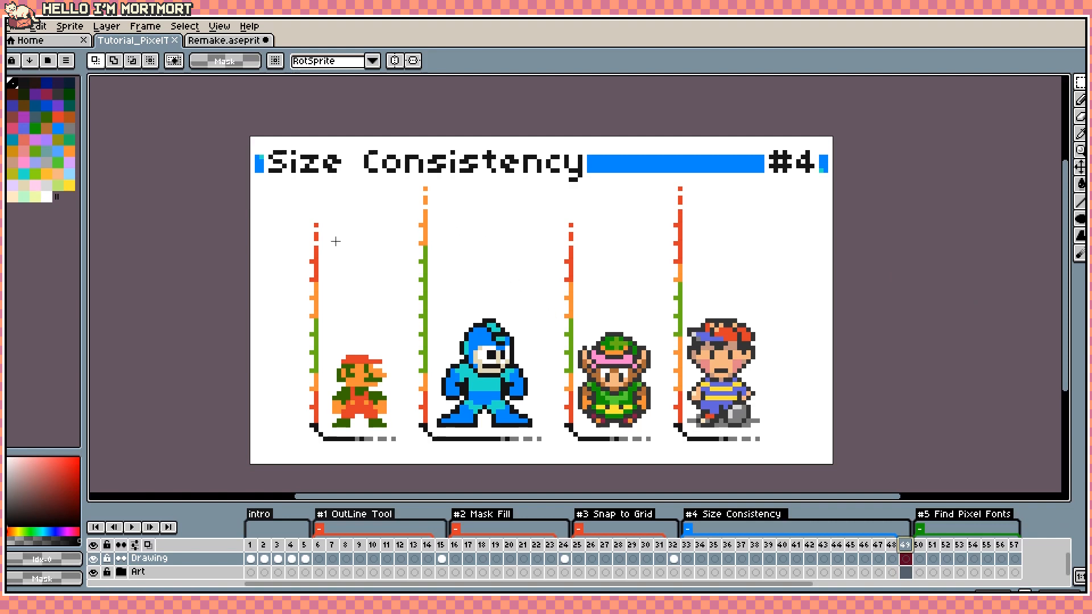
{"action": "mouse_move", "coordinate": [416, 354]}
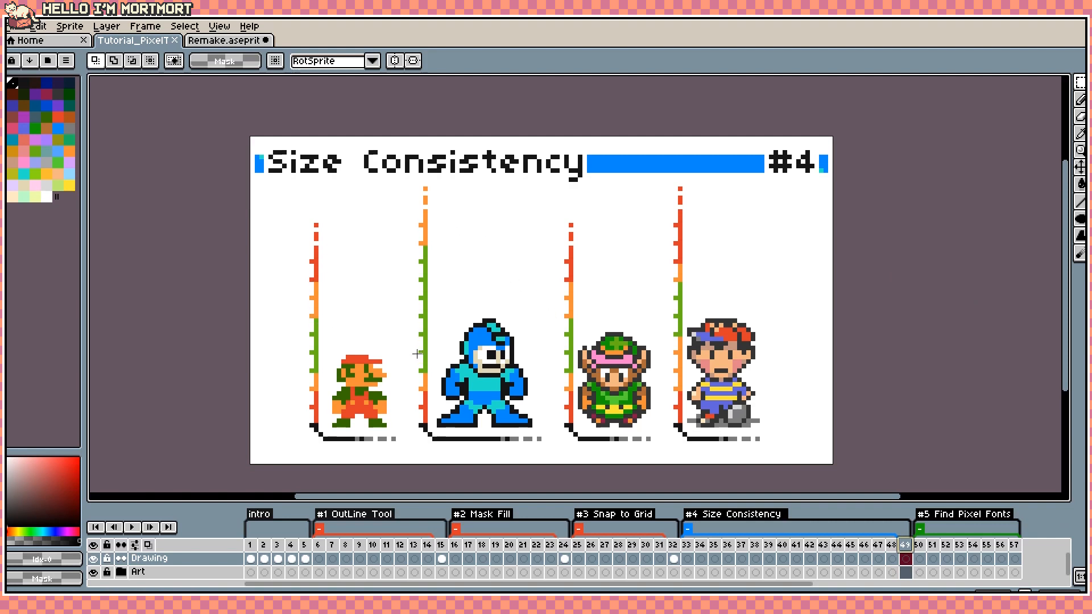
{"action": "mouse_move", "coordinate": [280, 319]}
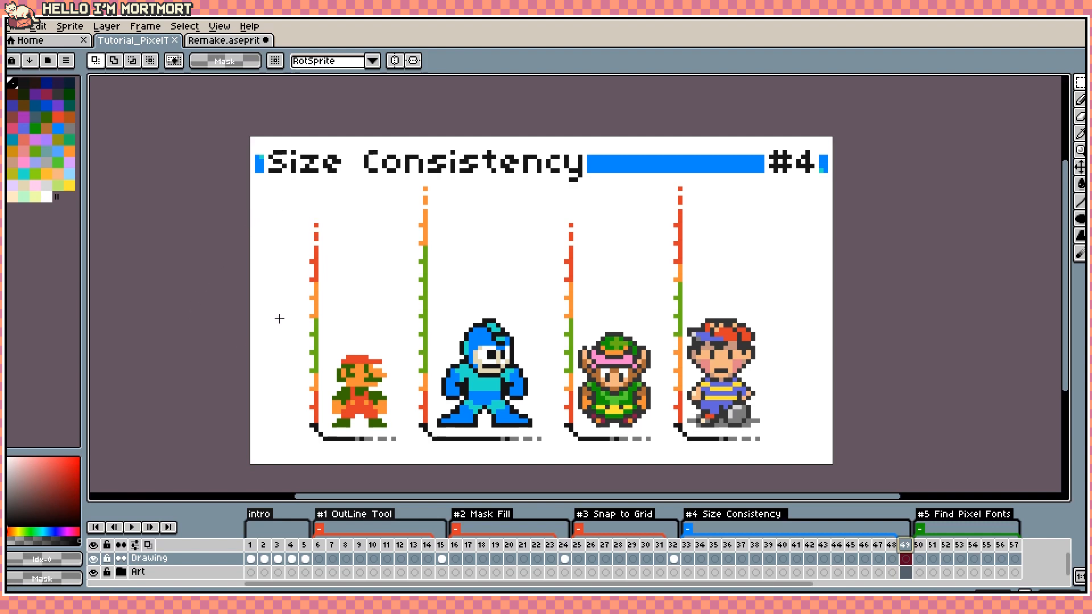
{"action": "mouse_move", "coordinate": [296, 204]}
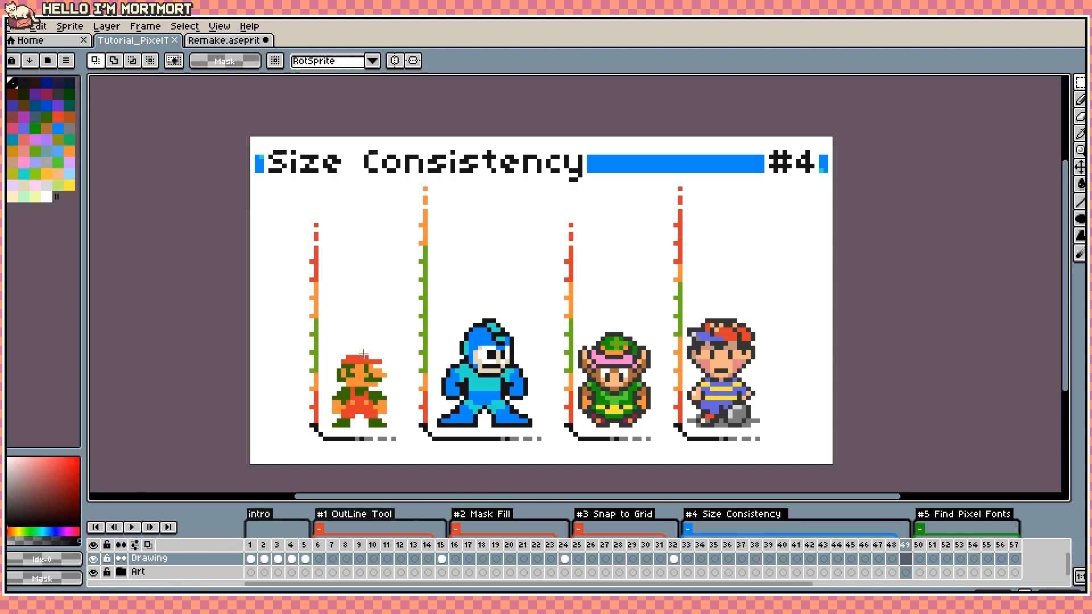
{"action": "mouse_move", "coordinate": [286, 217]}
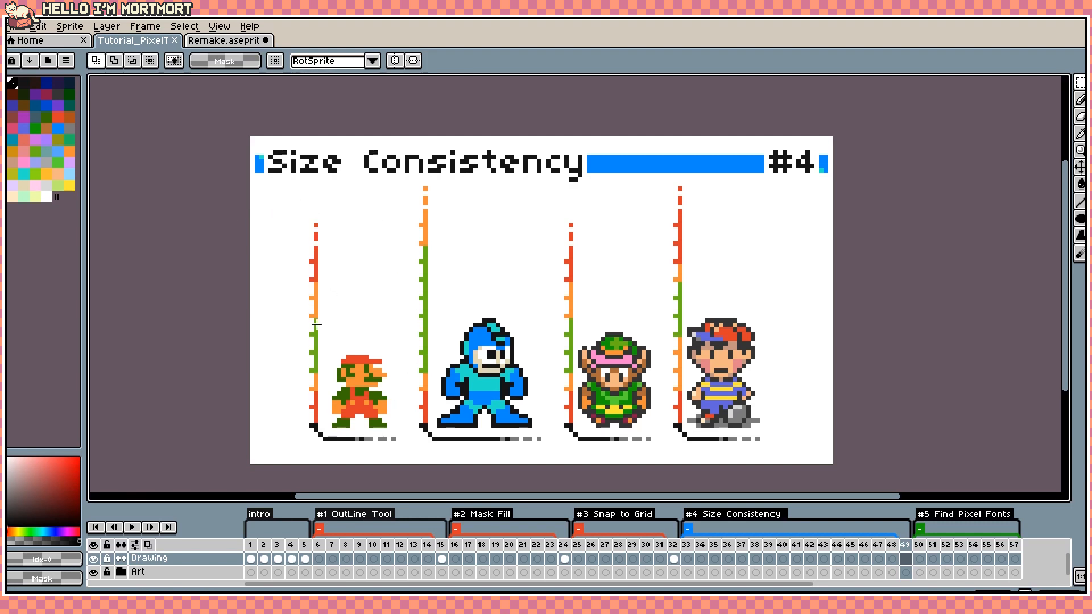
{"action": "mouse_move", "coordinate": [488, 290]}
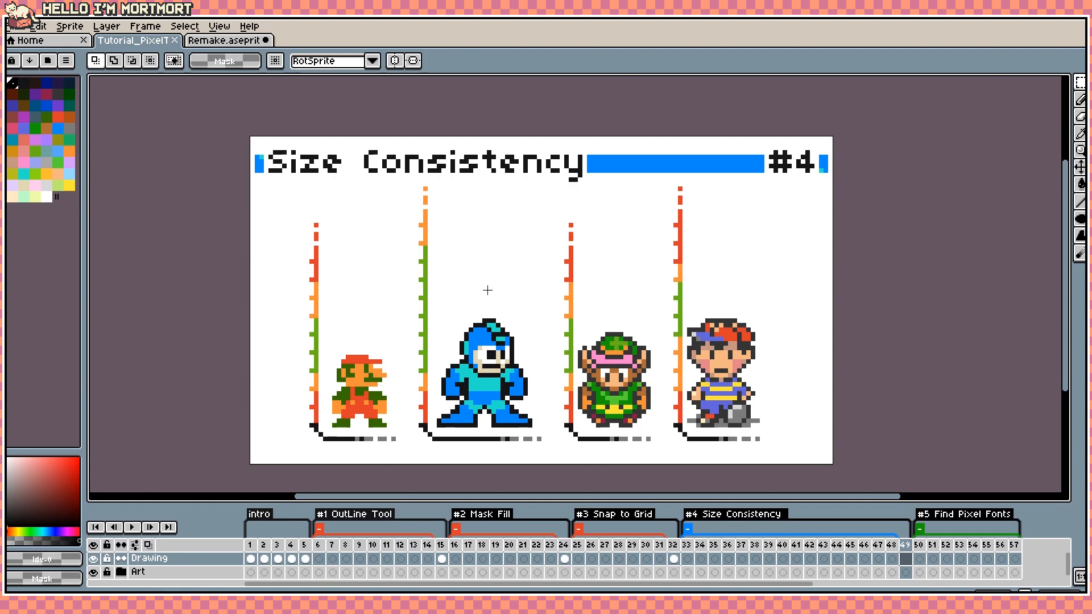
{"action": "mouse_move", "coordinate": [444, 244]}
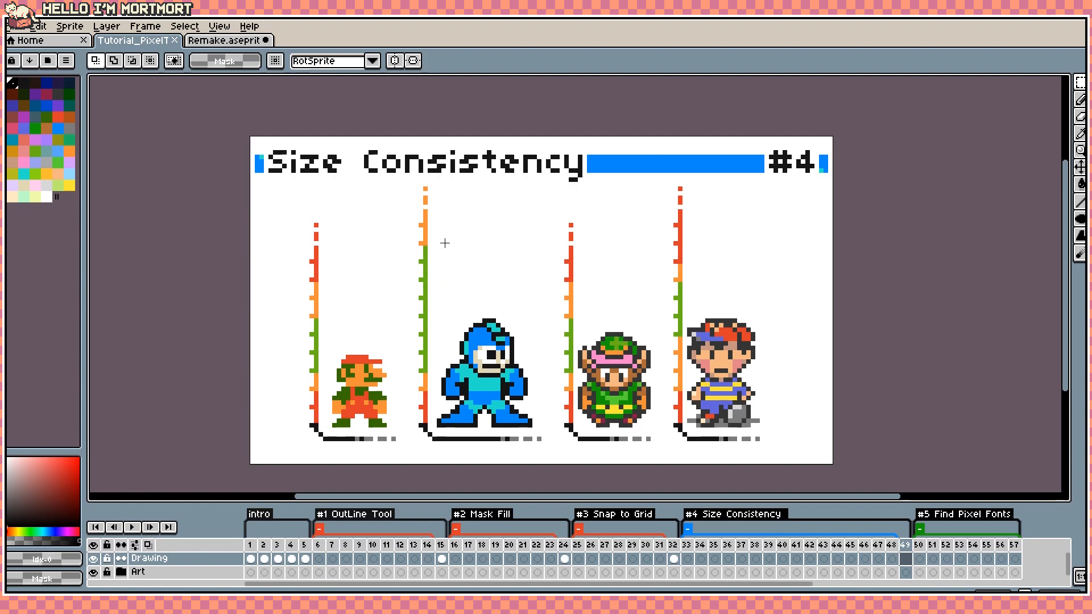
Step: Return to the Remake sprite sheet showing the height ruler
{"action": "left_click", "coordinate": [228, 41]}
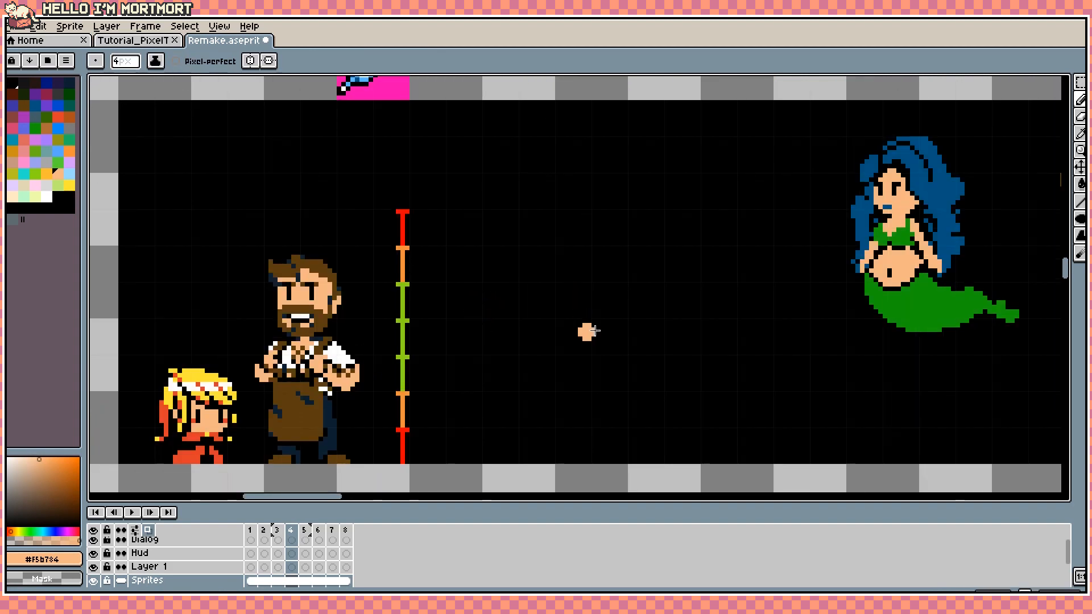
{"action": "mouse_move", "coordinate": [495, 346]}
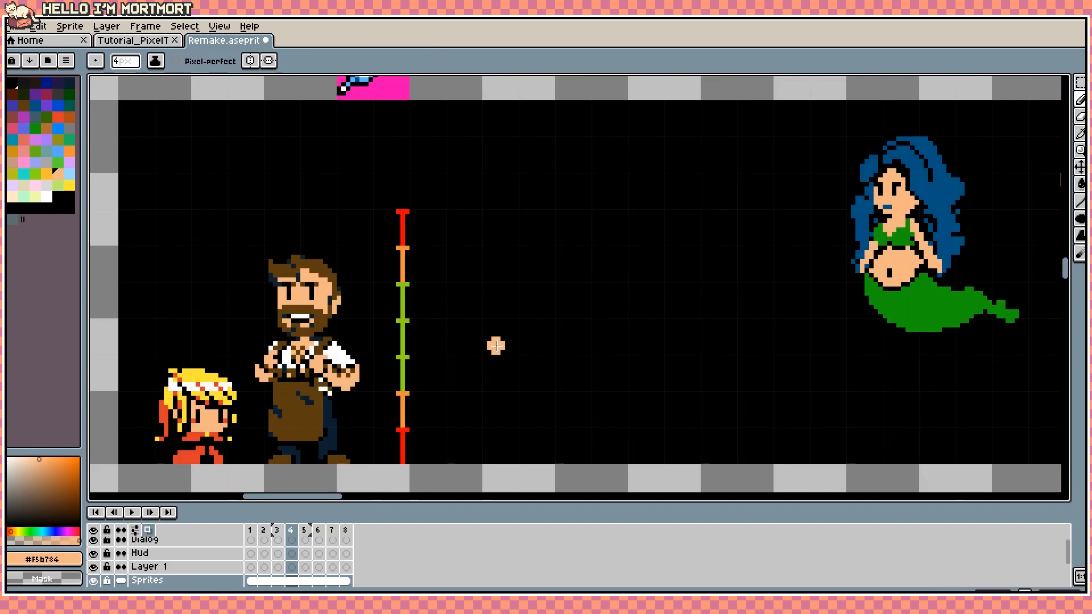
Step: Draw a peach rounded body shape beside the height ruler with the Pencil
{"action": "left_click", "coordinate": [480, 338]}
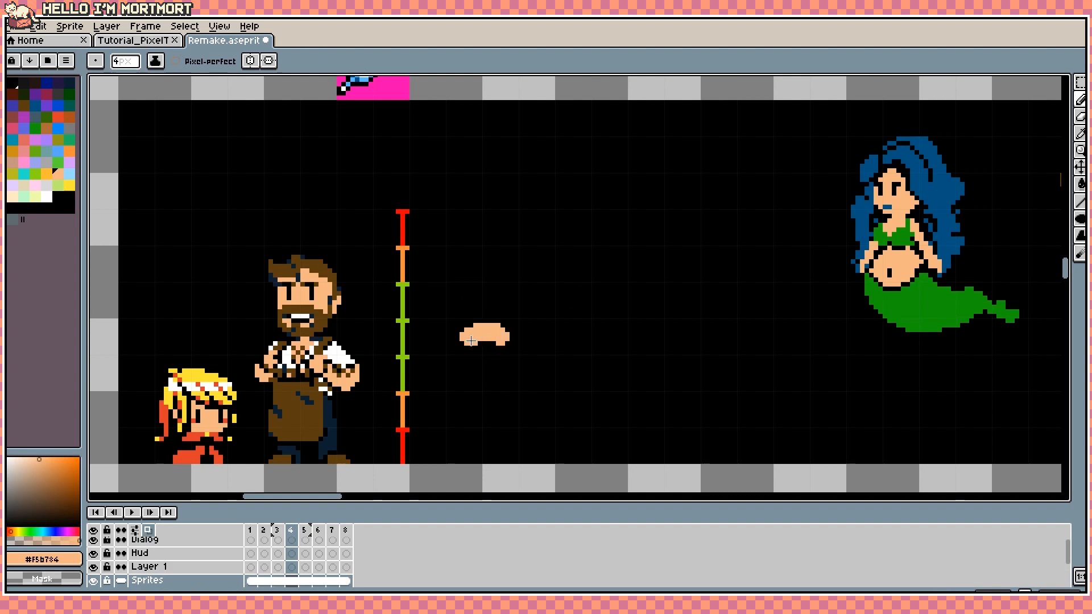
{"action": "left_click", "coordinate": [484, 362]}
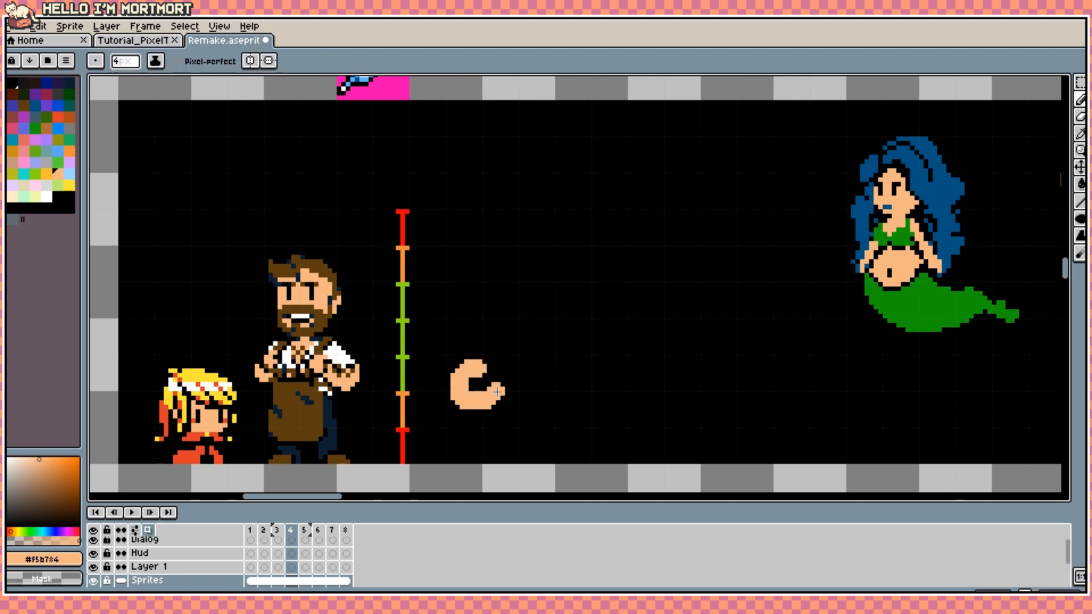
{"action": "left_click", "coordinate": [480, 382]}
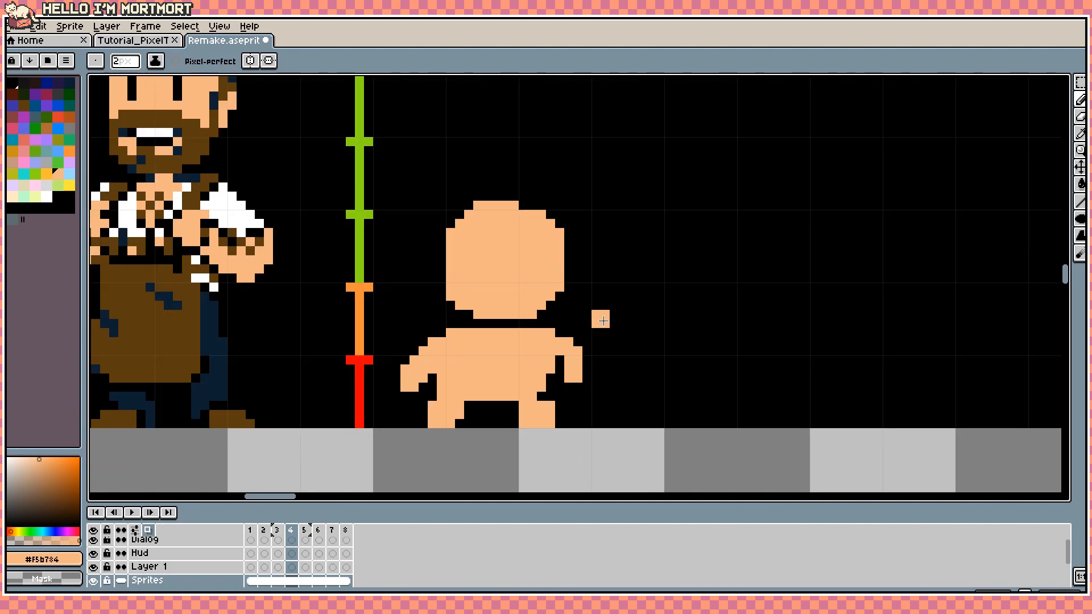
{"action": "left_click", "coordinate": [1078, 148]}
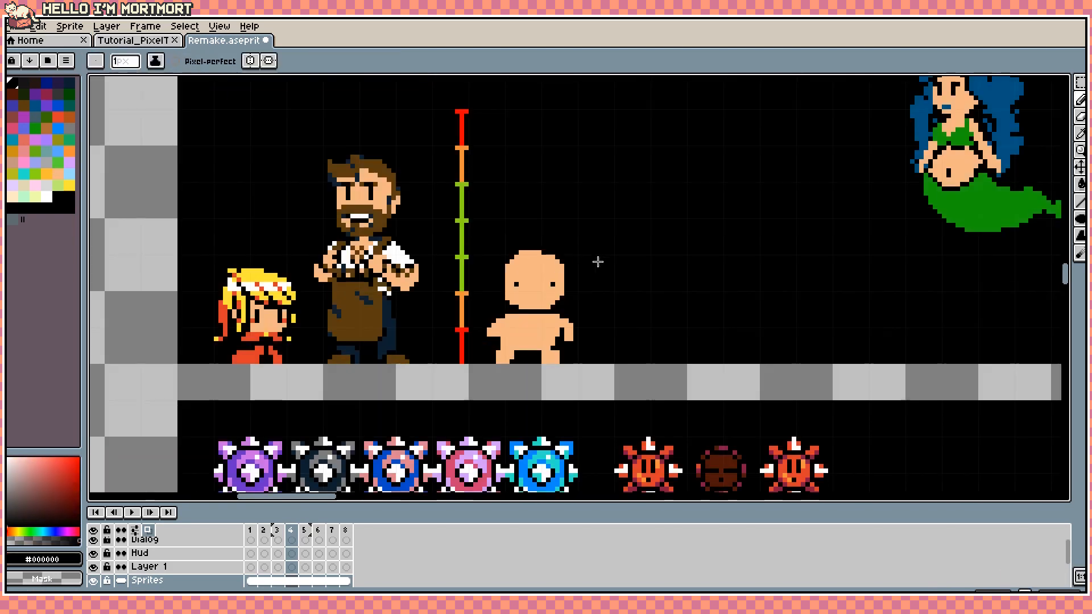
Step: Add eyes and a smile to the chubby character, then zoom out and back in
{"action": "left_click", "coordinate": [528, 293]}
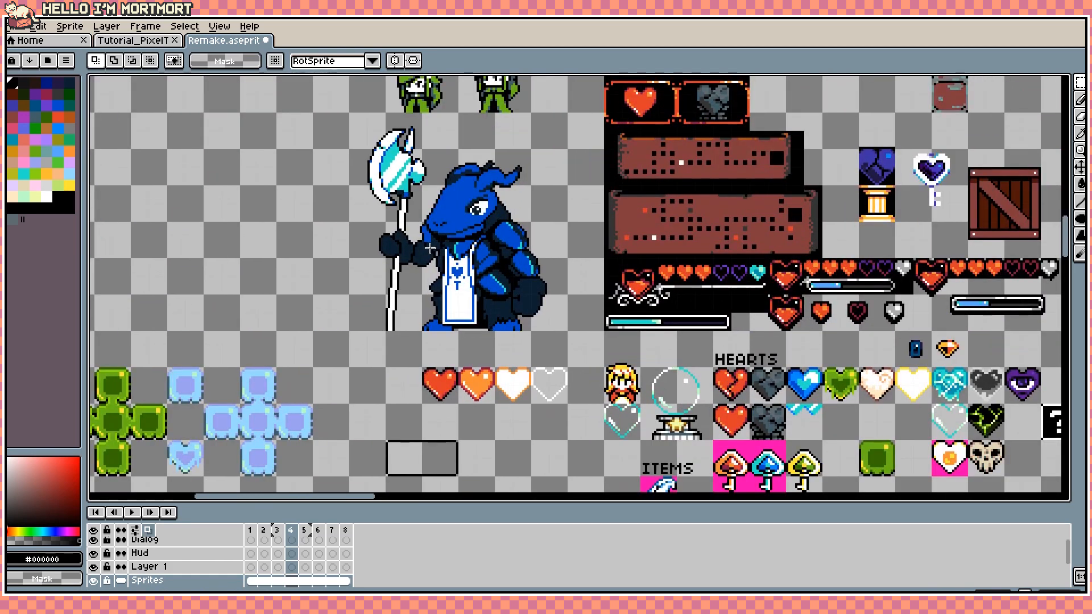
{"action": "scroll", "scroll_direction": "down", "scroll_amount": 3}
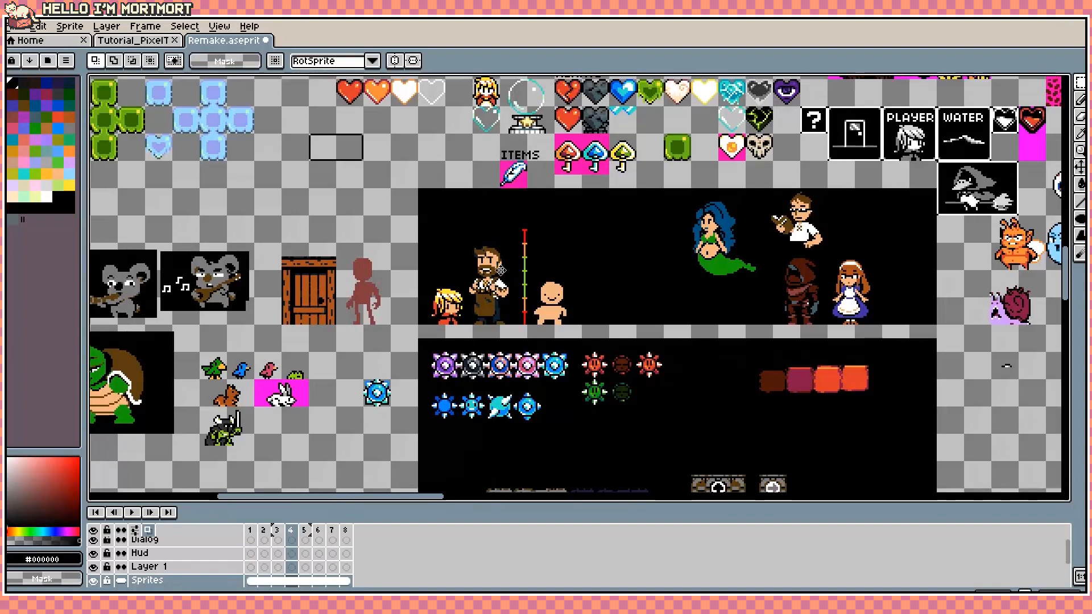
{"action": "scroll", "scroll_direction": "up", "scroll_amount": 3}
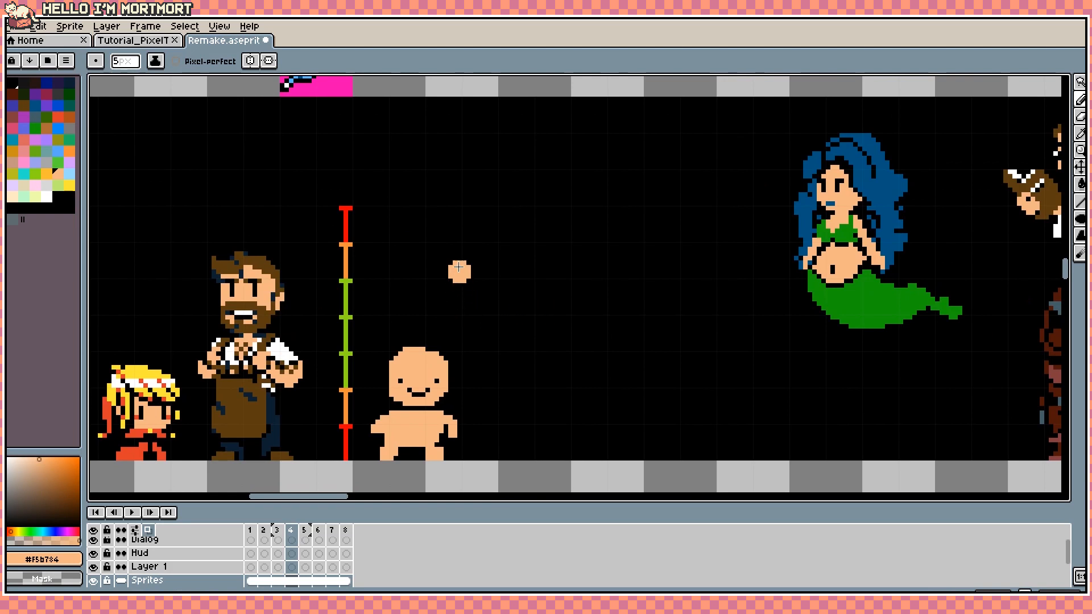
{"action": "mouse_move", "coordinate": [157, 433]}
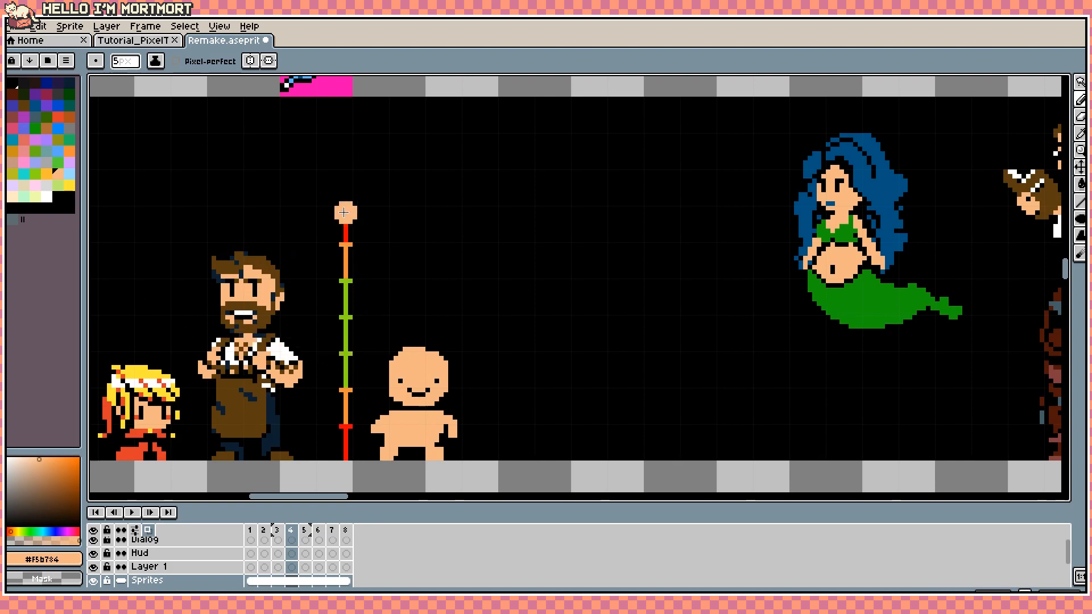
Step: Select and copy the chubby character area, then bring up the File menu
{"action": "scroll", "scroll_direction": "down", "scroll_amount": 3}
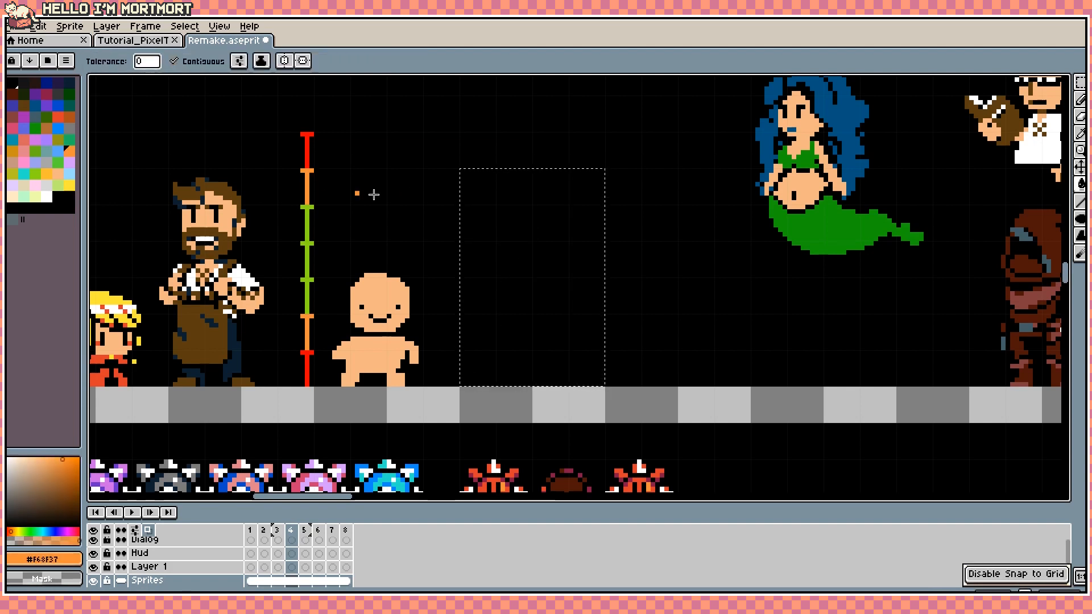
{"action": "left_click", "coordinate": [532, 271]}
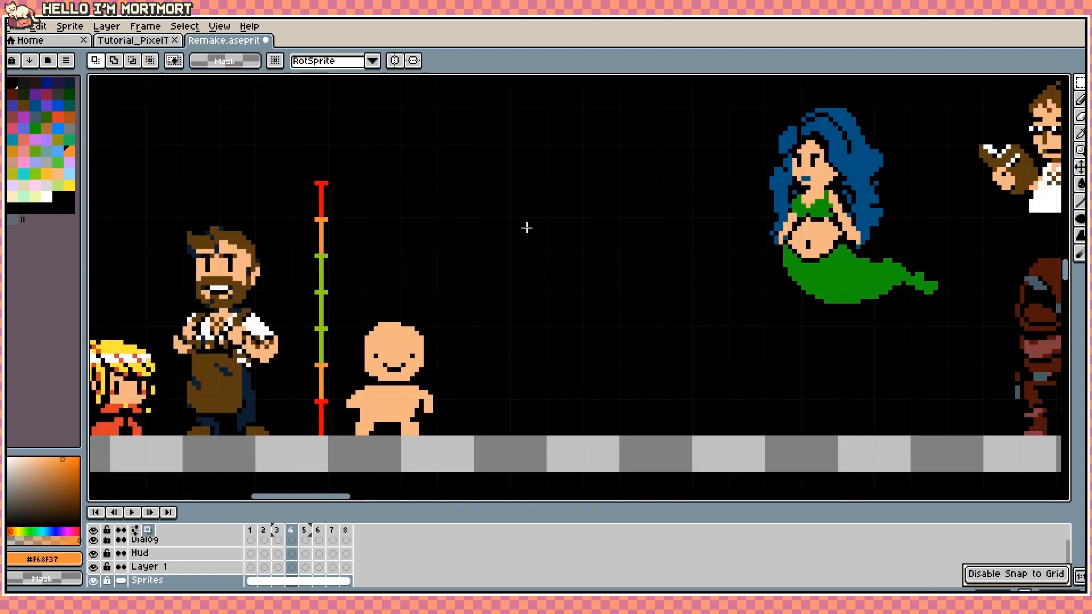
{"action": "mouse_move", "coordinate": [550, 288]}
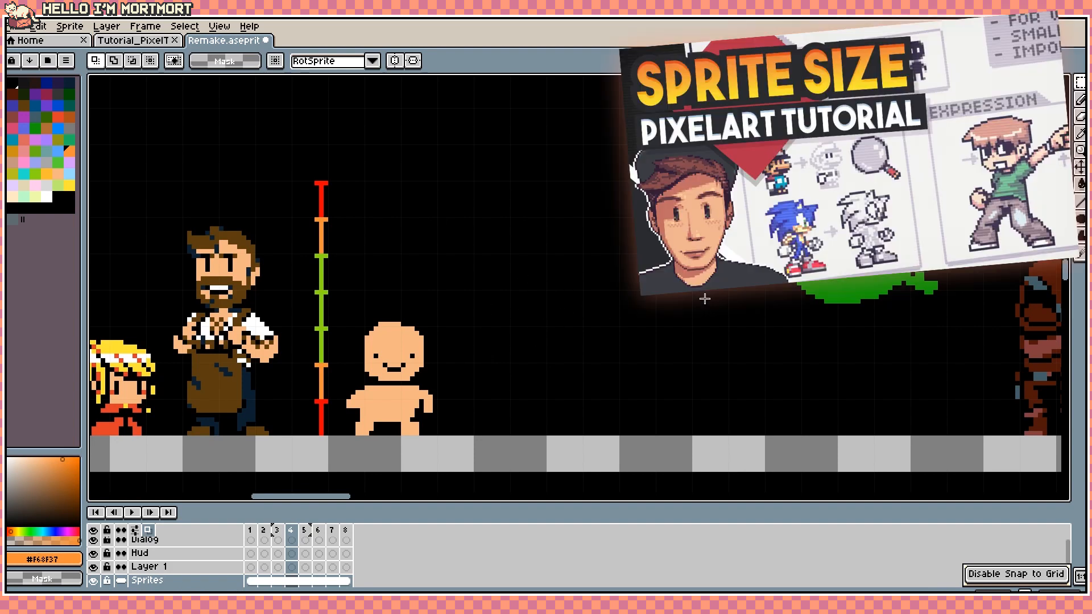
{"action": "mouse_move", "coordinate": [523, 324]}
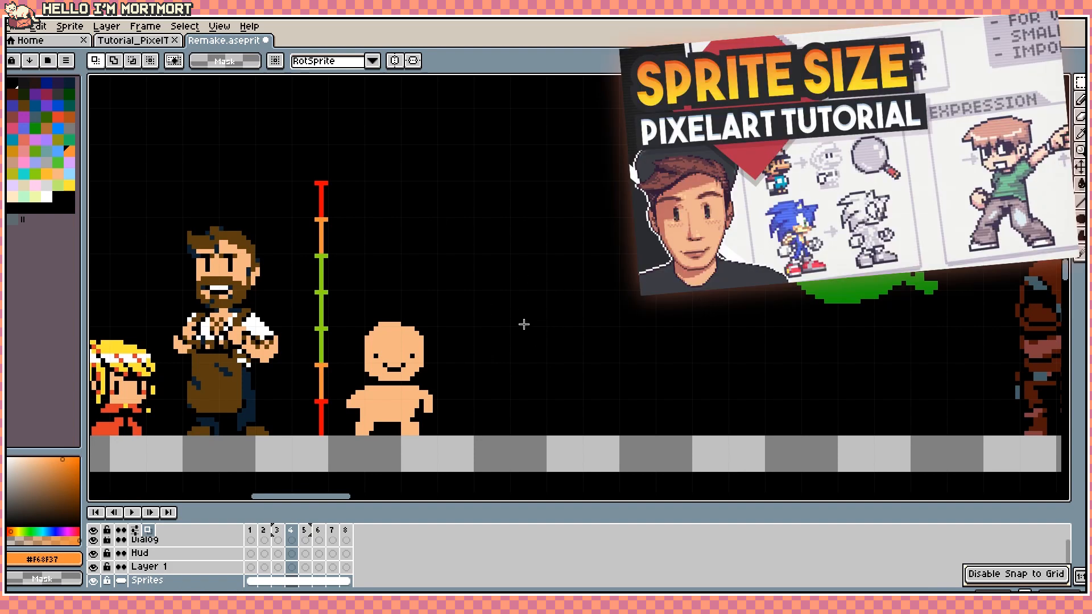
{"action": "left_click", "coordinate": [20, 26]}
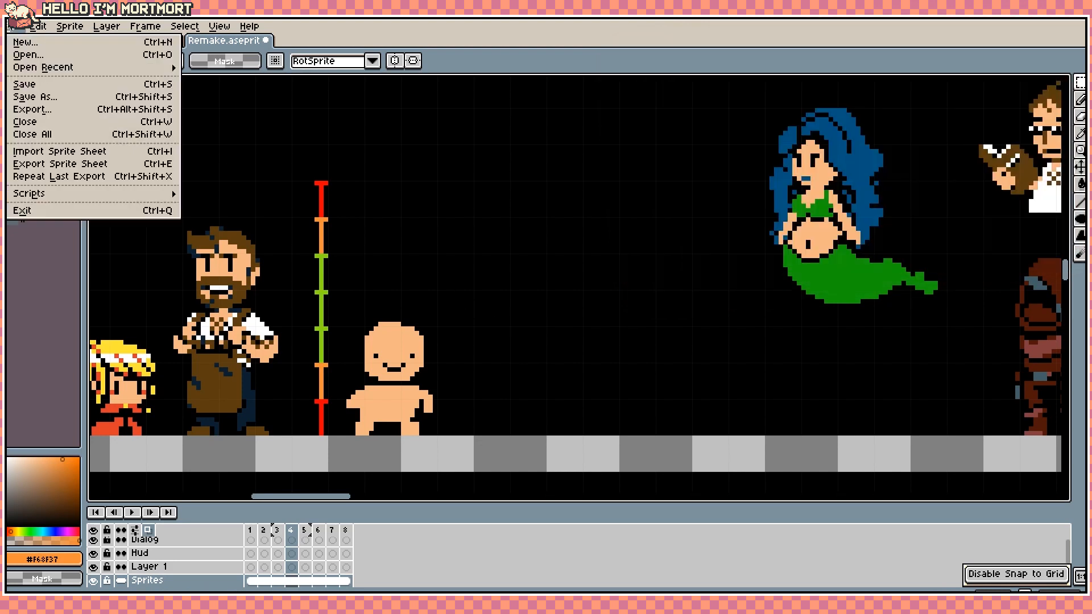
Step: Create a new sprite, paste the character and apply a black Outline FX
{"action": "left_click", "coordinate": [25, 43]}
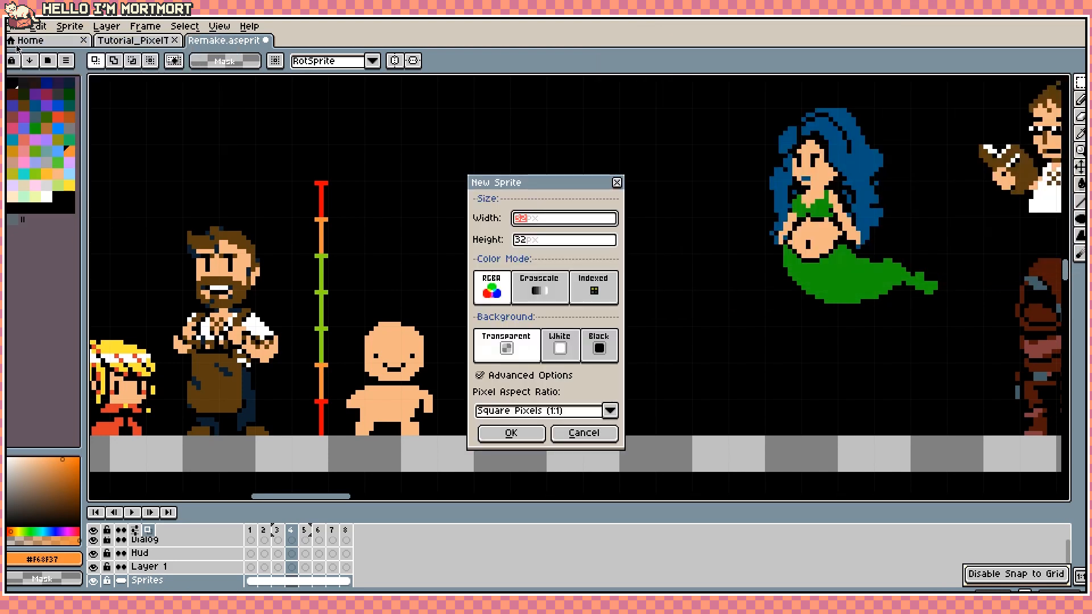
{"action": "left_click", "coordinate": [510, 432]}
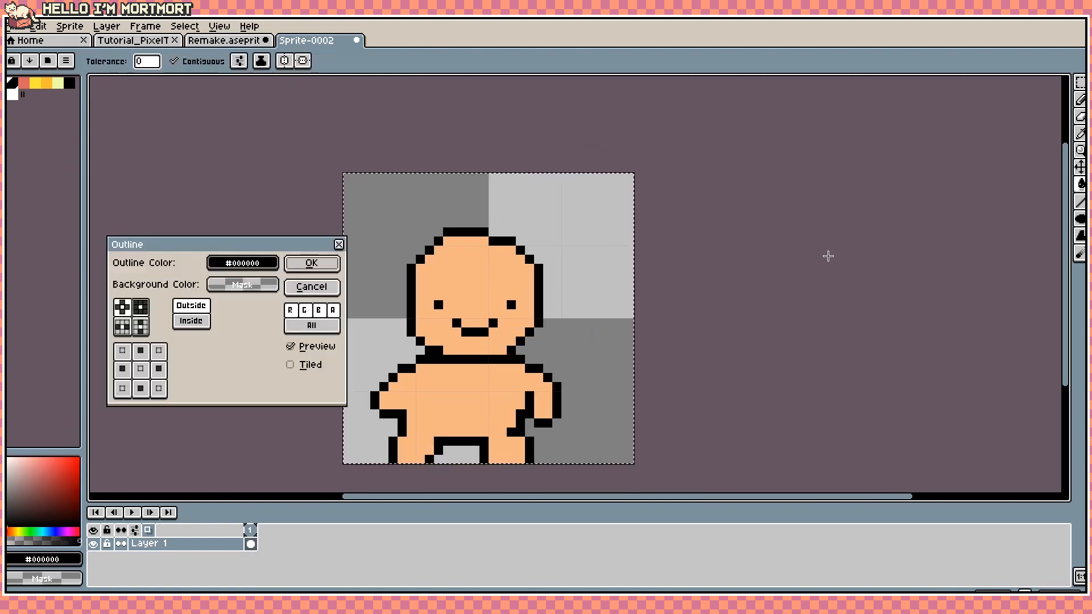
{"action": "left_click", "coordinate": [310, 263]}
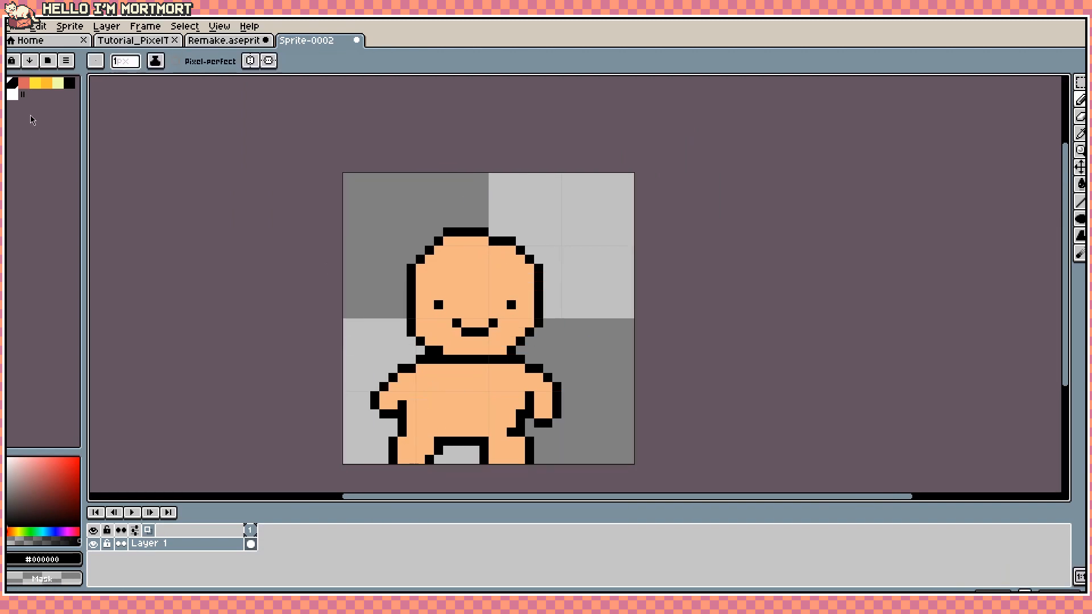
Step: Fill the character's shorts red and shirt yellow with the Paint Bucket
{"action": "left_click", "coordinate": [400, 429]}
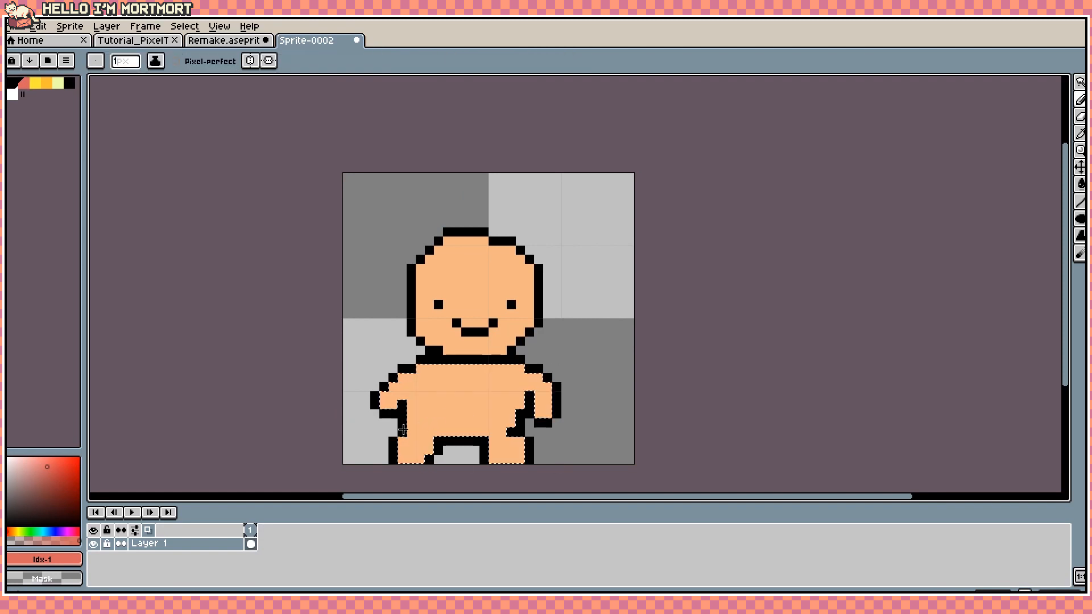
{"action": "left_click", "coordinate": [453, 428]}
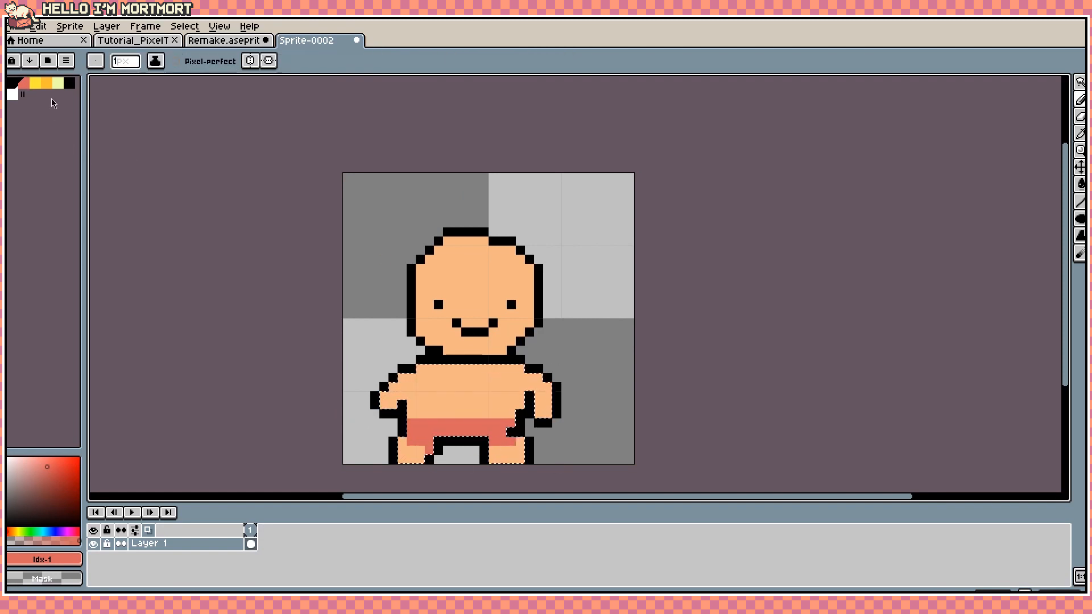
{"action": "left_click", "coordinate": [459, 387]}
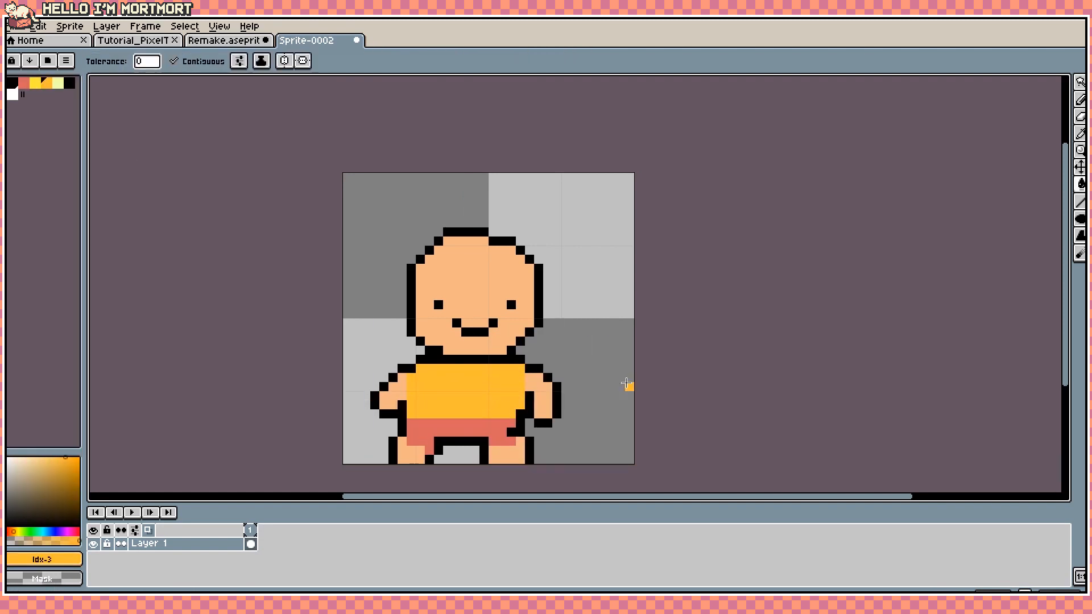
{"action": "mouse_move", "coordinate": [409, 349]}
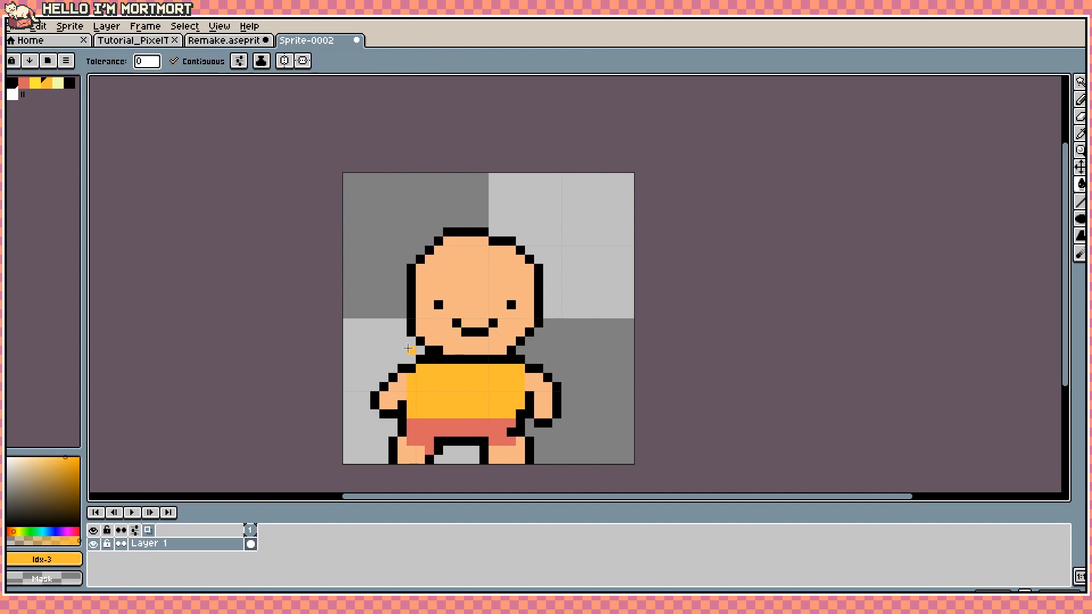
Step: Close the temporary sprite without saving, returning to Remake
{"action": "left_click", "coordinate": [355, 41]}
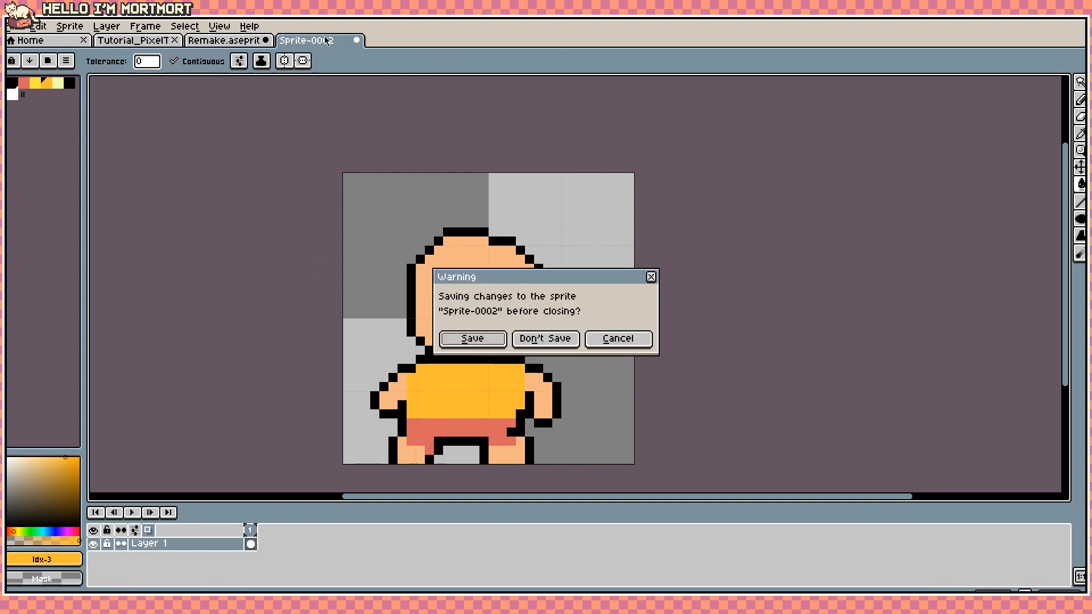
{"action": "left_click", "coordinate": [544, 339]}
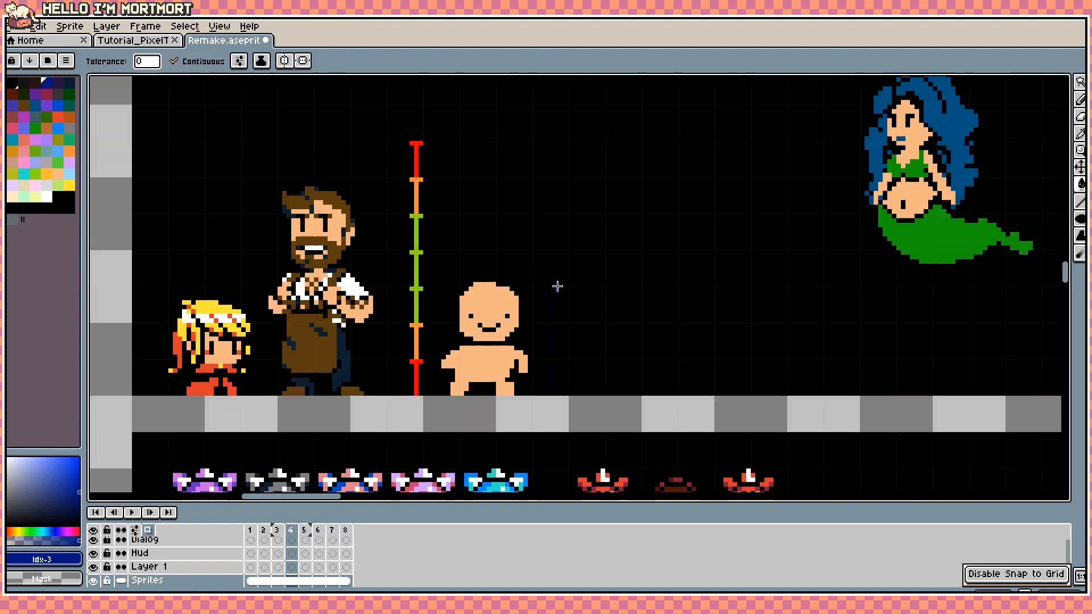
{"action": "mouse_move", "coordinate": [662, 283]}
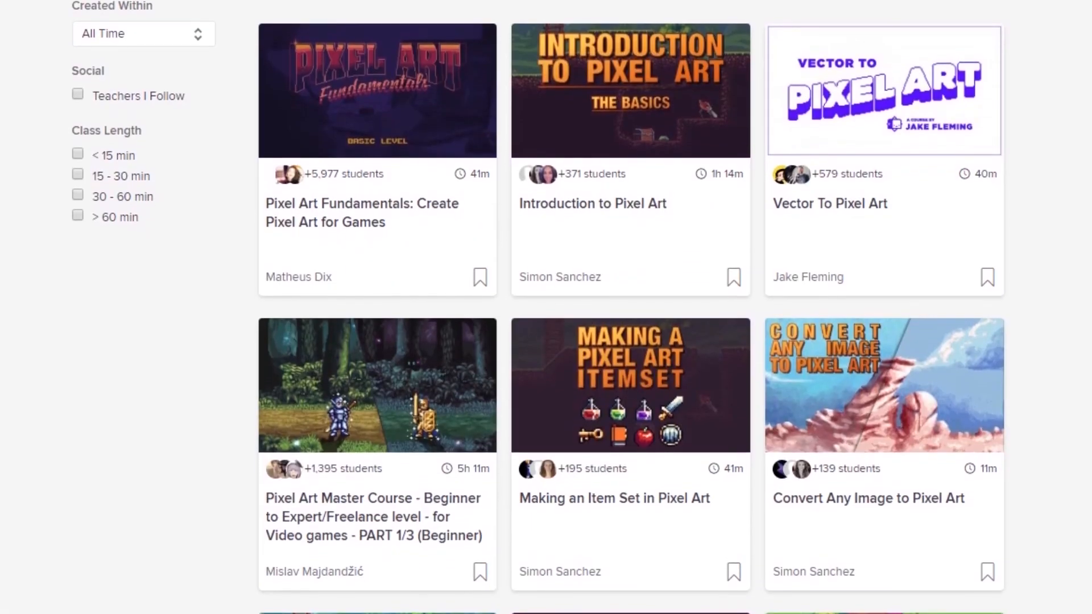
Step: Scroll through Skillshare pixel art and game development class listings
{"action": "scroll", "scroll_direction": "down", "scroll_amount": 3}
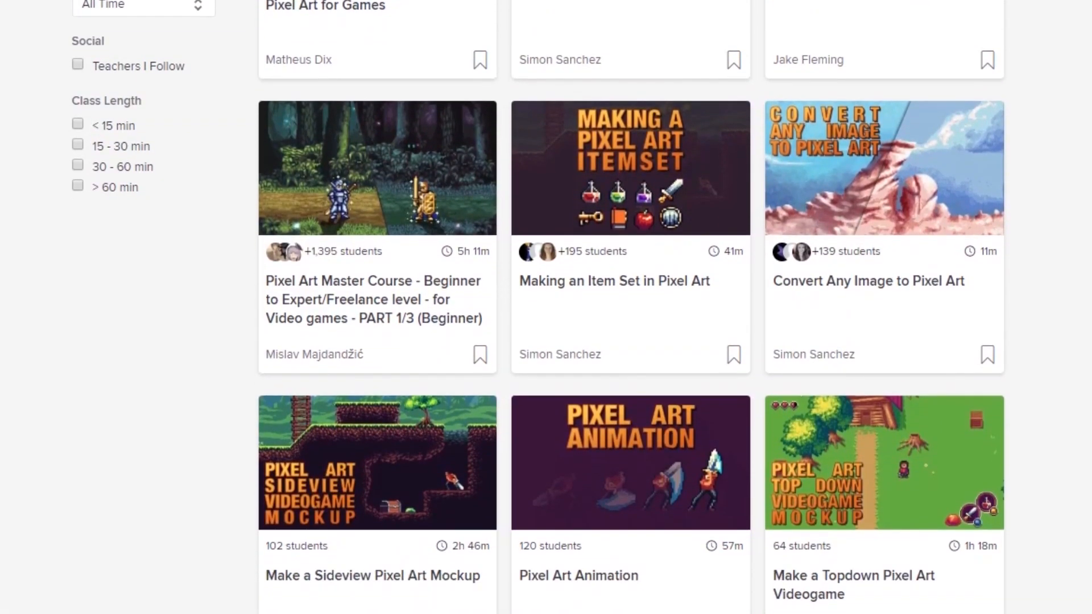
{"action": "scroll", "scroll_direction": "down", "scroll_amount": 3}
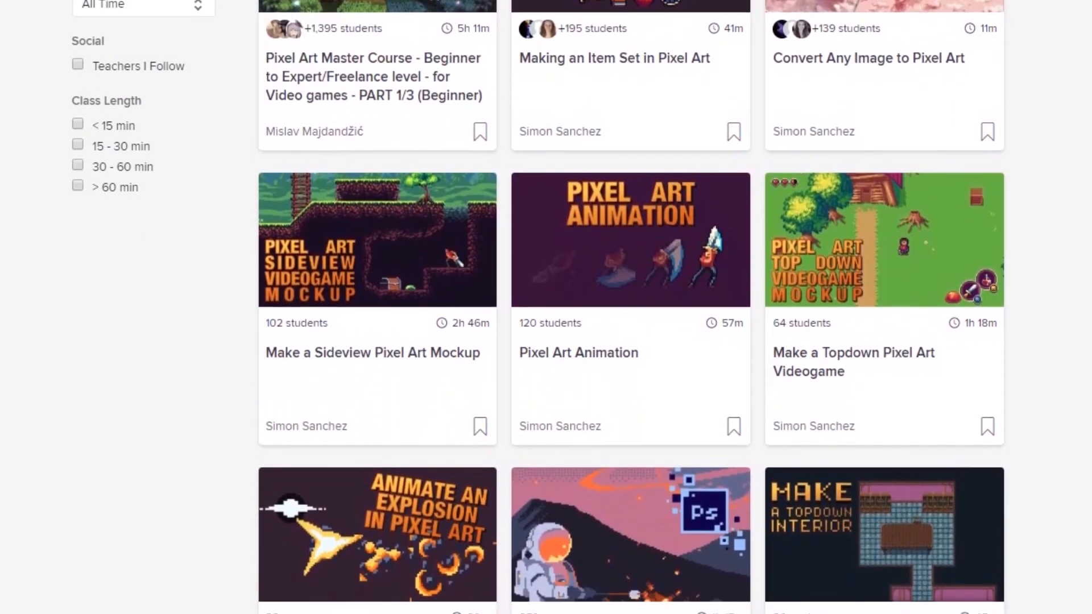
{"action": "scroll", "scroll_direction": "down", "scroll_amount": 3}
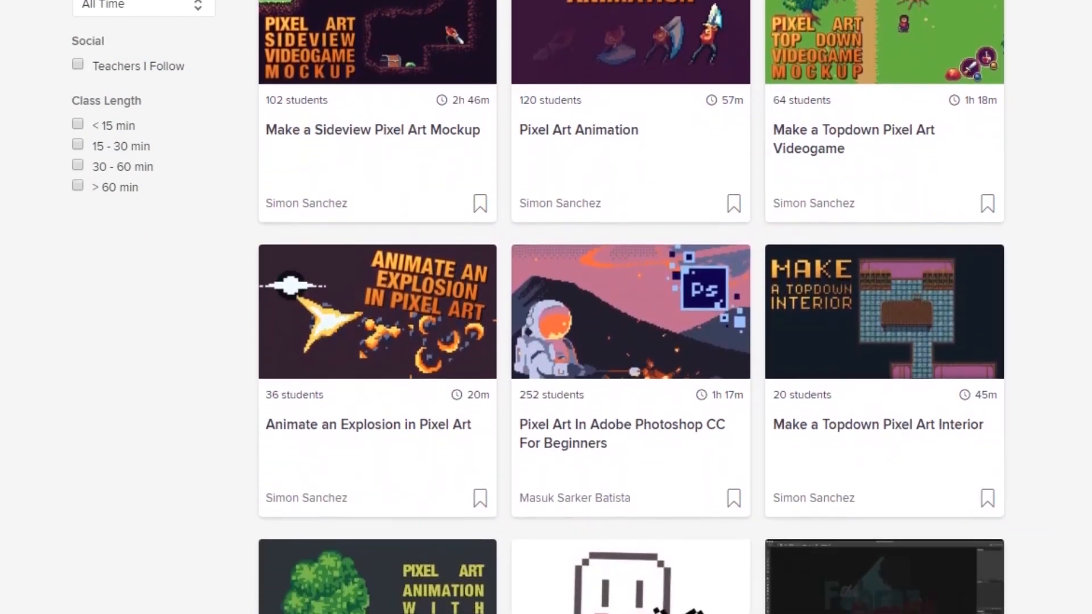
{"action": "scroll", "scroll_direction": "down", "scroll_amount": 3}
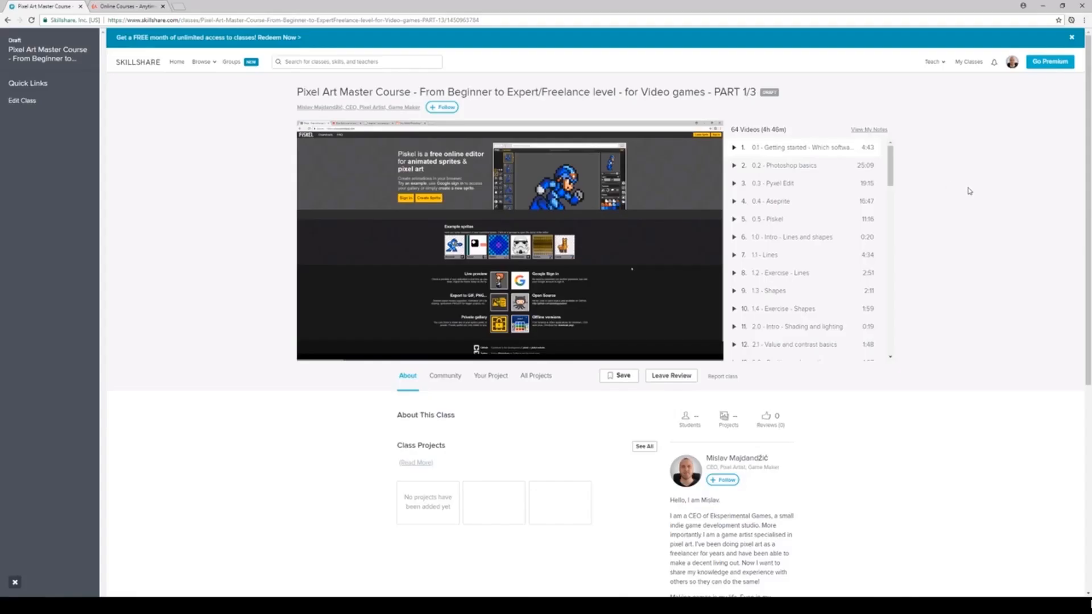
{"action": "mouse_move", "coordinate": [810, 100]}
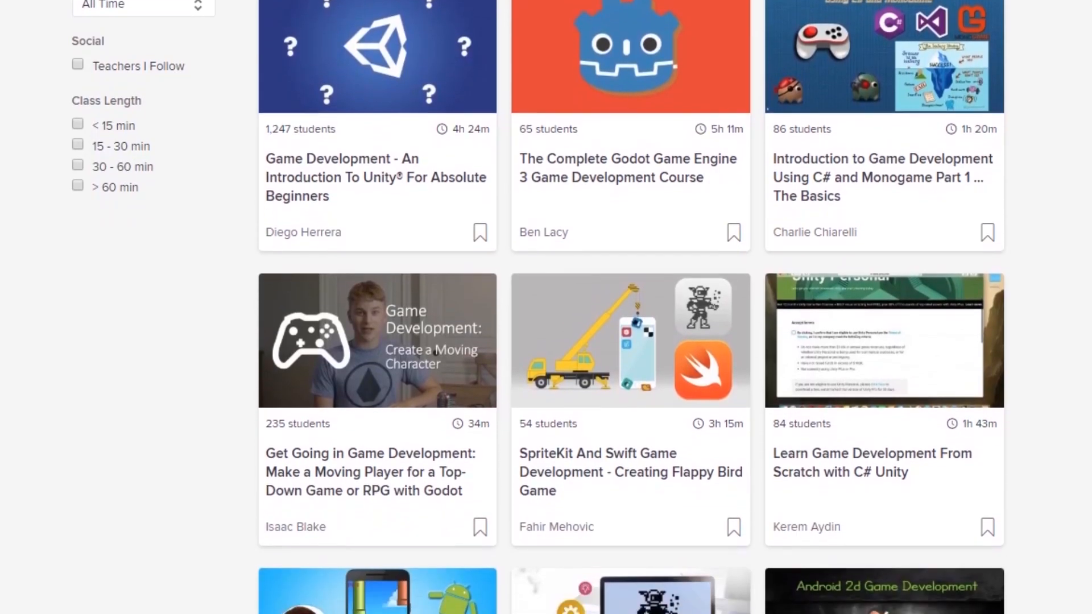
{"action": "scroll", "scroll_direction": "down", "scroll_amount": 3}
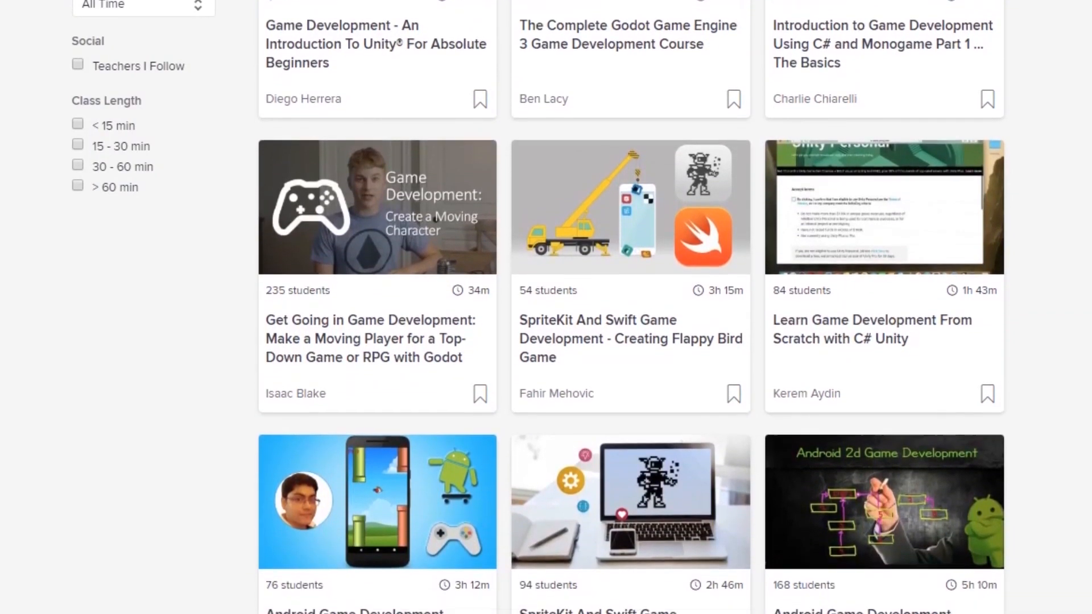
{"action": "scroll", "scroll_direction": "down", "scroll_amount": 3}
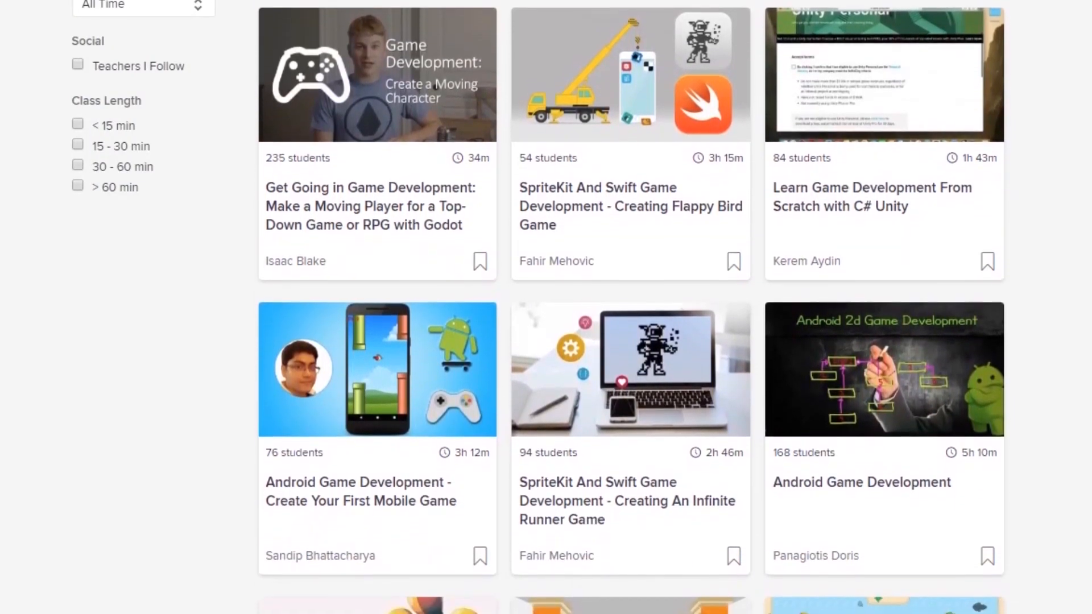
{"action": "scroll", "scroll_direction": "down", "scroll_amount": 3}
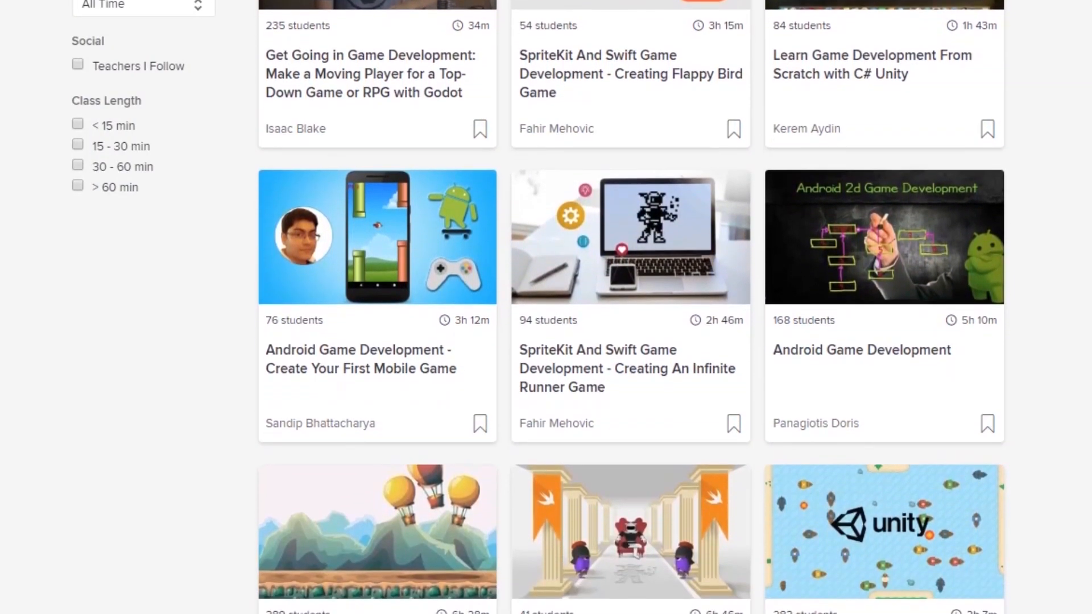